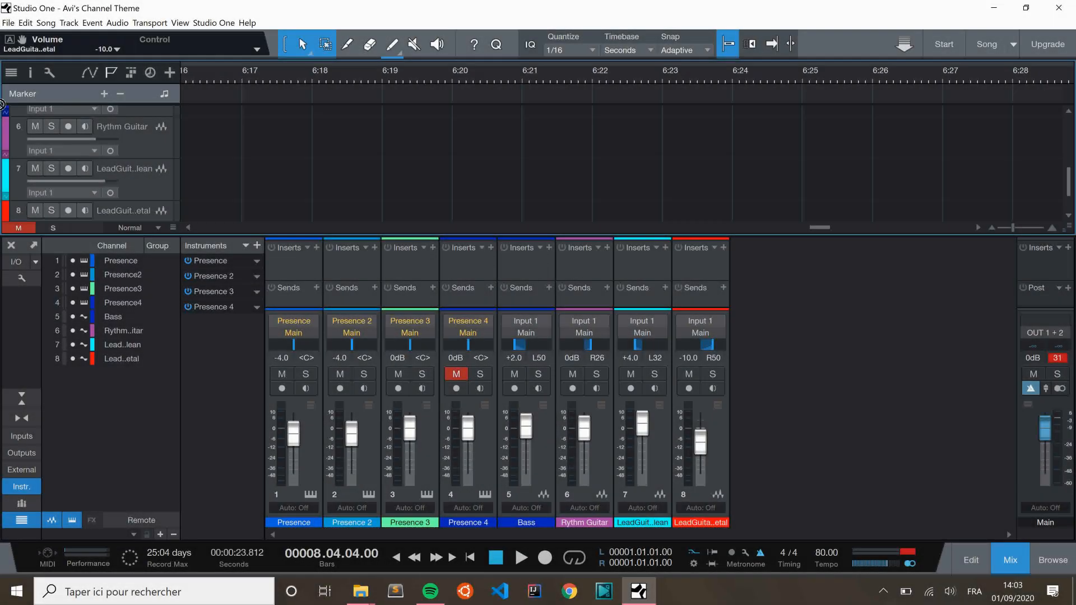
- Scroll sideways across the Start page content toward the external device settings
scroll(left, 3)
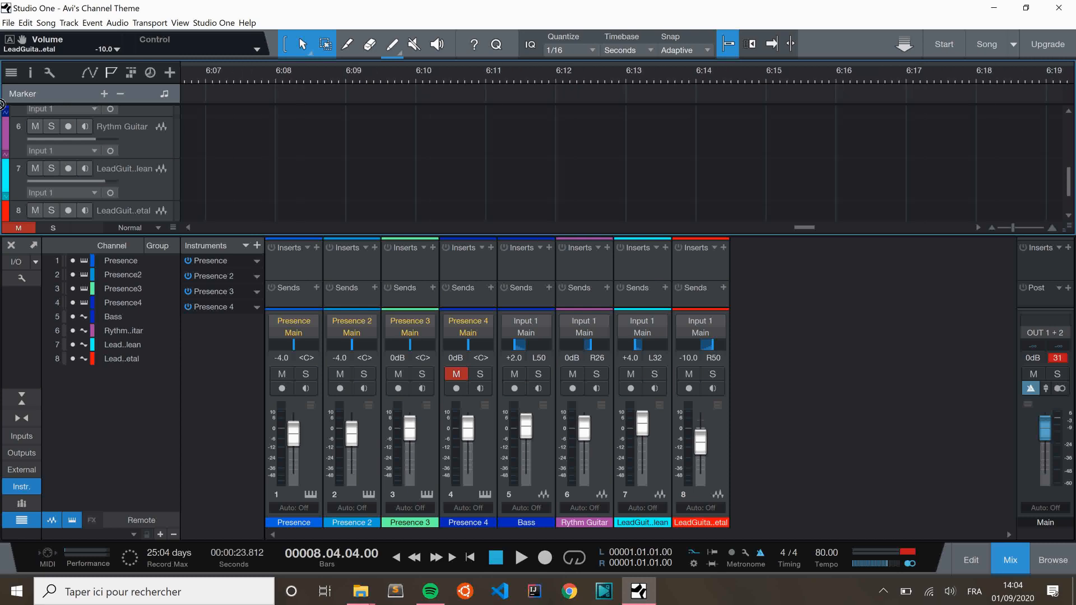
scroll(left, 3)
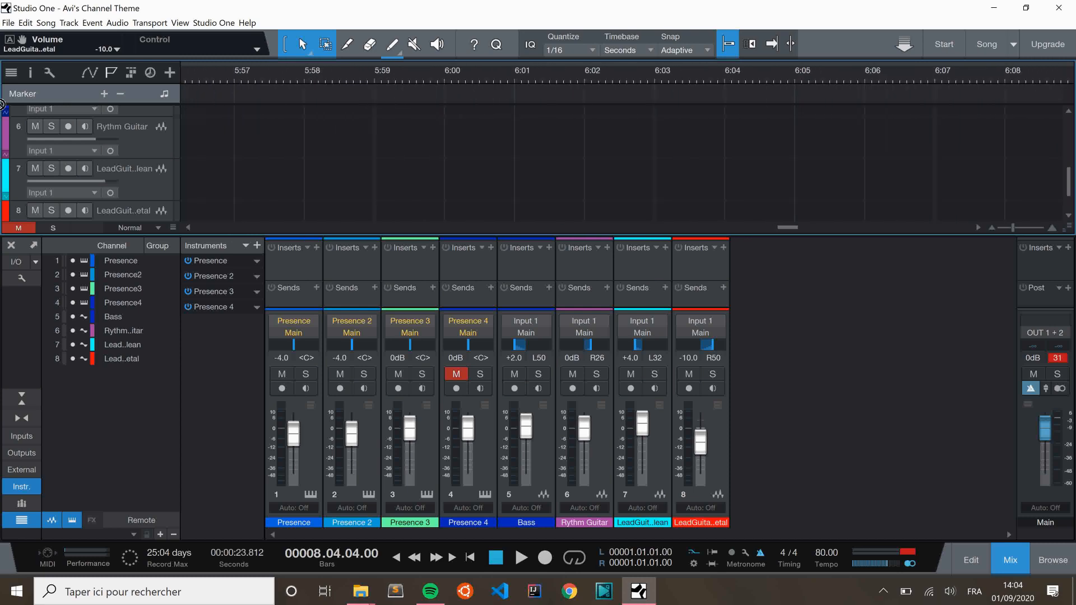
scroll(left, 3)
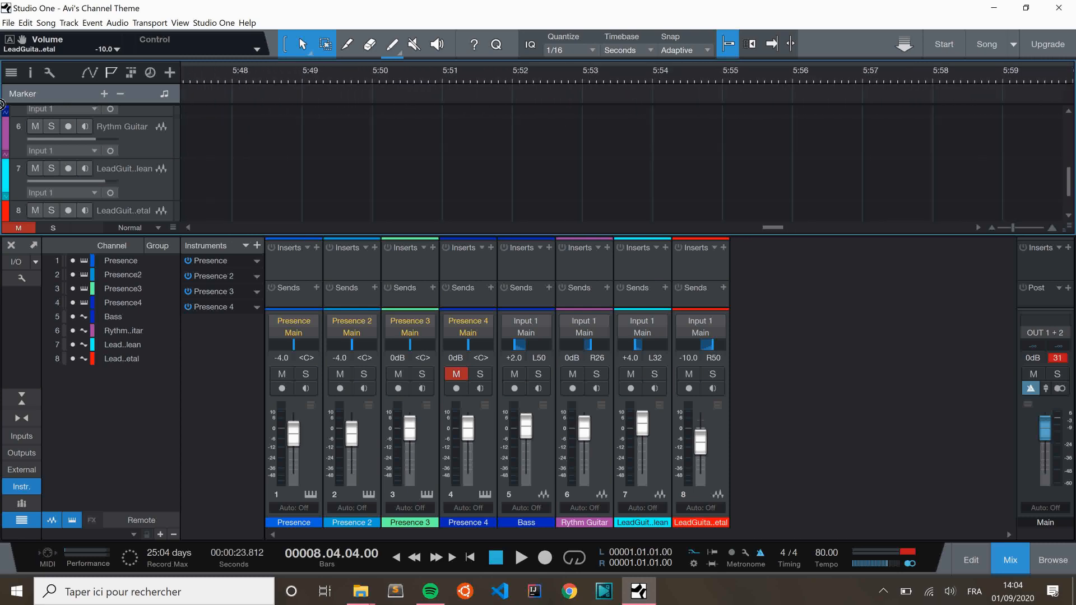
scroll(left, 3)
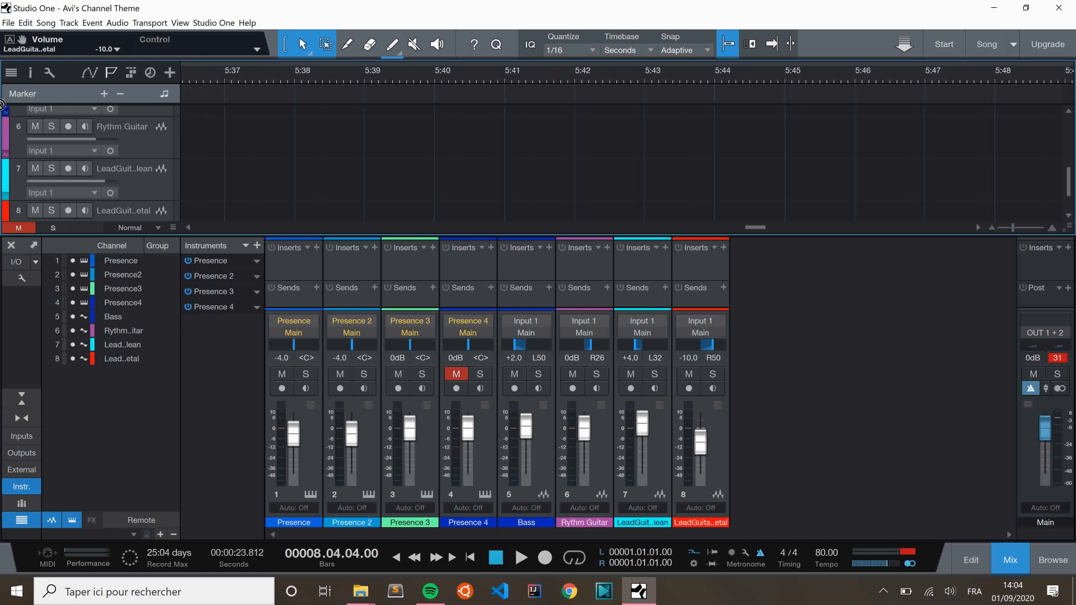
scroll(left, 3)
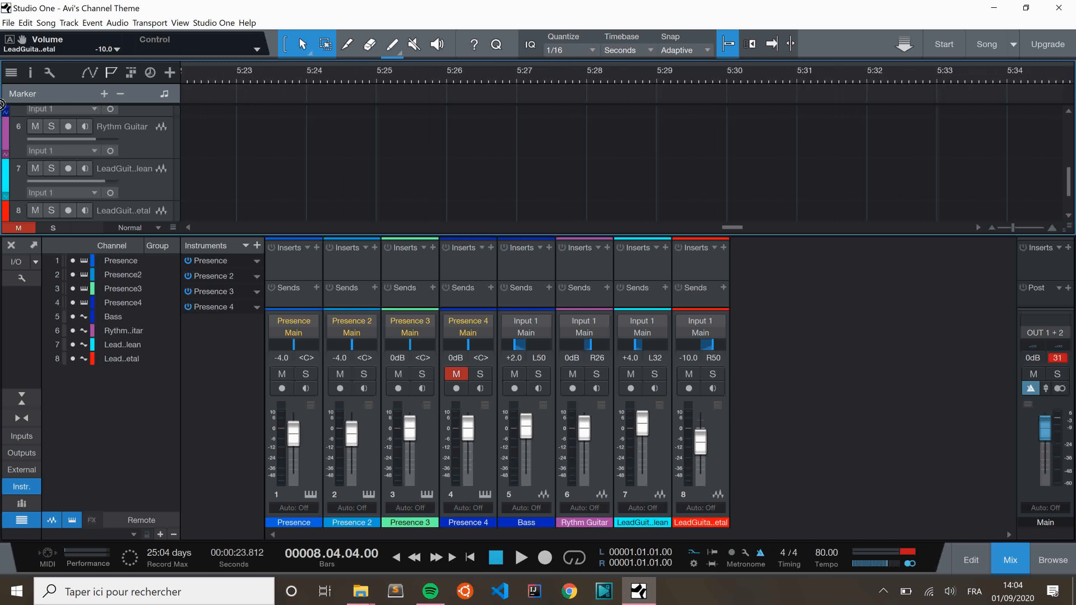
scroll(left, 3)
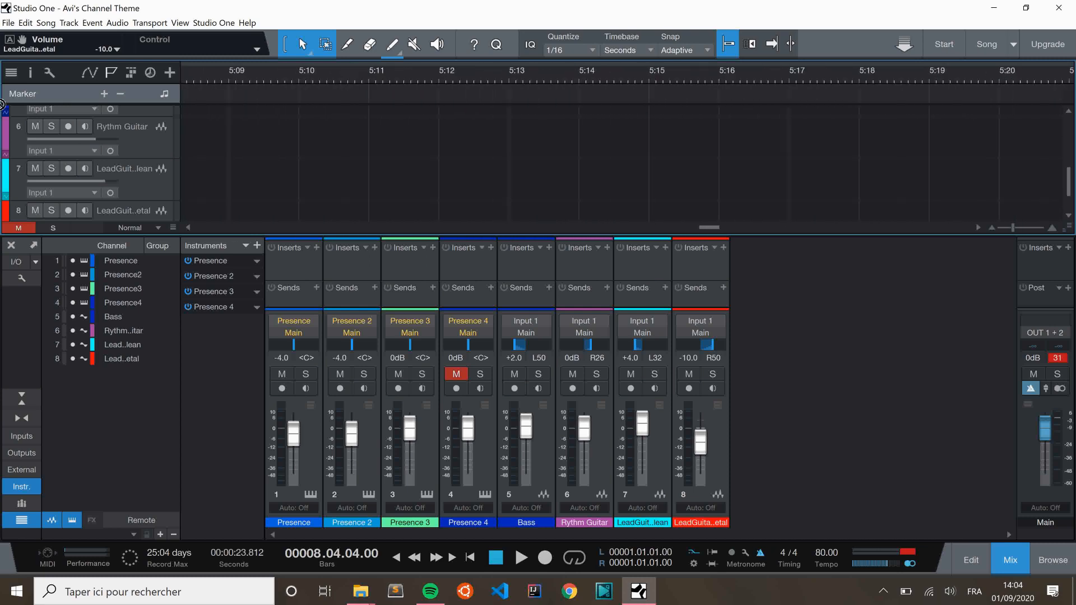
scroll(left, 3)
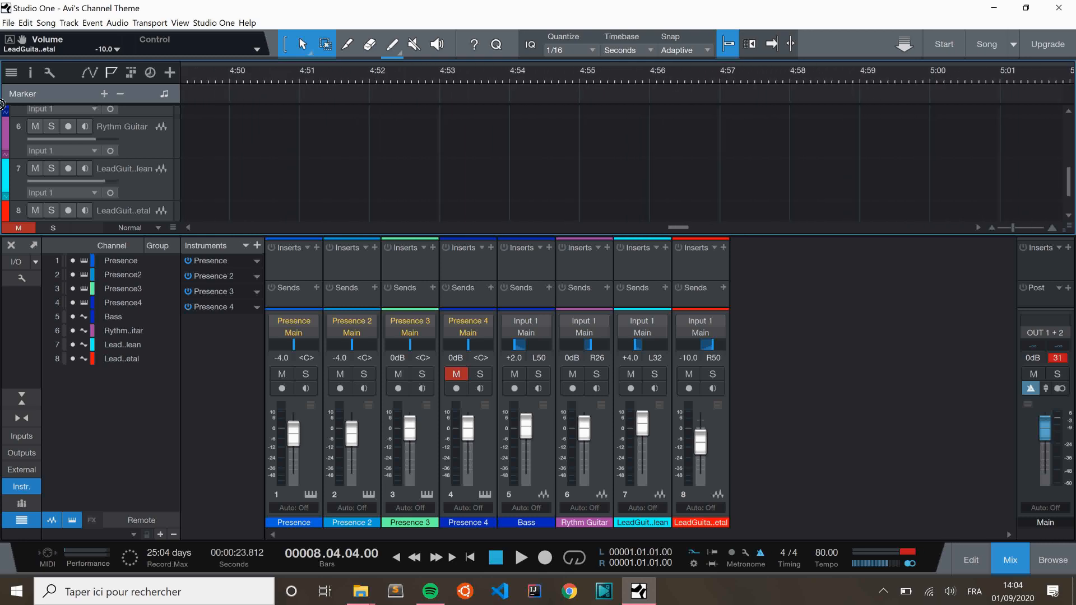
scroll(left, 3)
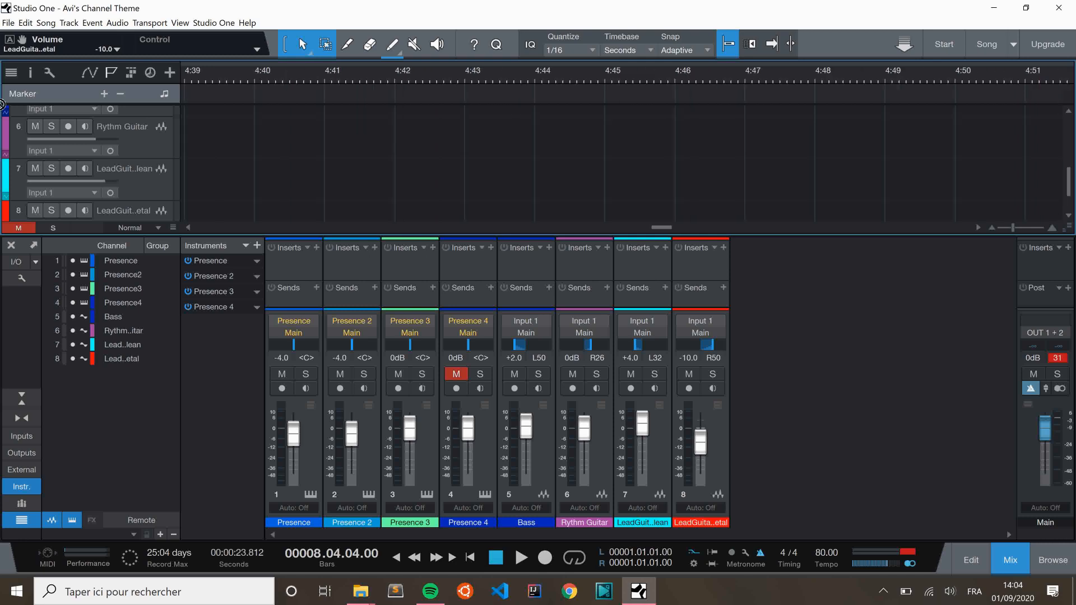
scroll(left, 3)
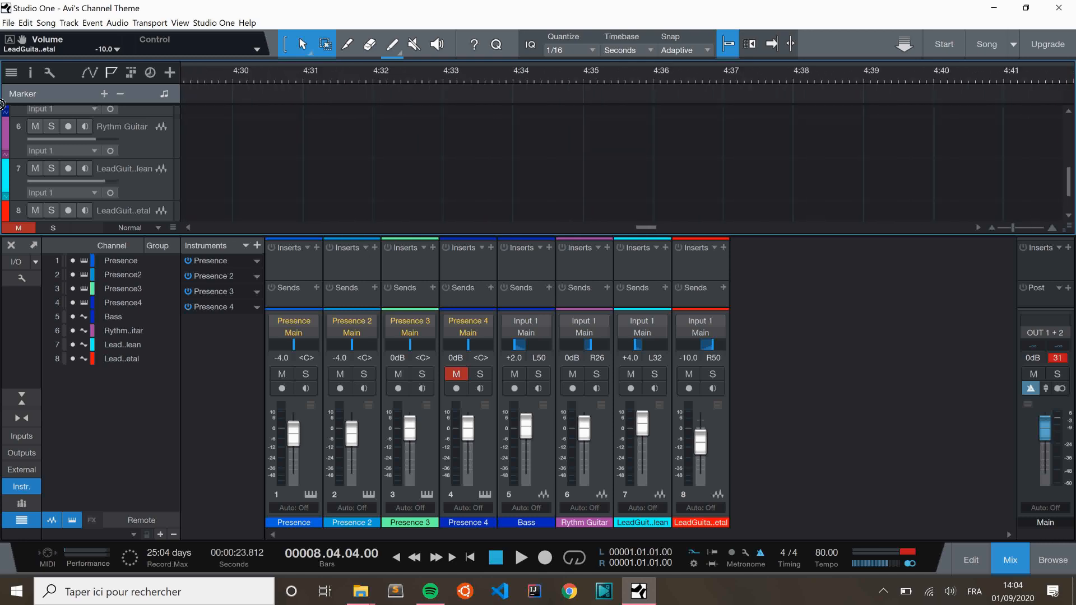
scroll(left, 3)
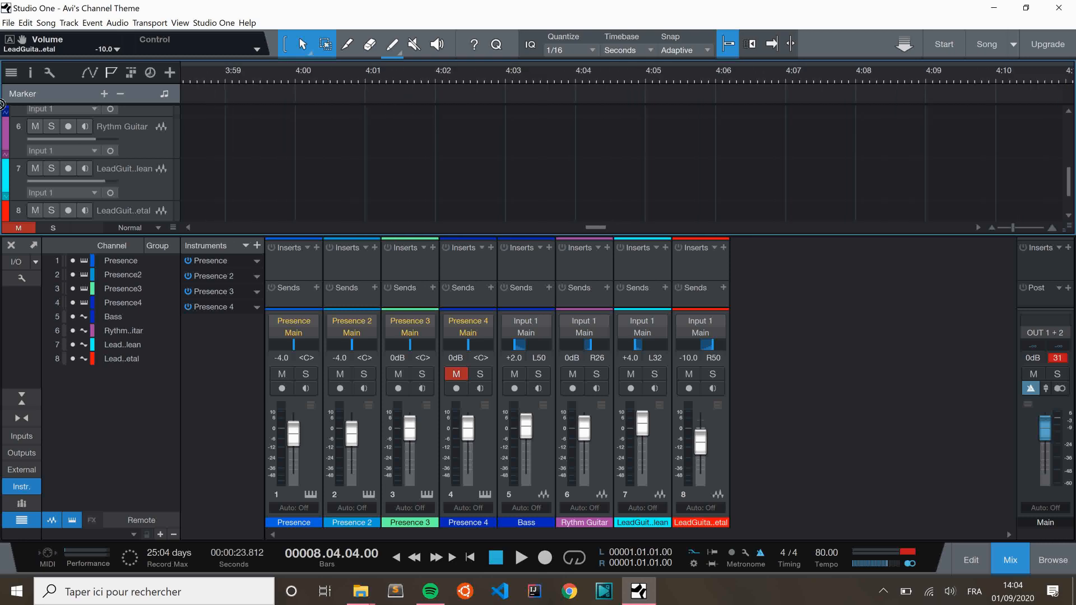
scroll(left, 3)
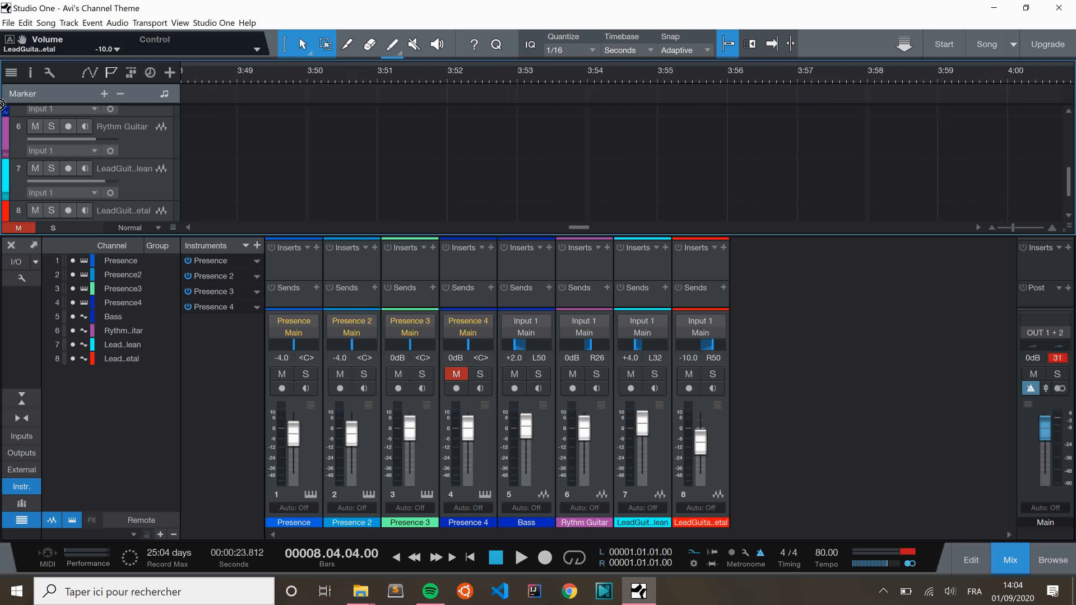
scroll(left, 3)
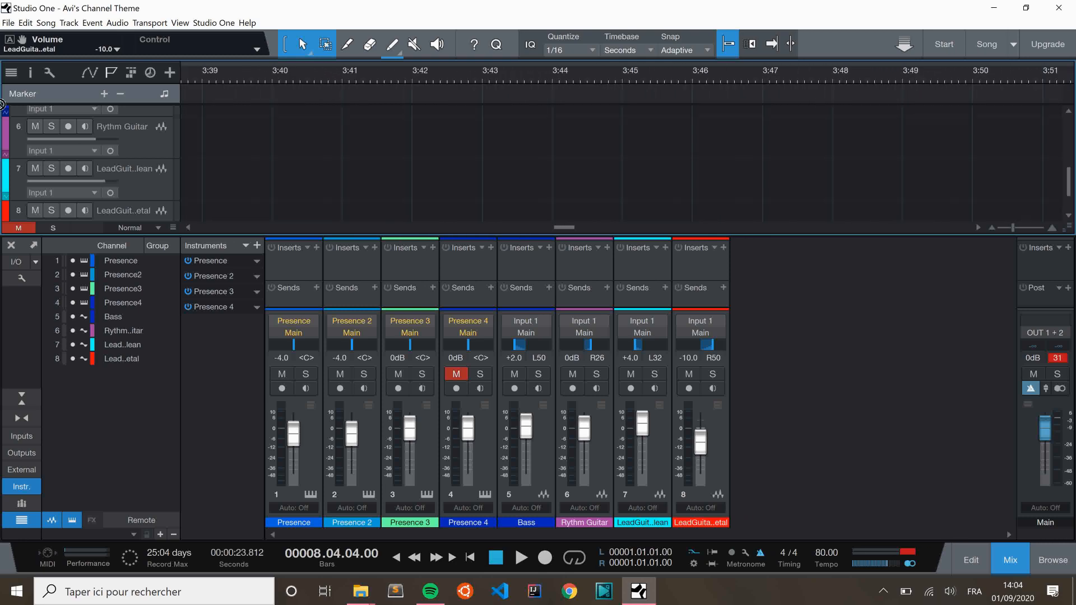
scroll(left, 3)
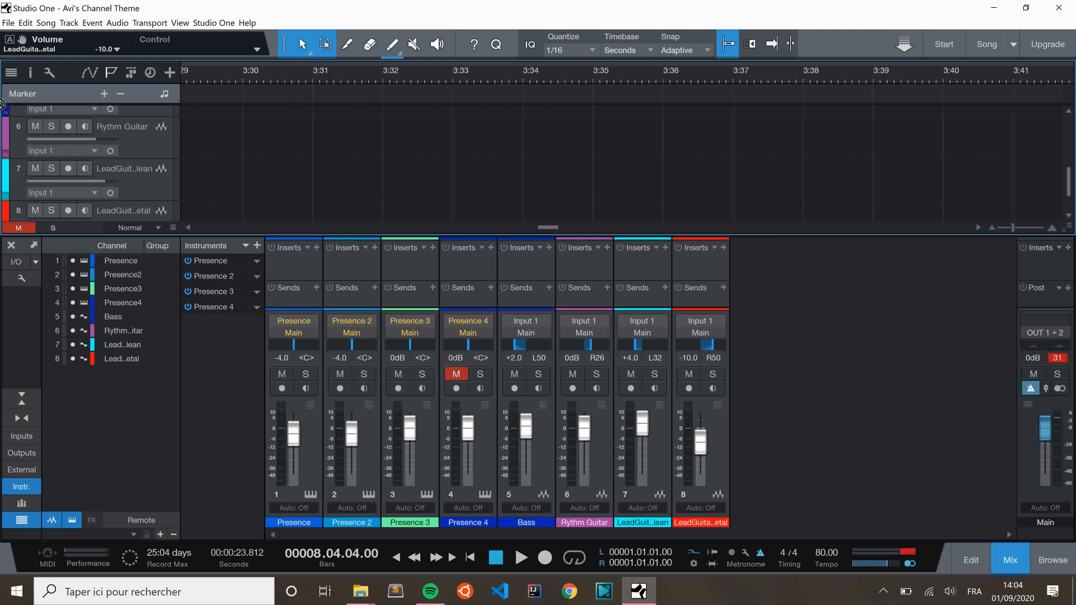
scroll(left, 3)
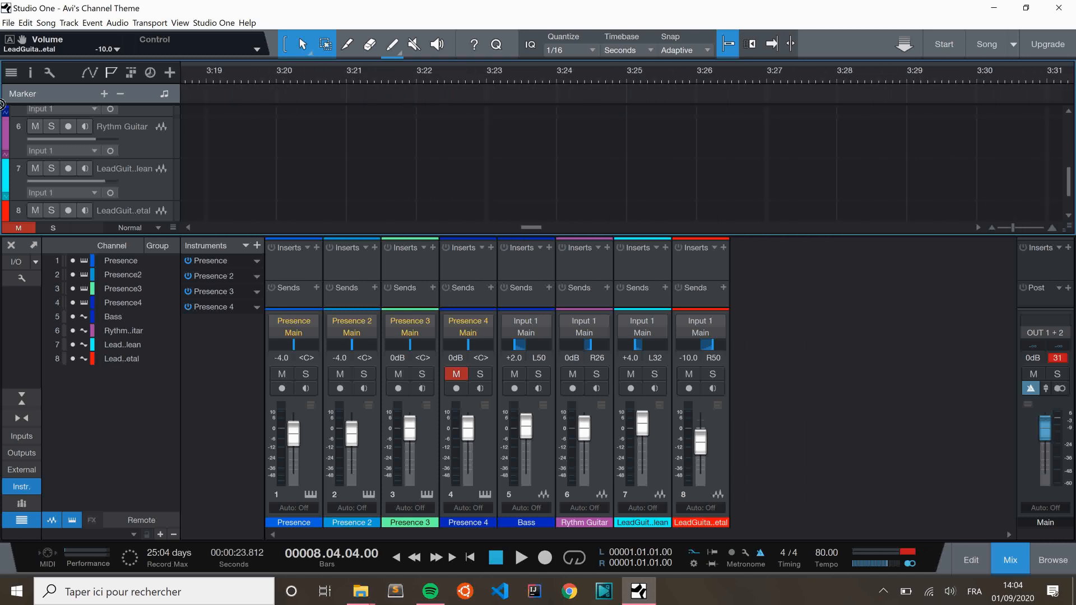
scroll(left, 3)
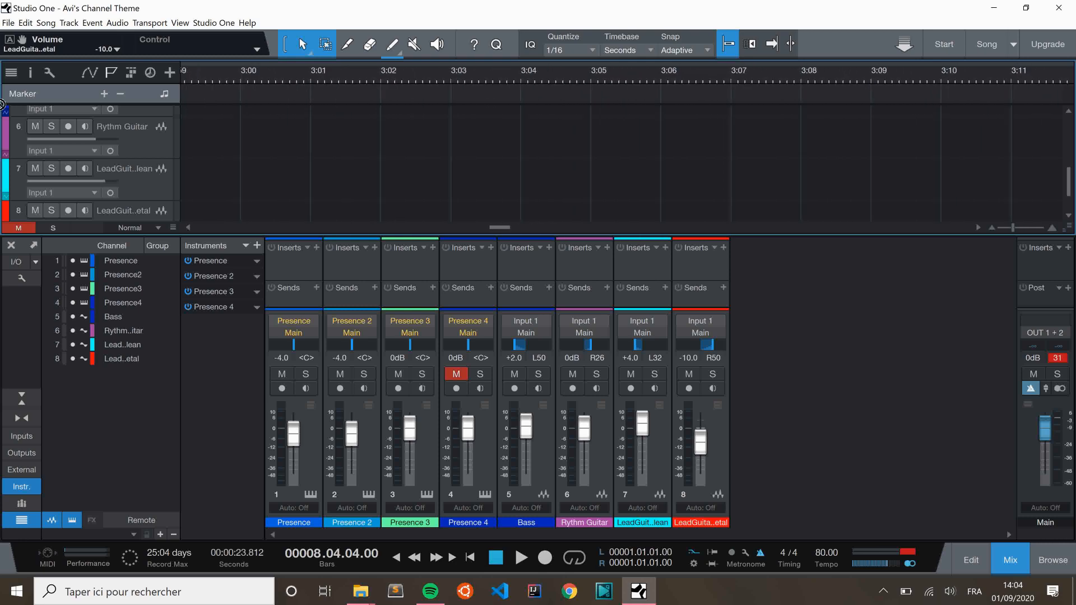
scroll(left, 3)
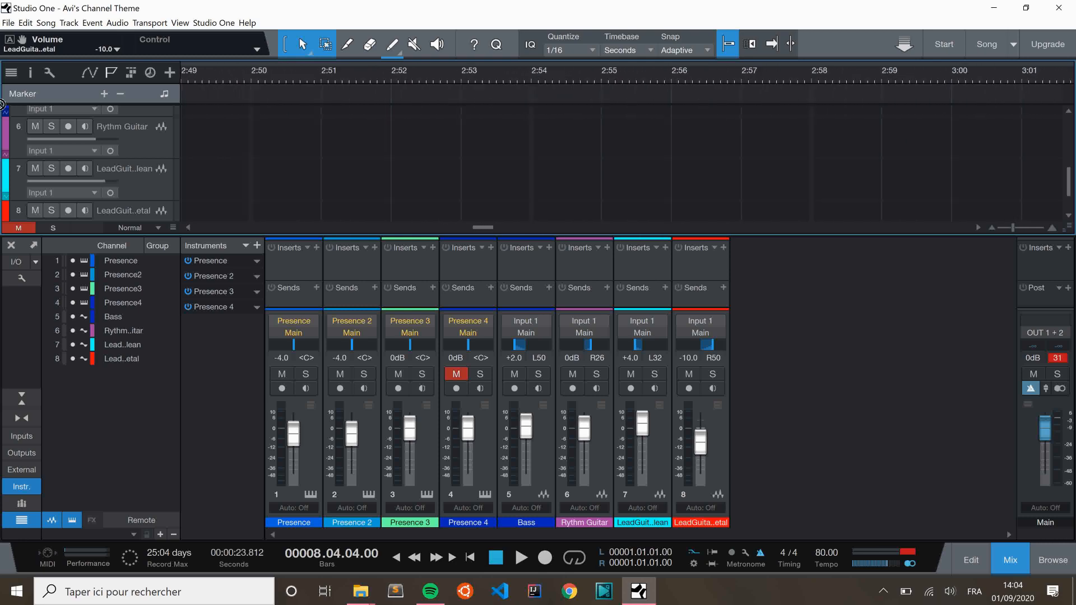
scroll(left, 3)
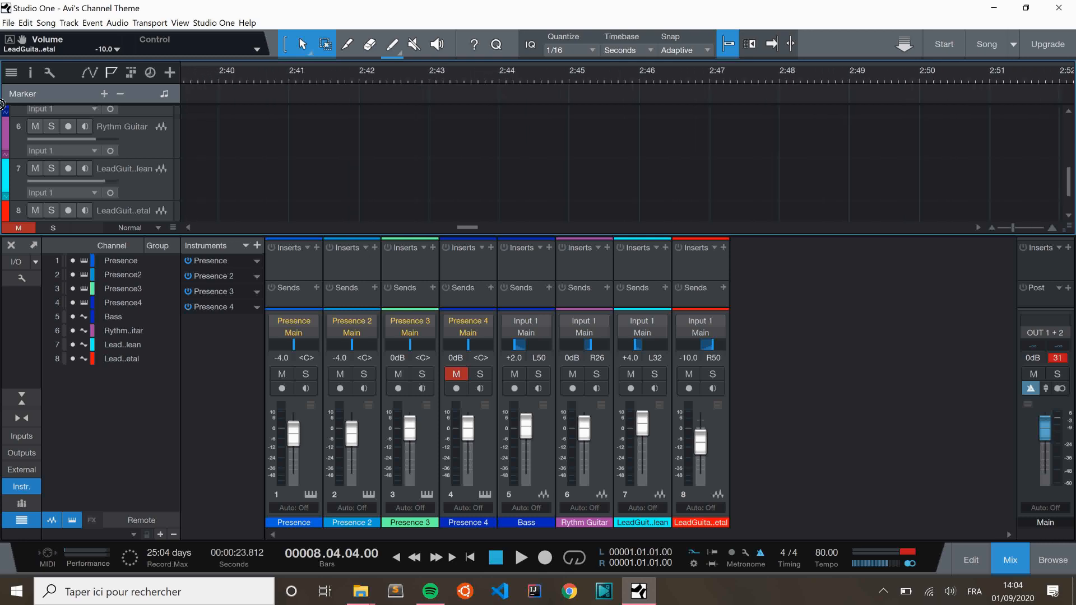
scroll(left, 3)
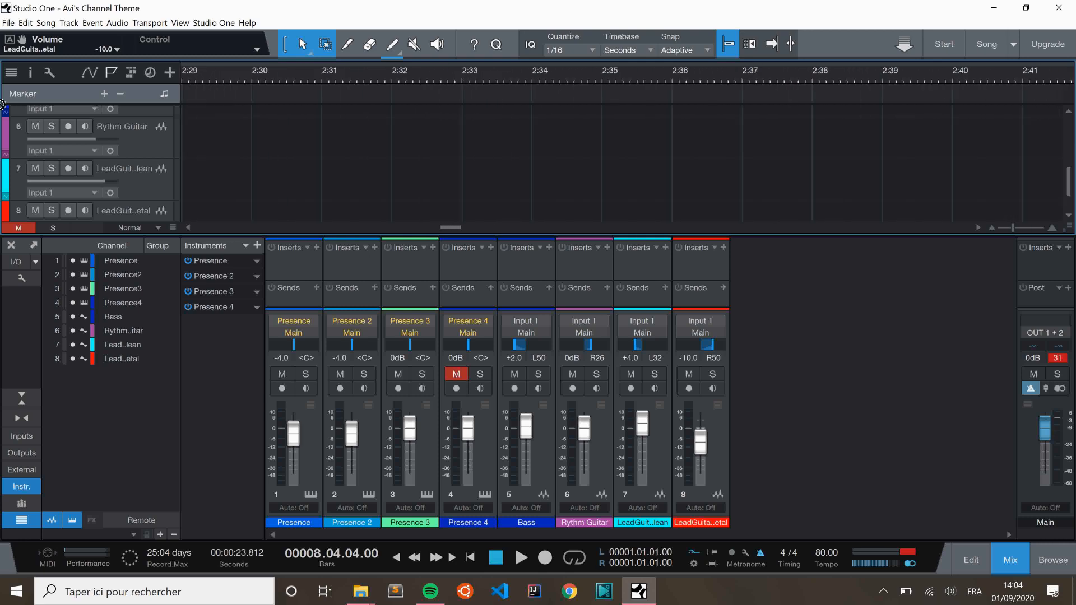
scroll(left, 3)
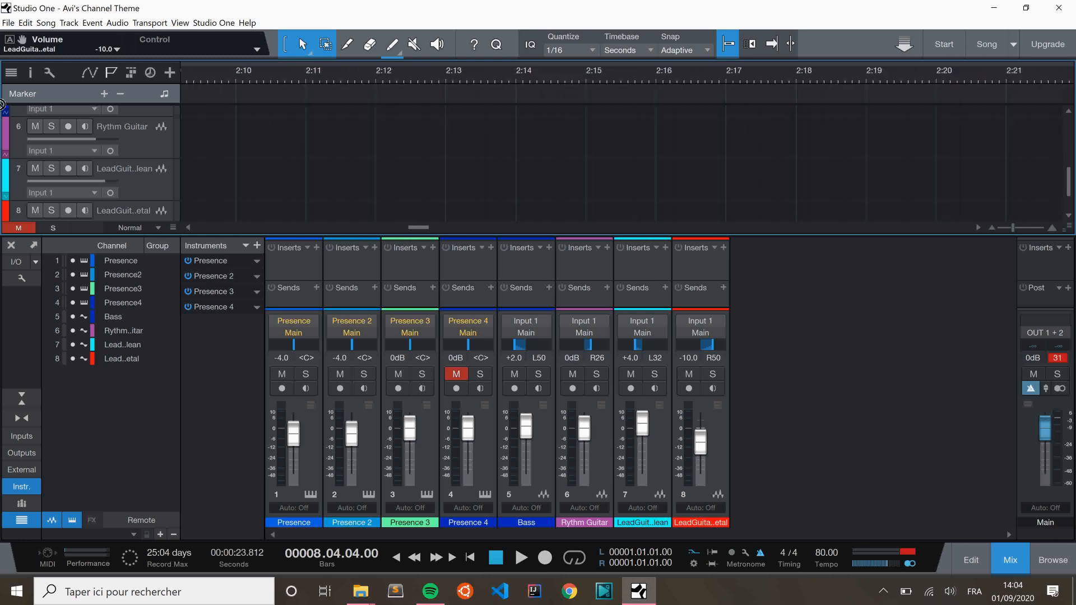
scroll(left, 3)
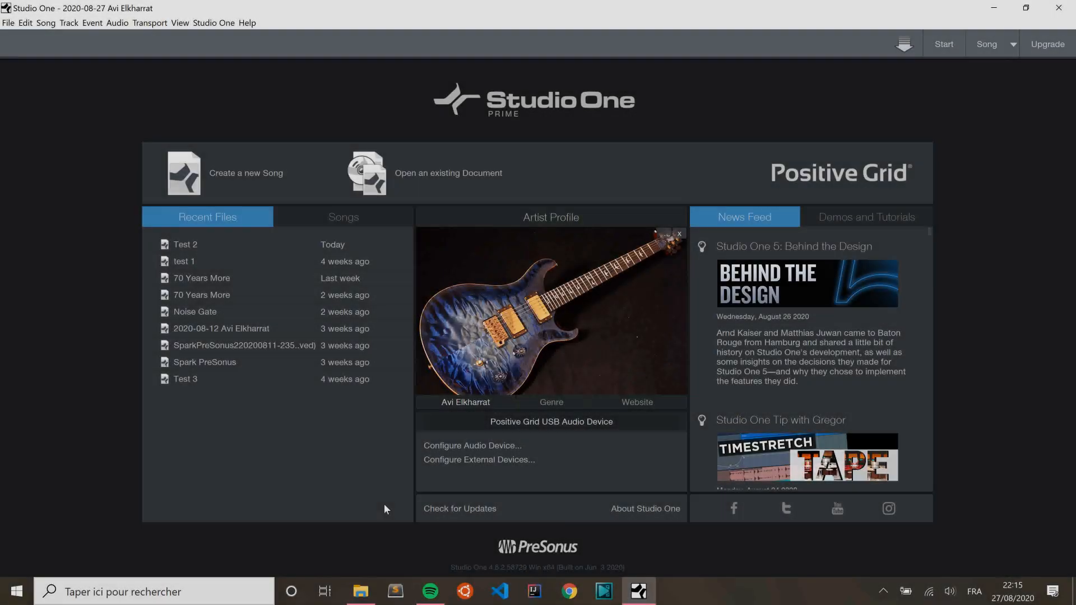
mouse_move(461, 474)
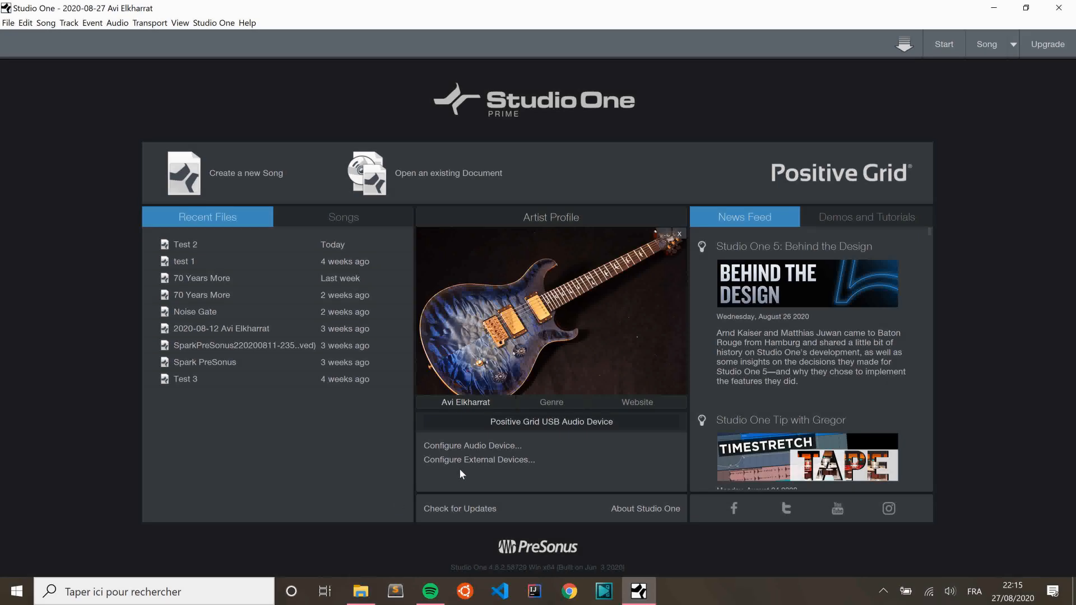
mouse_move(479, 460)
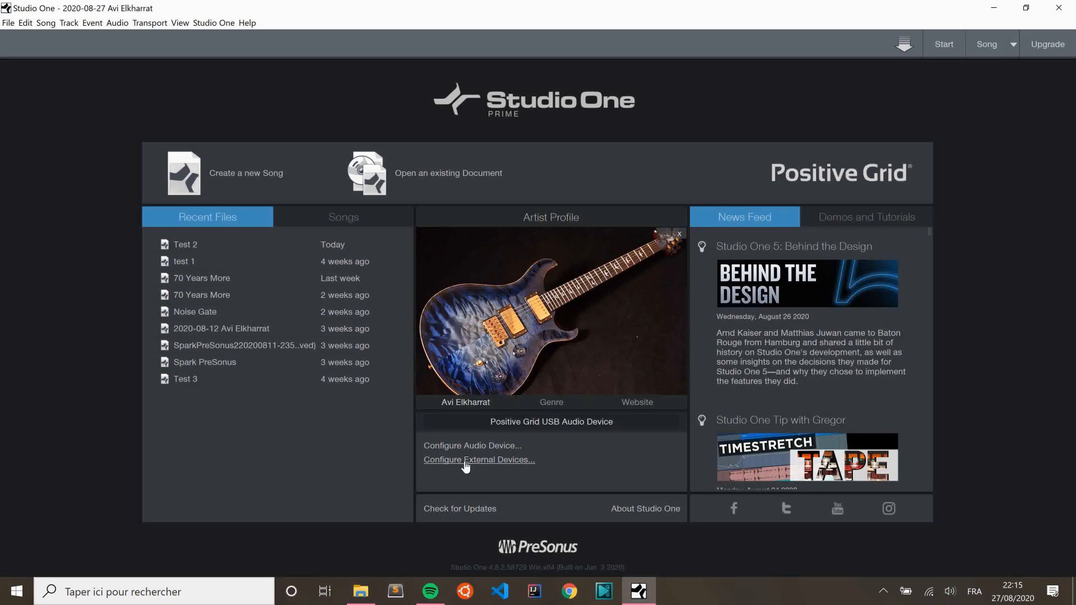
- Add a PreSonus Qwerty Keyboard as an external MIDI device in External Devices
click(479, 460)
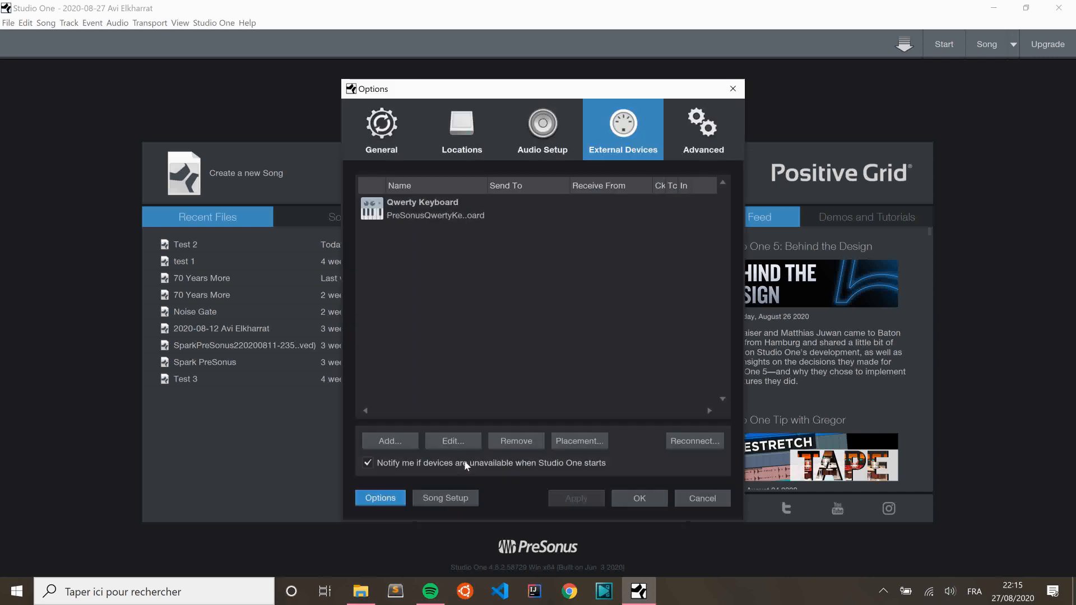
mouse_move(384, 248)
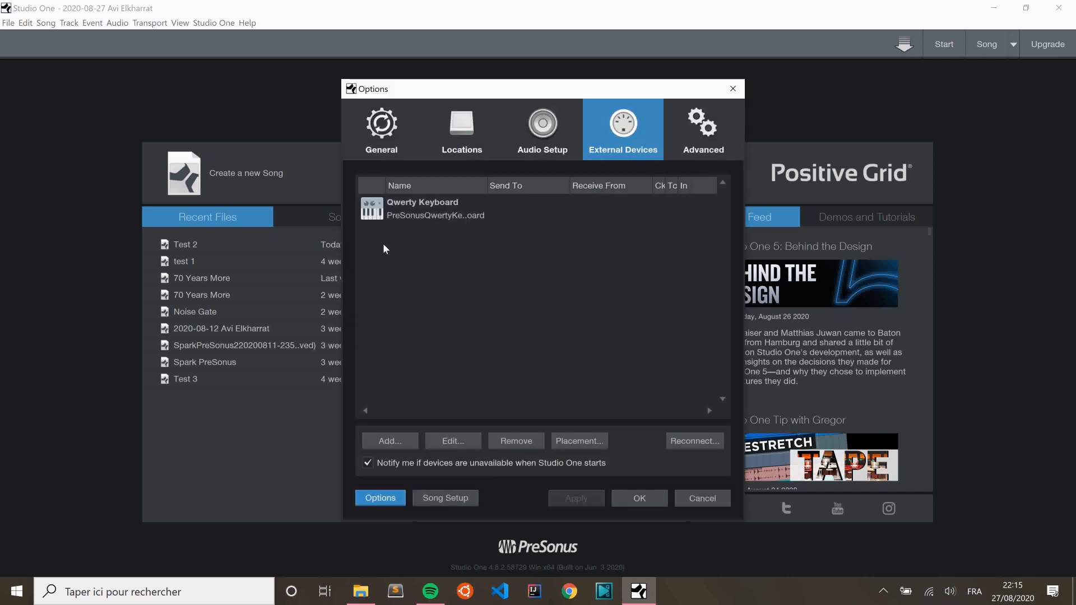
mouse_move(377, 533)
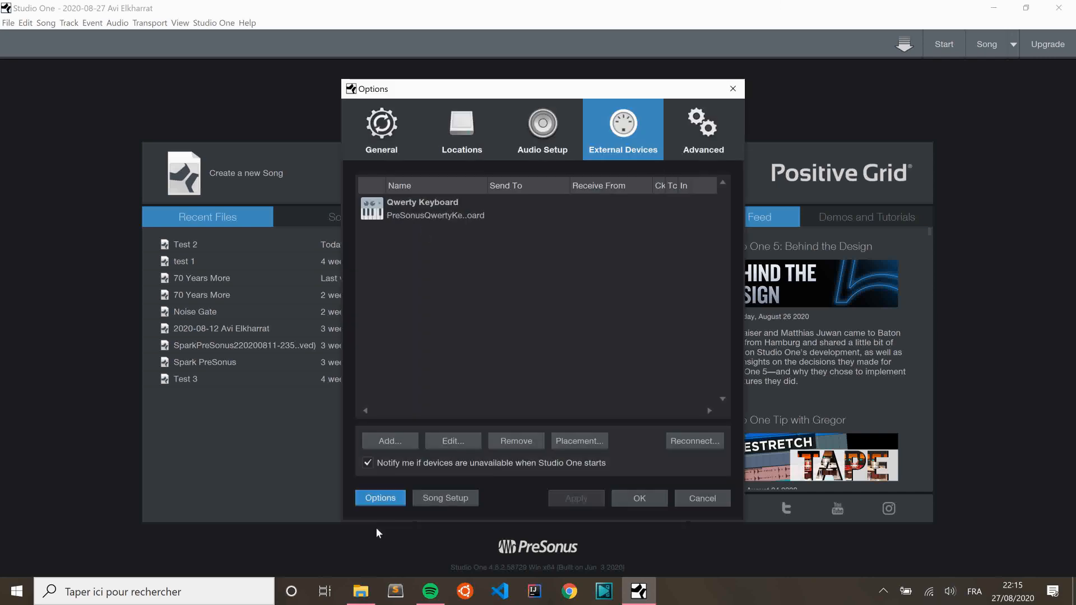
click(389, 441)
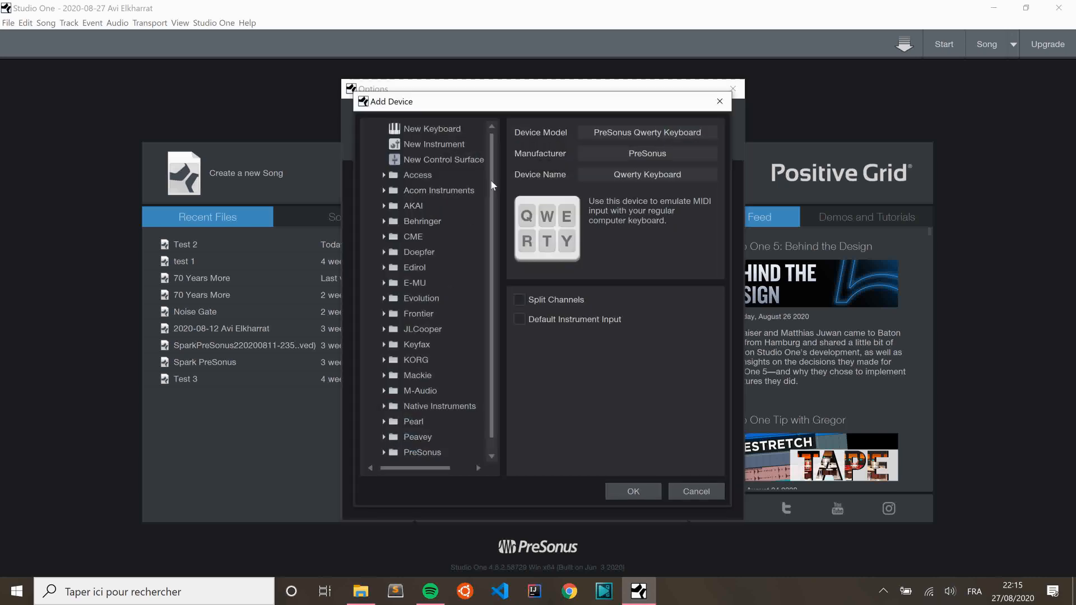
scroll(down, 3)
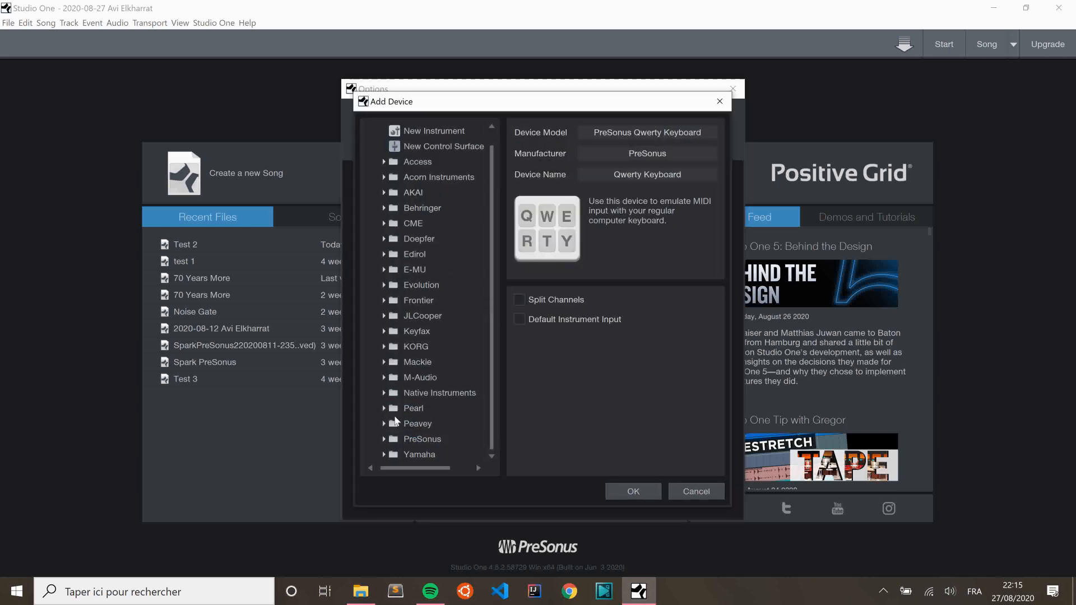
click(421, 438)
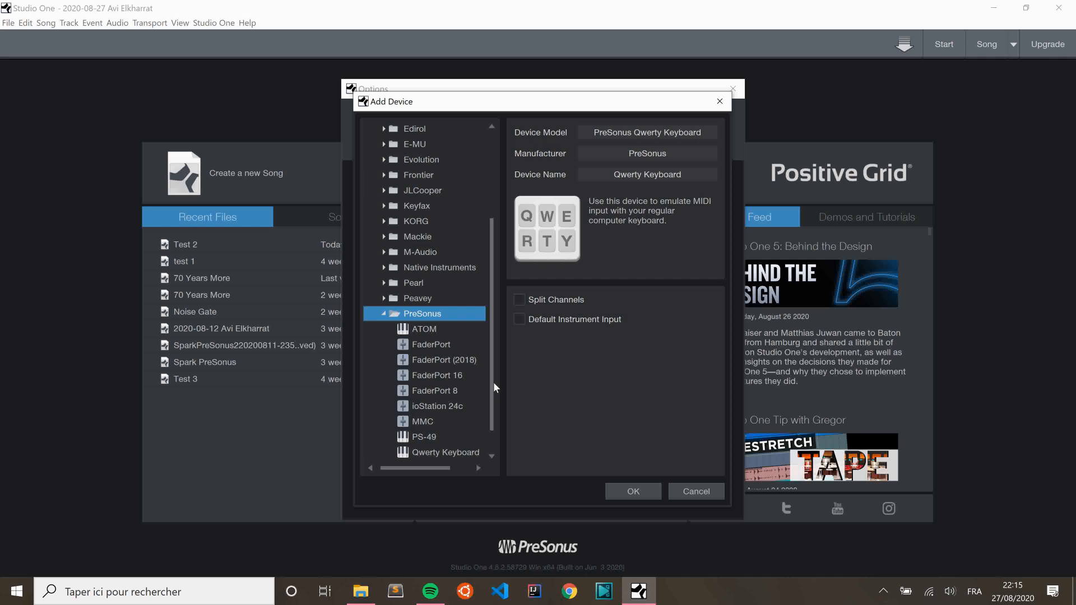
click(445, 424)
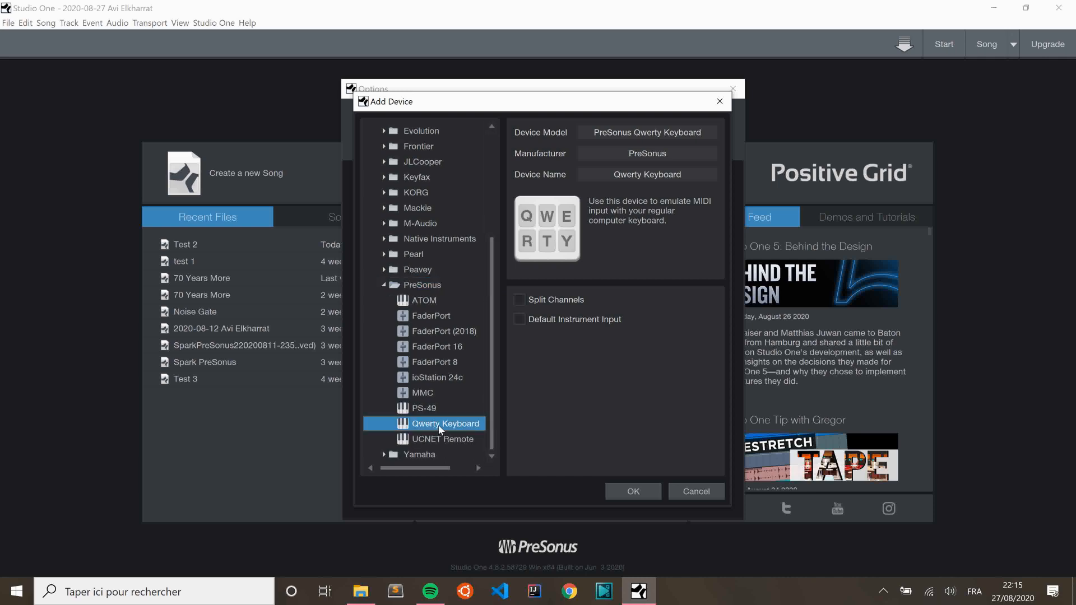
mouse_move(631, 491)
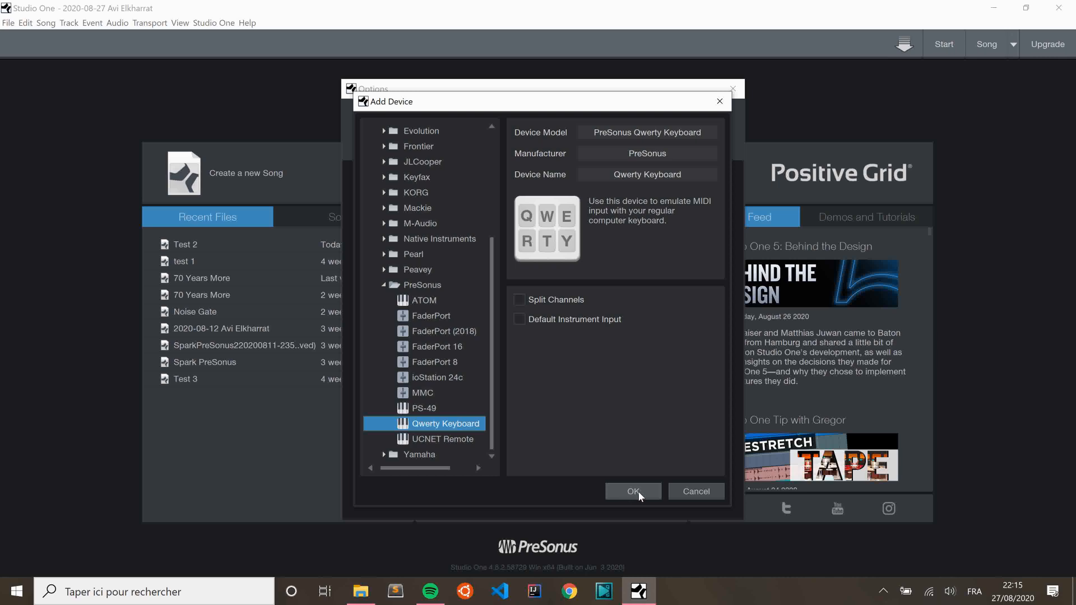
mouse_move(695, 491)
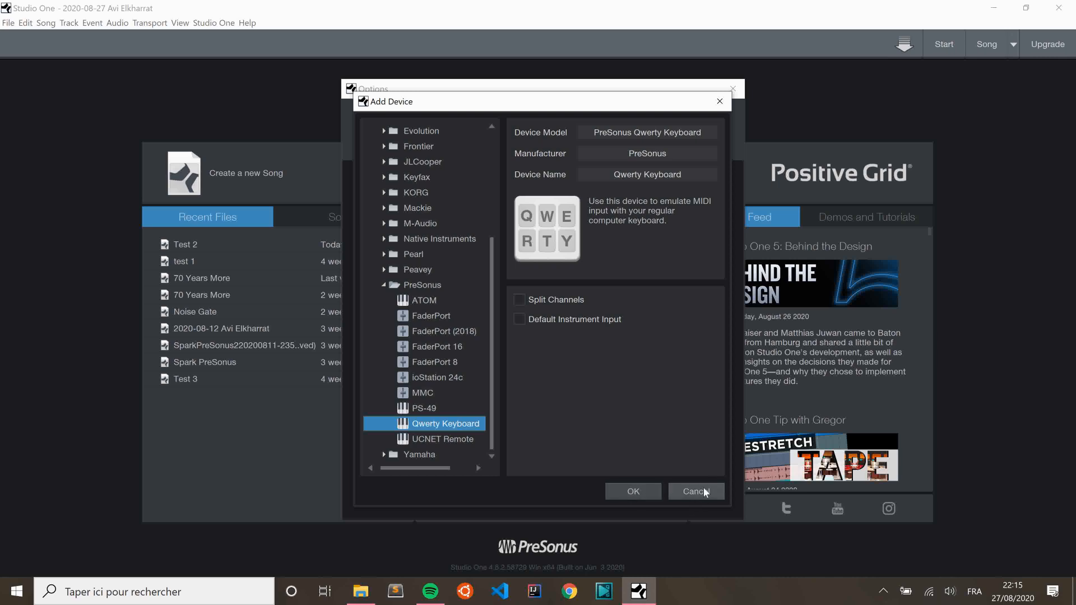
- Confirm the Qwerty Keyboard device and apply the Options, returning to the Start page
click(631, 491)
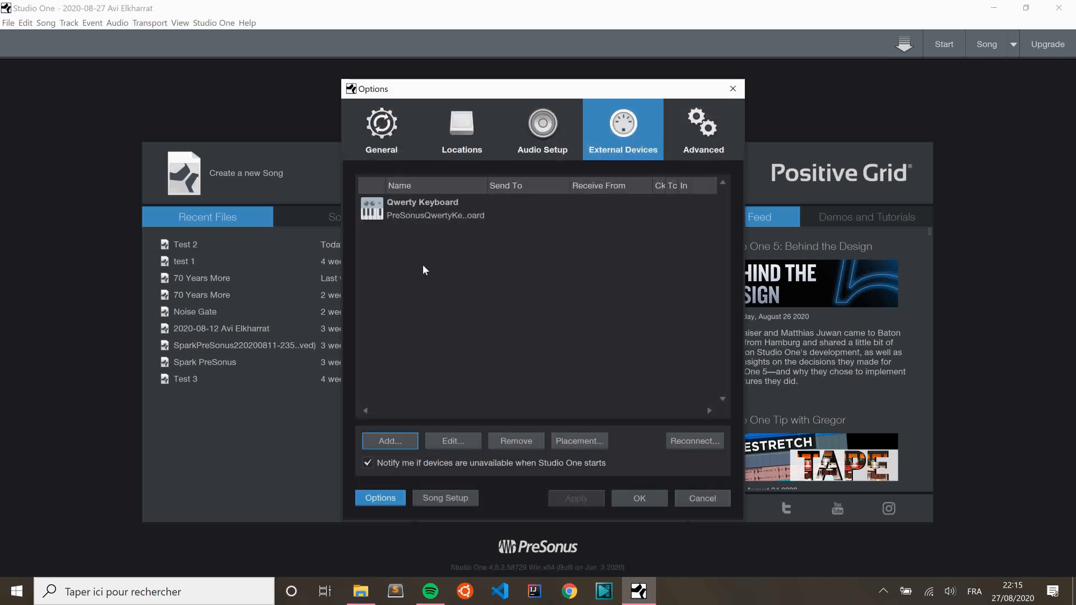
mouse_move(515, 219)
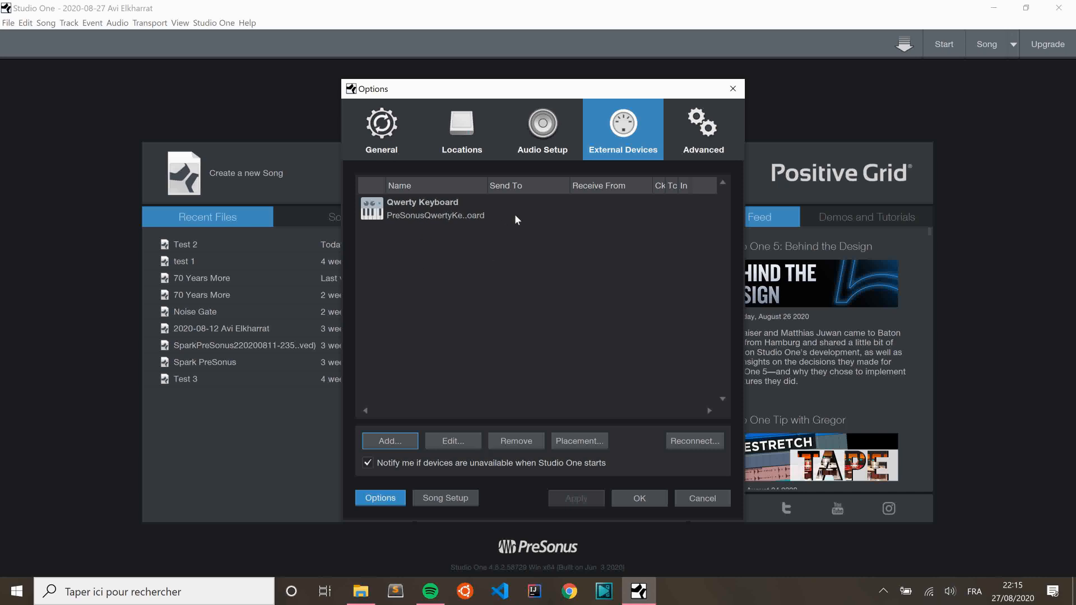
mouse_move(503, 256)
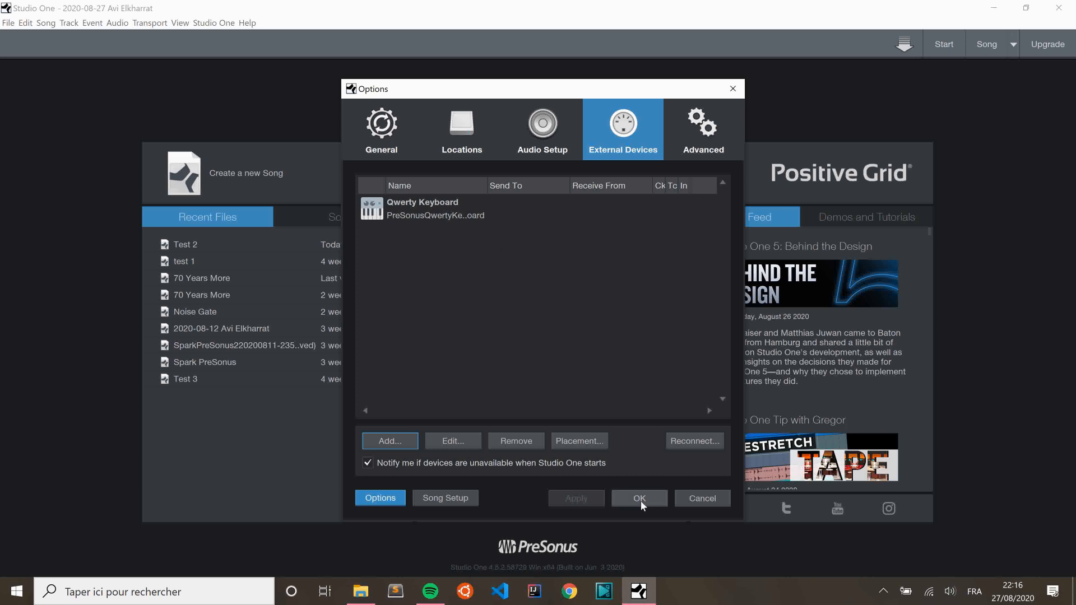
click(638, 497)
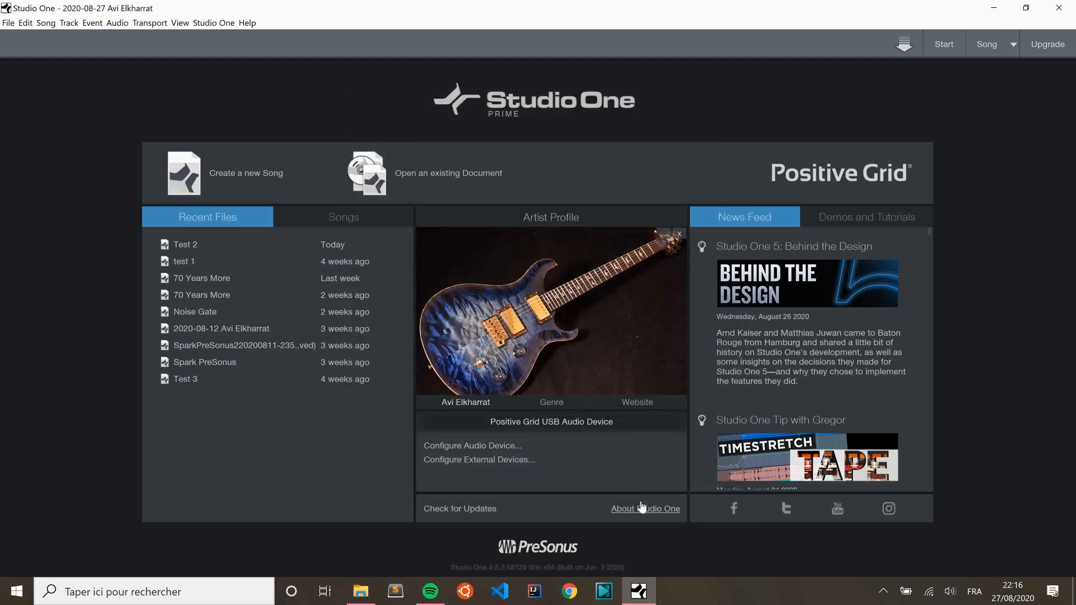
mouse_move(464, 484)
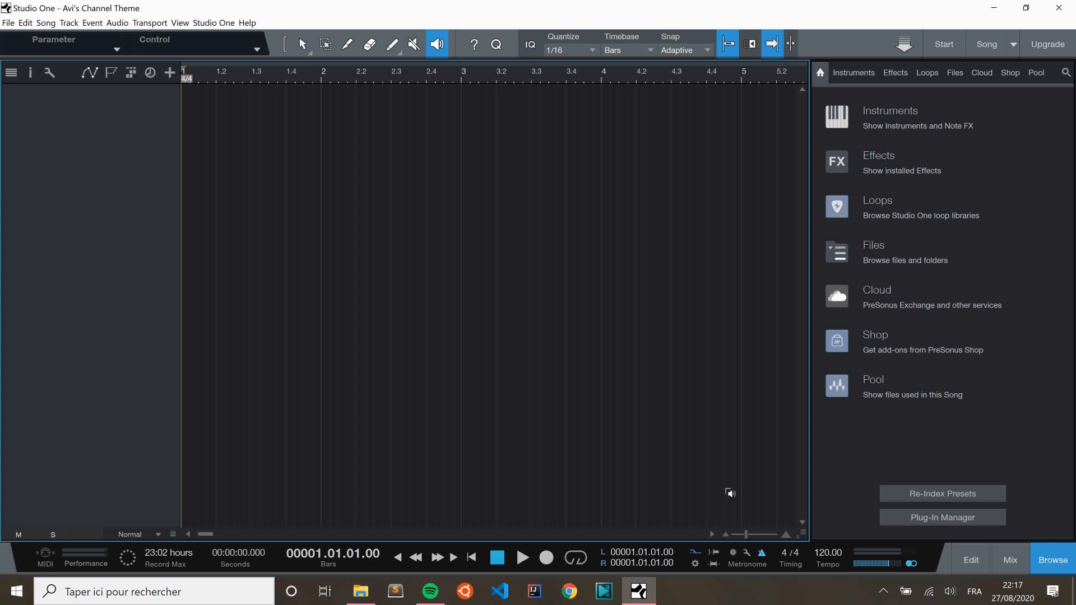
mouse_move(500, 426)
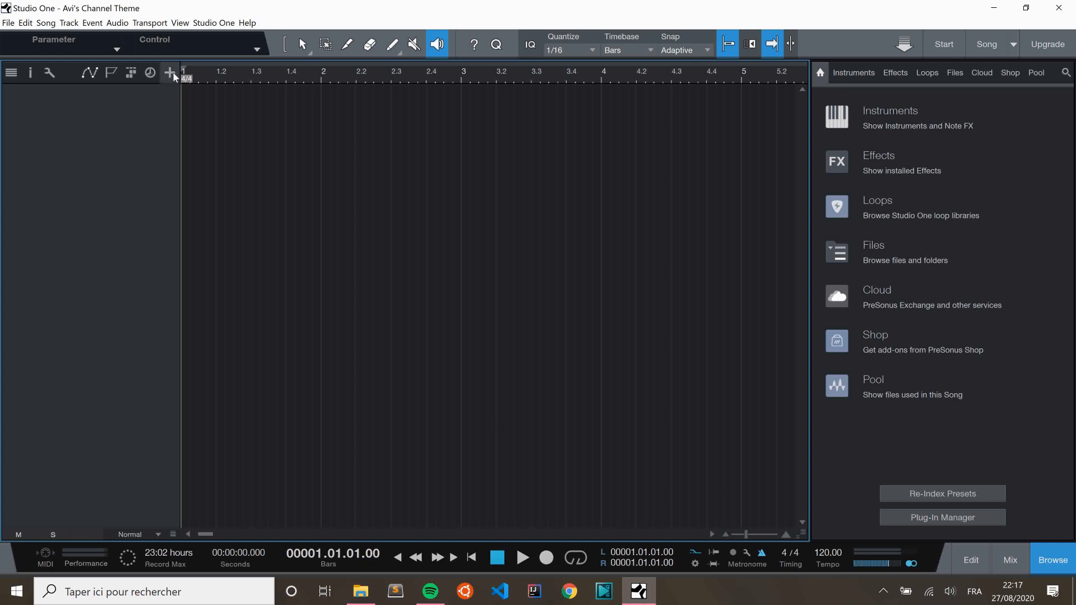
- Add an instrument track 'Kick Drum' with Qwerty Keyboard input and a new Presence output
click(169, 74)
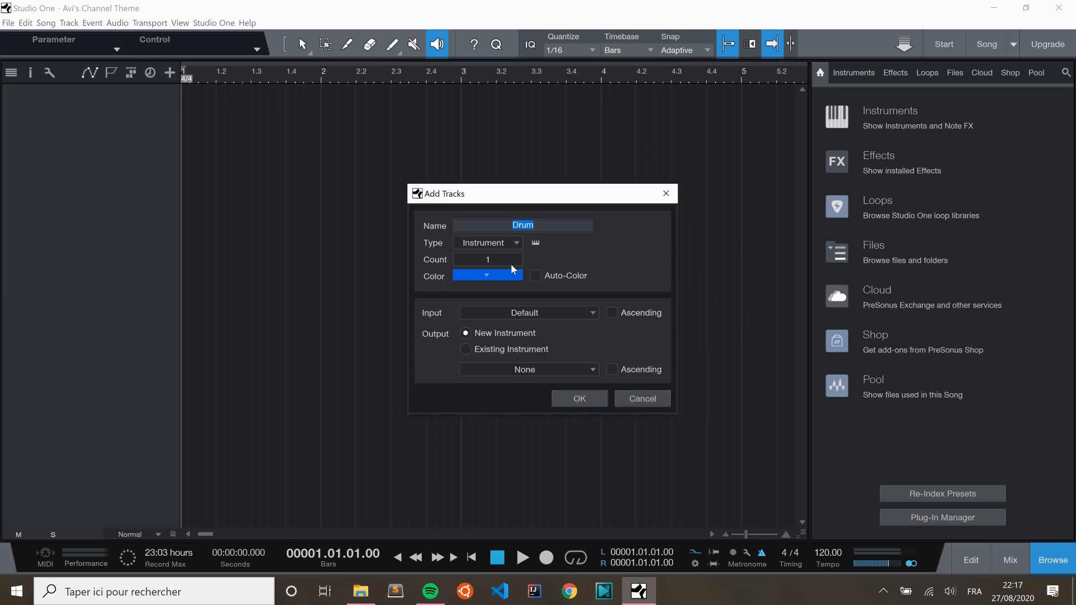
mouse_move(580, 225)
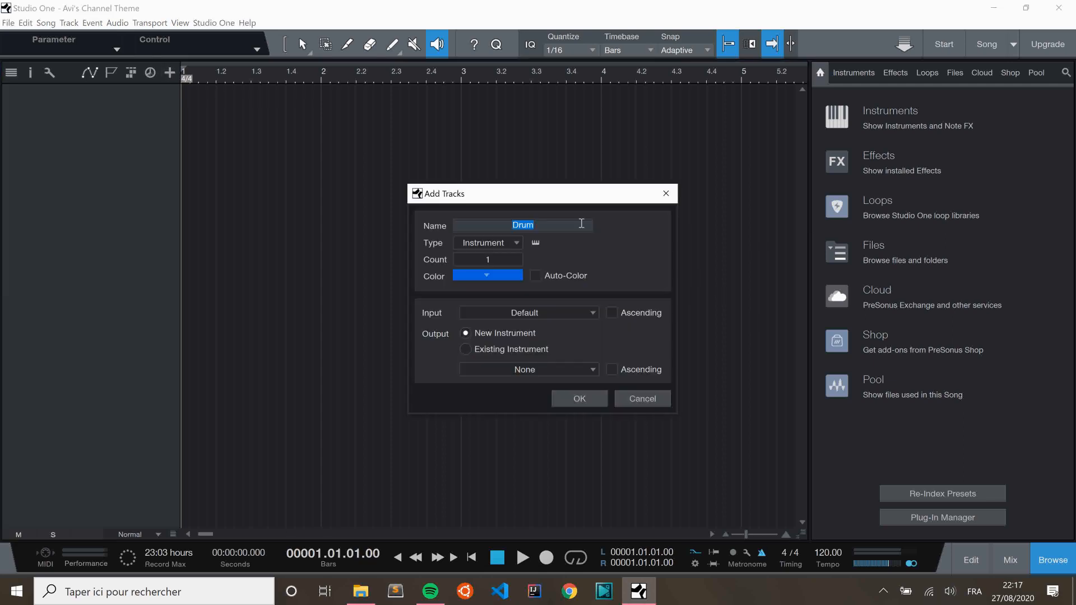
mouse_move(553, 225)
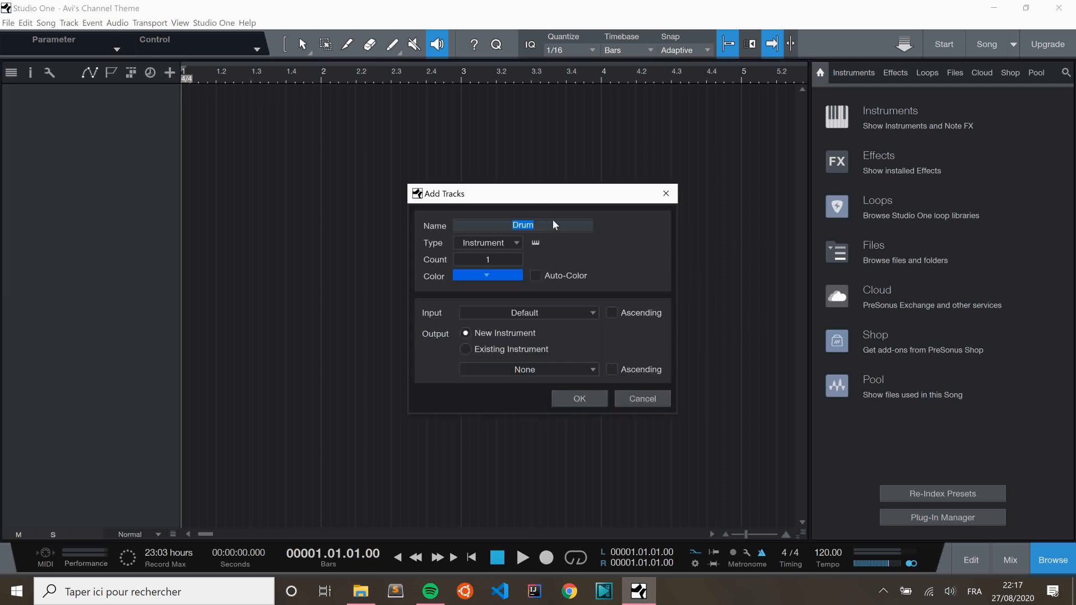
click(552, 225)
text(Kick )
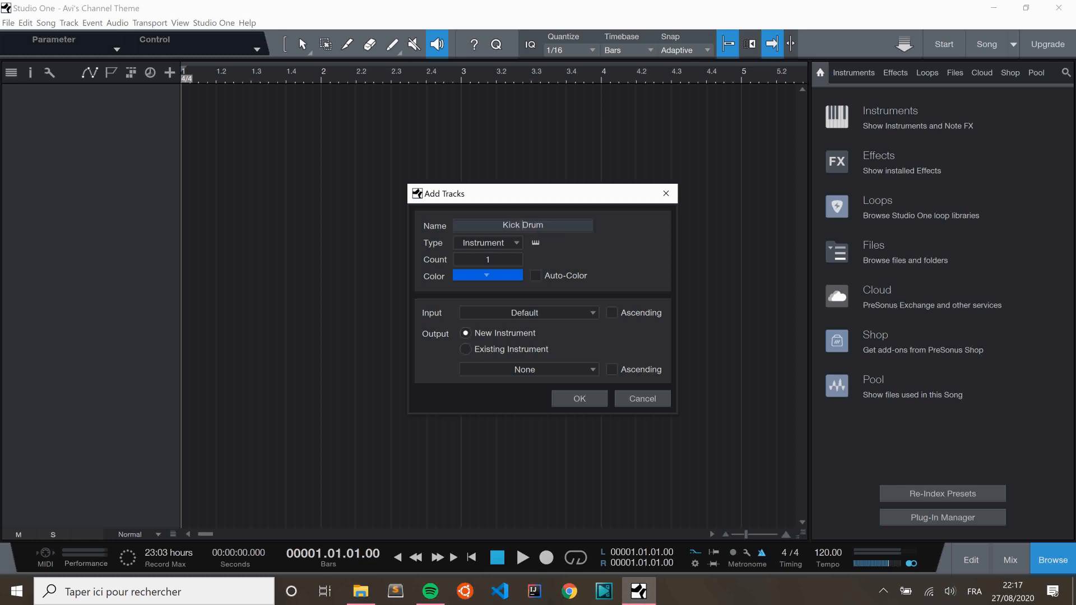
mouse_move(635, 297)
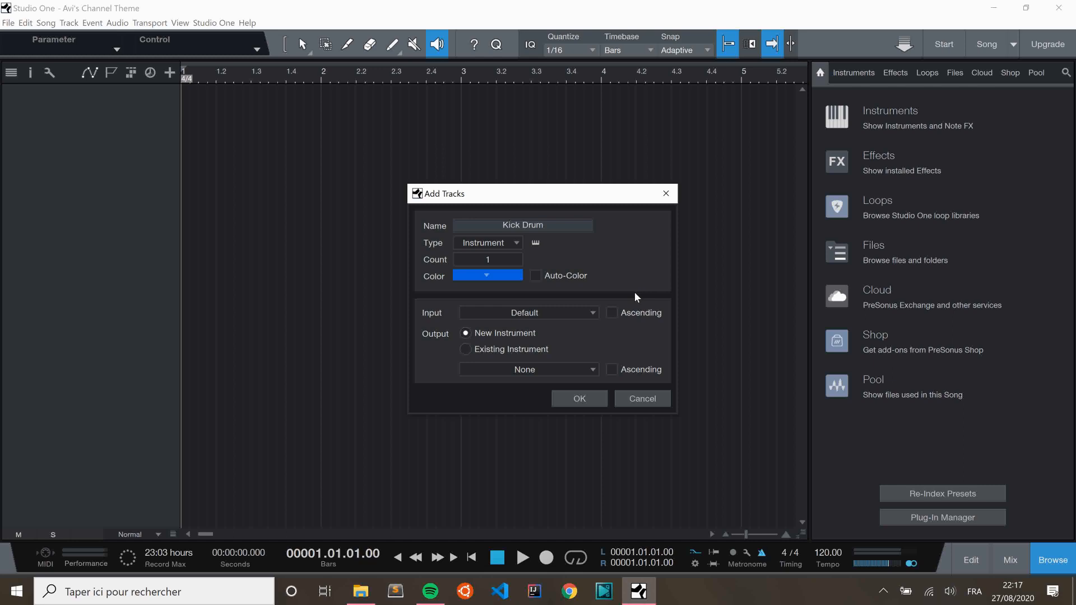
mouse_move(561, 316)
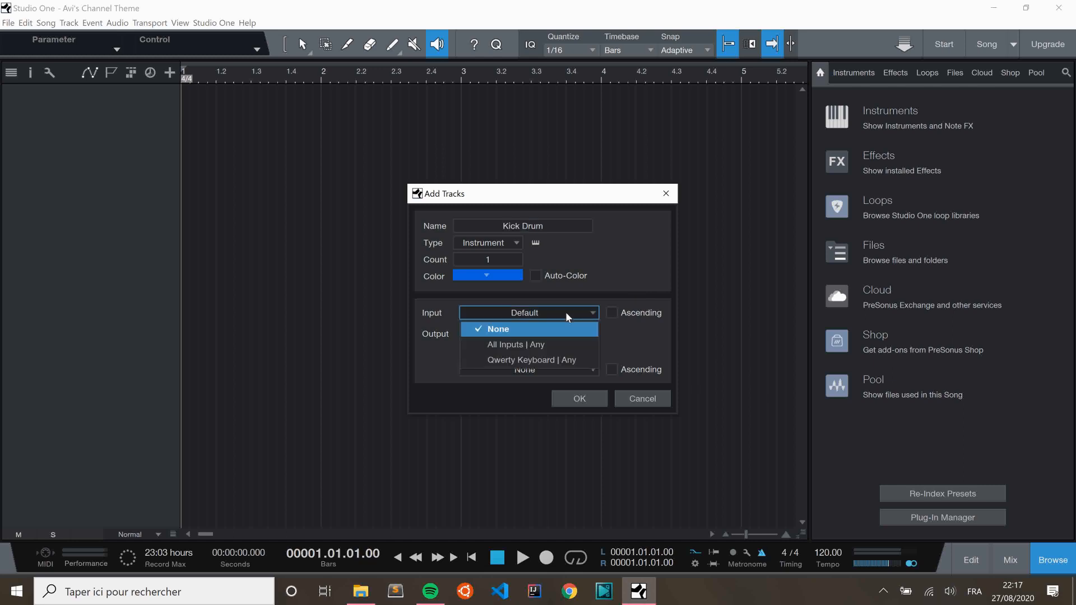
mouse_move(530, 360)
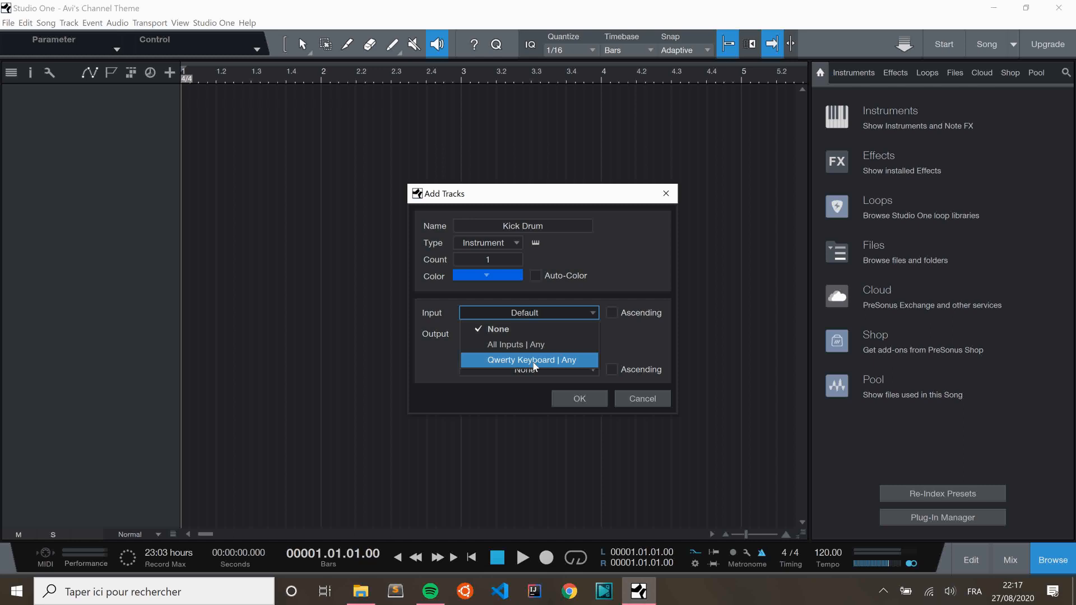
click(529, 360)
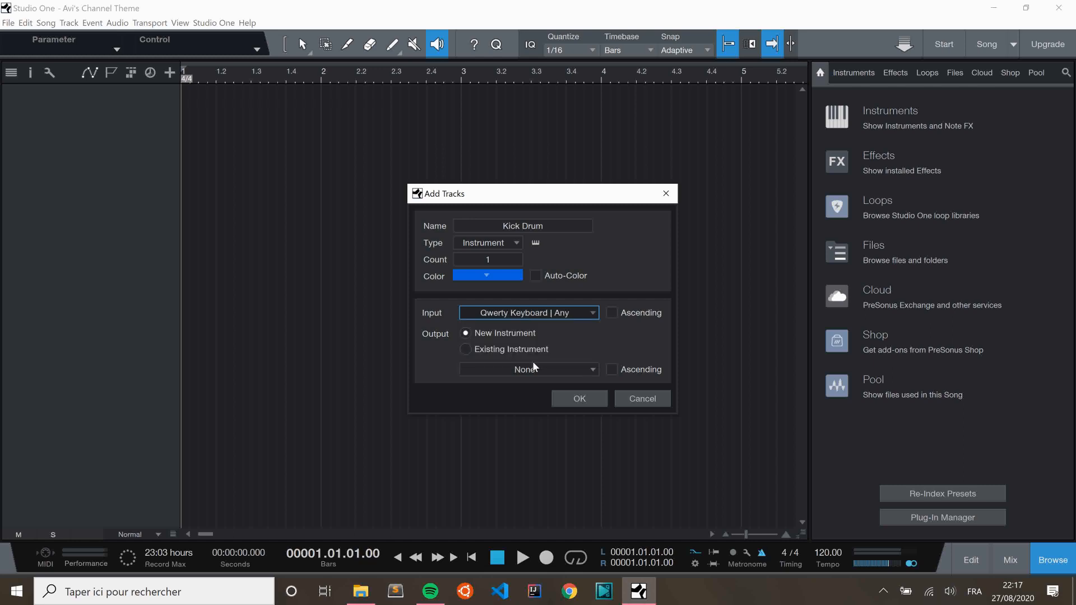
mouse_move(536, 375)
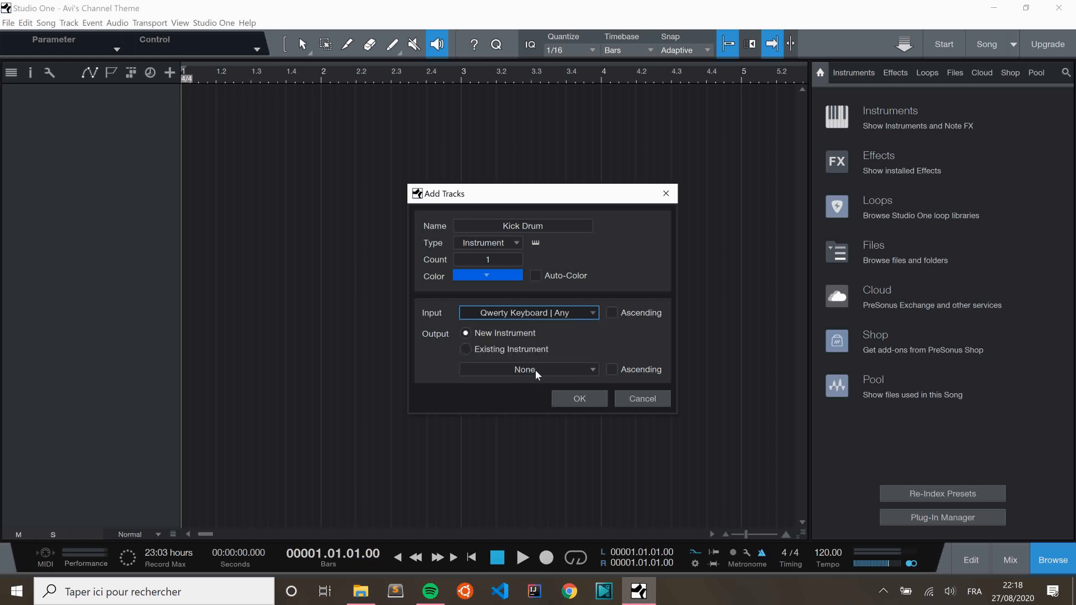
click(527, 369)
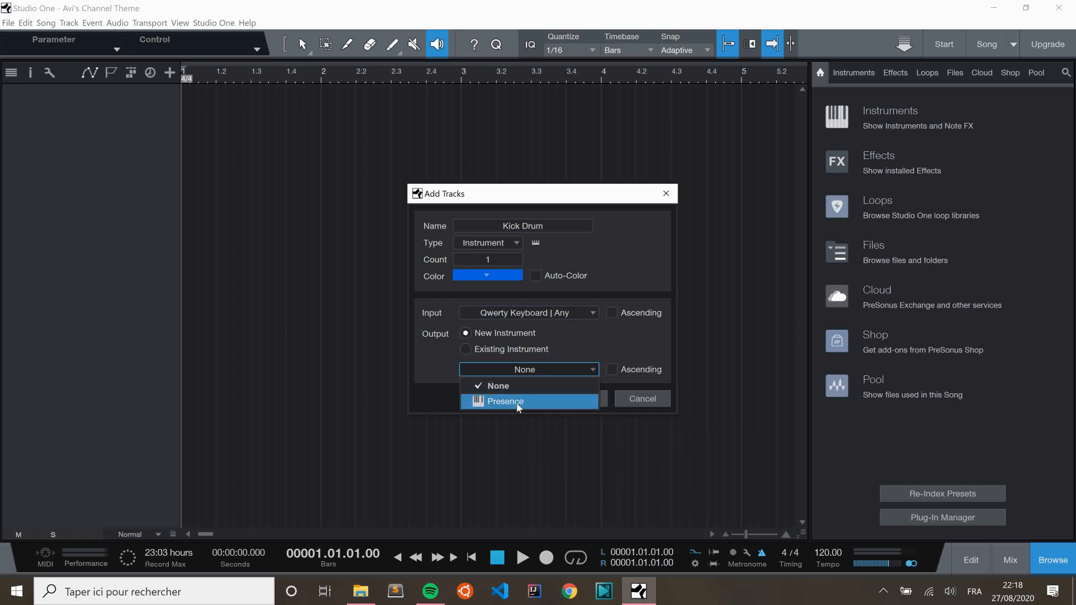
click(503, 401)
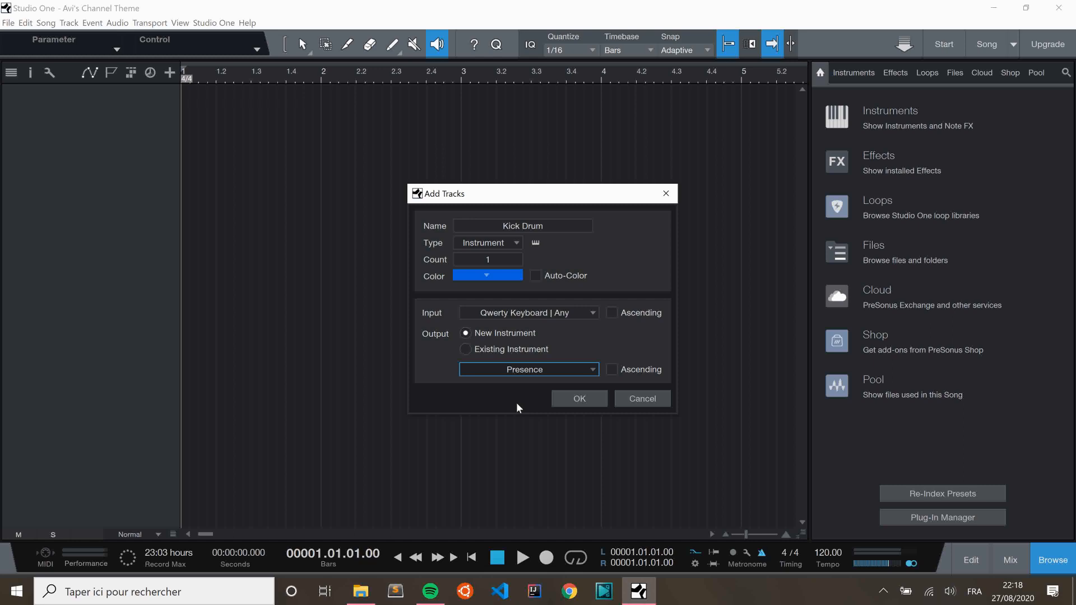
mouse_move(580, 399)
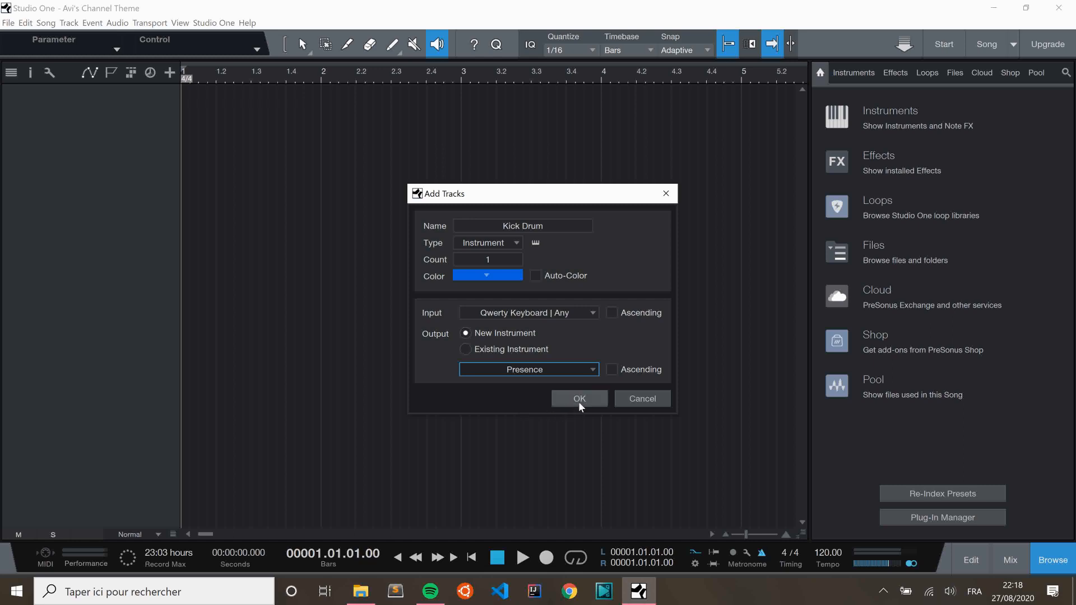
click(579, 399)
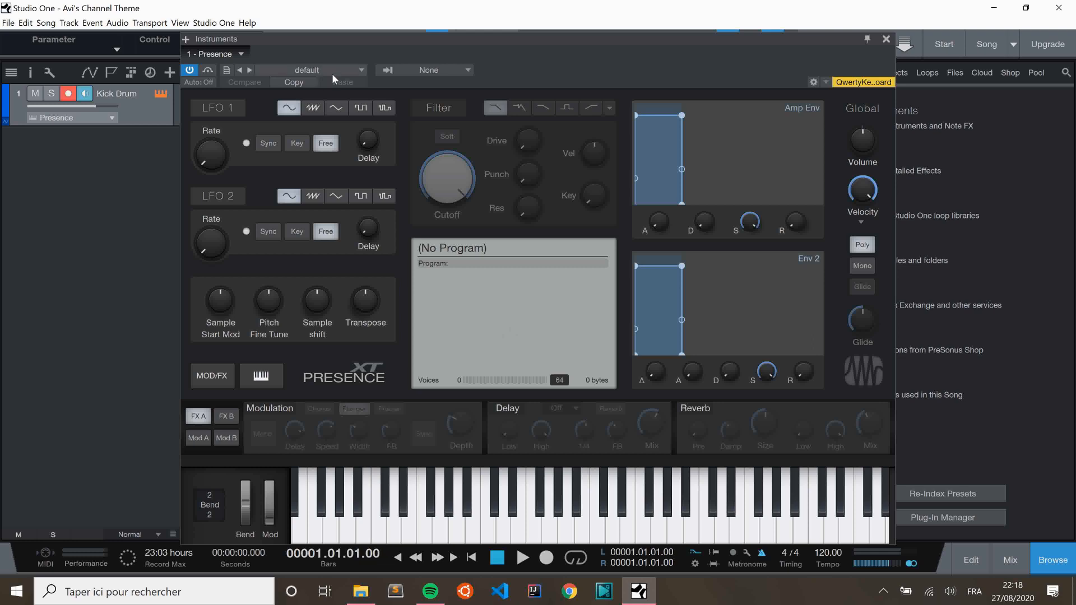
- Load the Classic Kit preset from Artist Instruments > Drum Kits into Presence
click(312, 70)
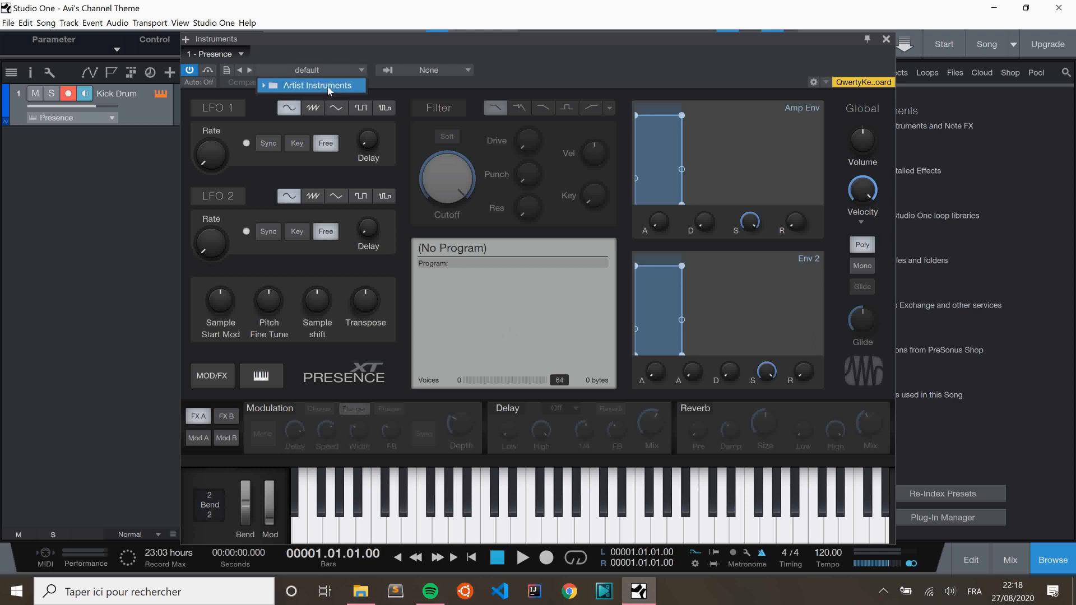
click(313, 85)
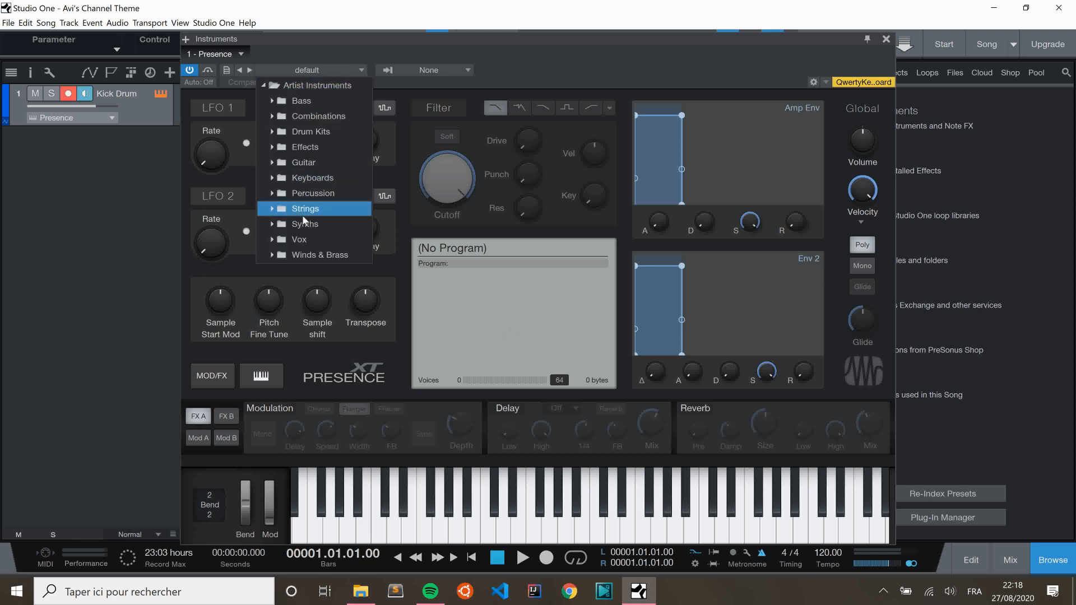
click(311, 131)
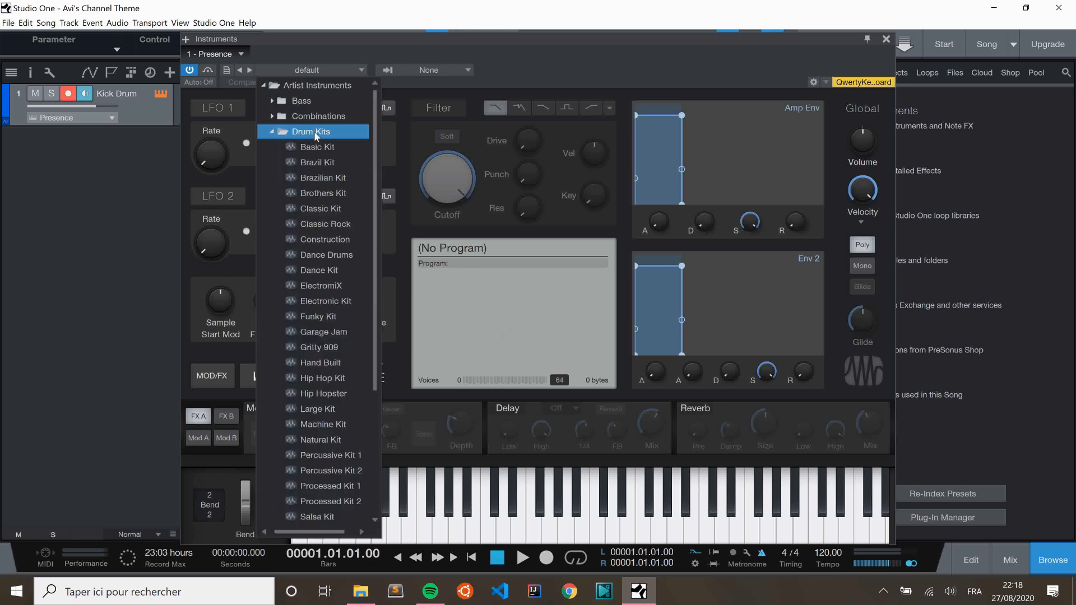
click(321, 210)
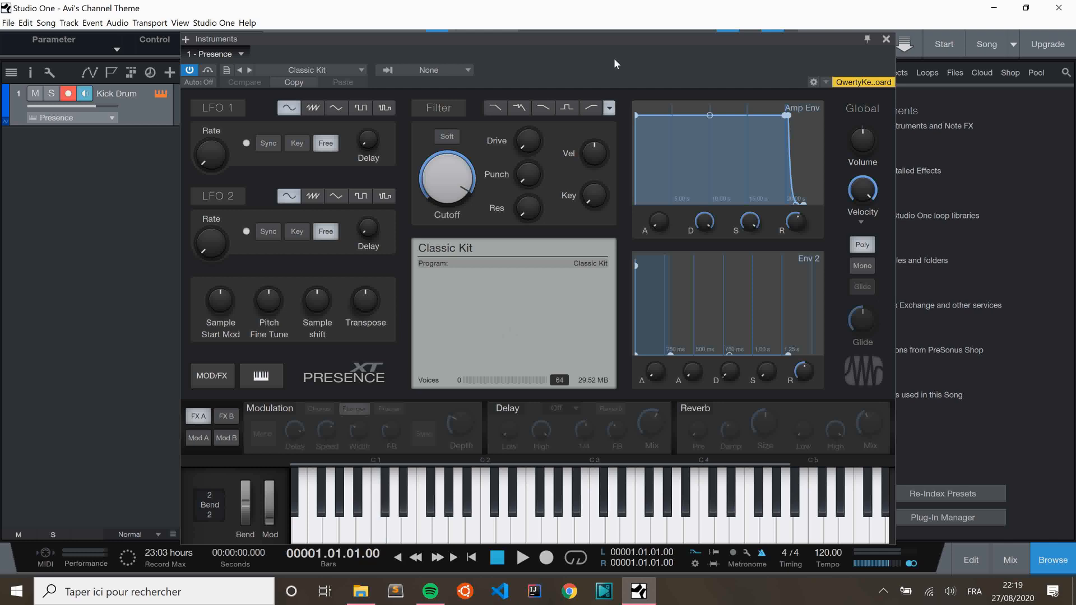
mouse_move(814, 82)
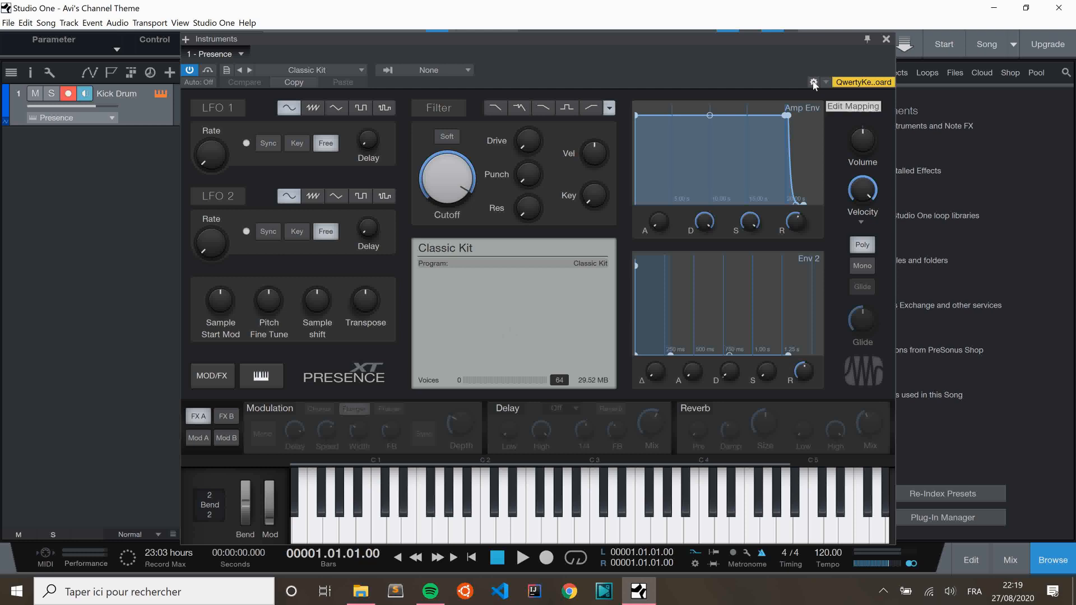
- Show the Qwerty Keyboard virtual controls over Presence and play two test notes
click(813, 82)
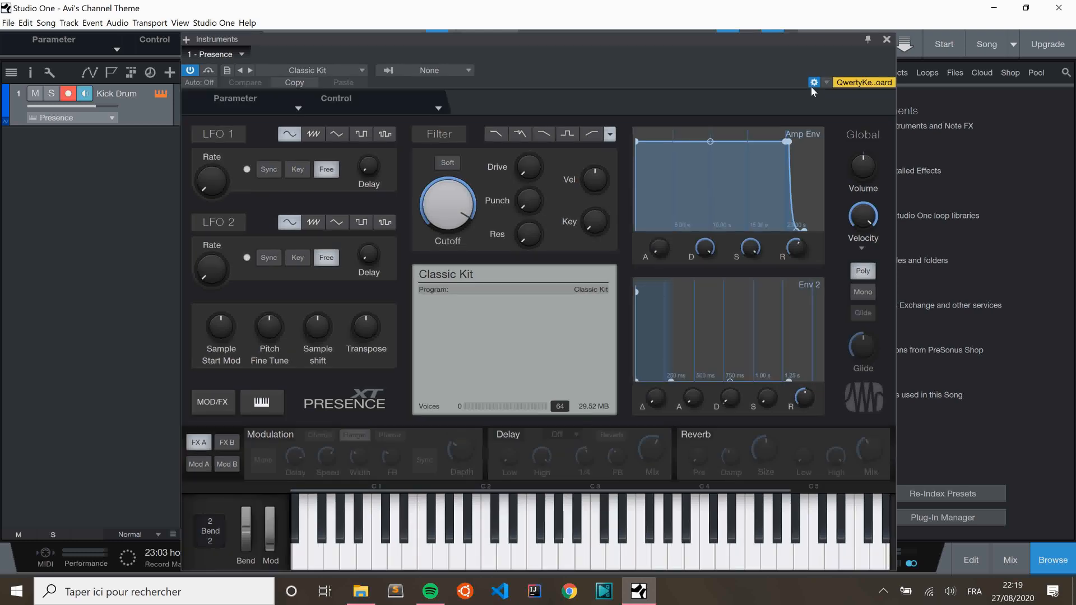
mouse_move(823, 84)
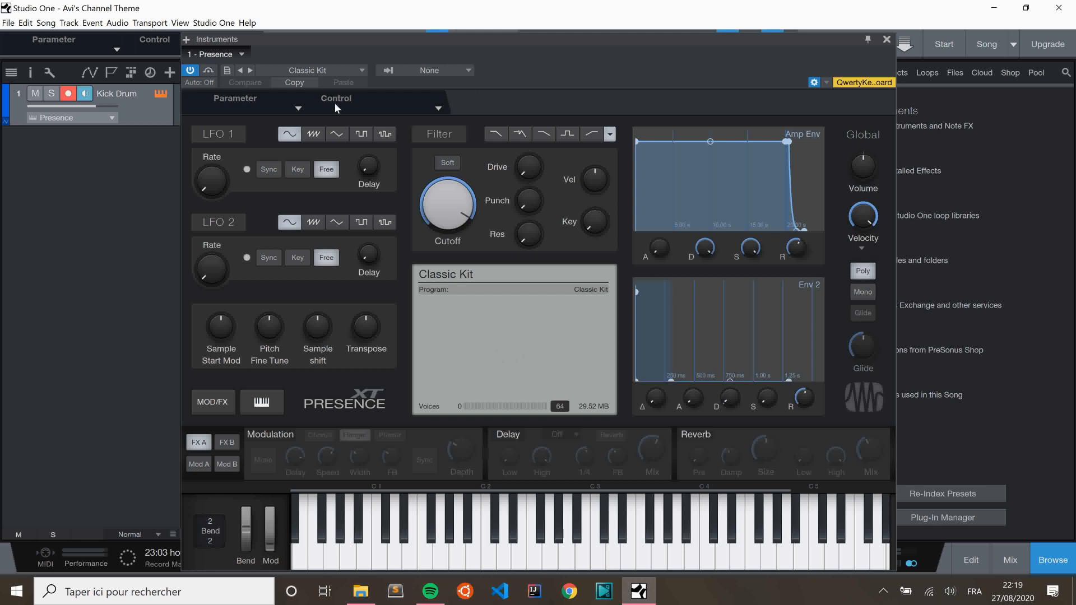
mouse_move(442, 112)
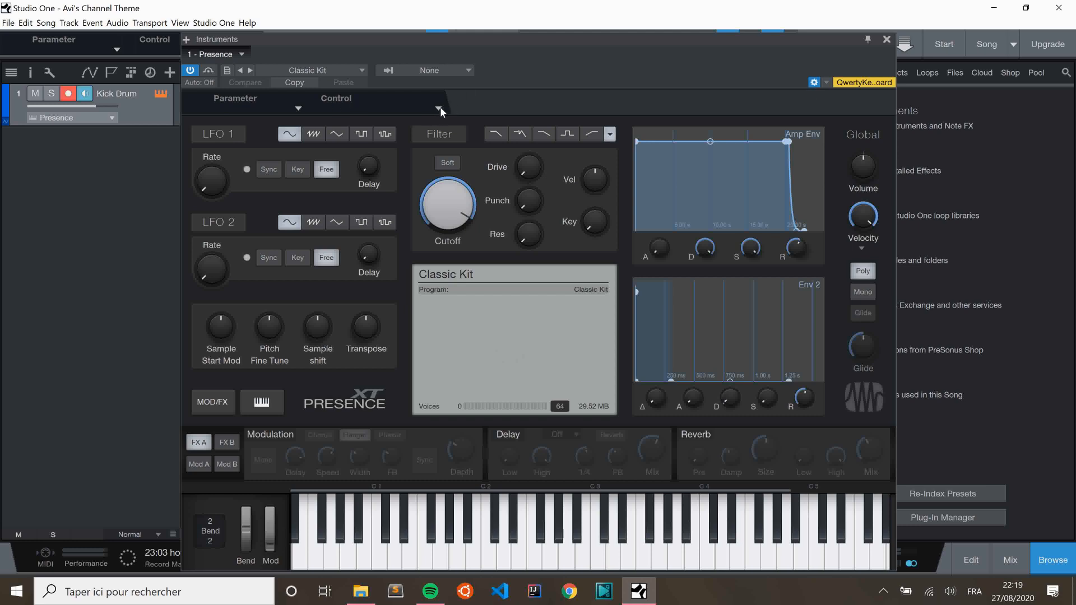
click(439, 110)
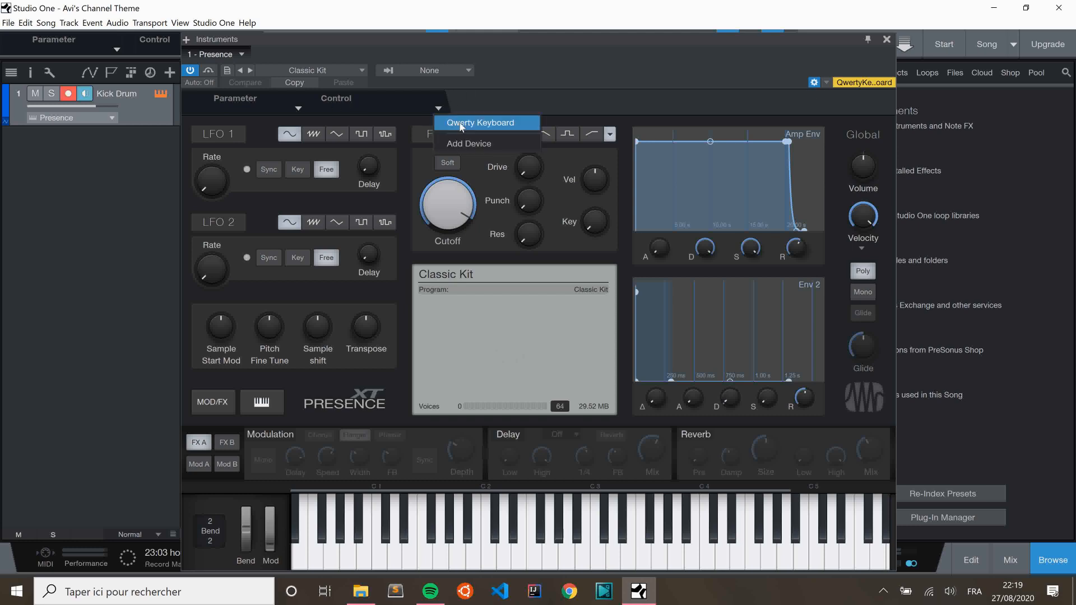
click(482, 123)
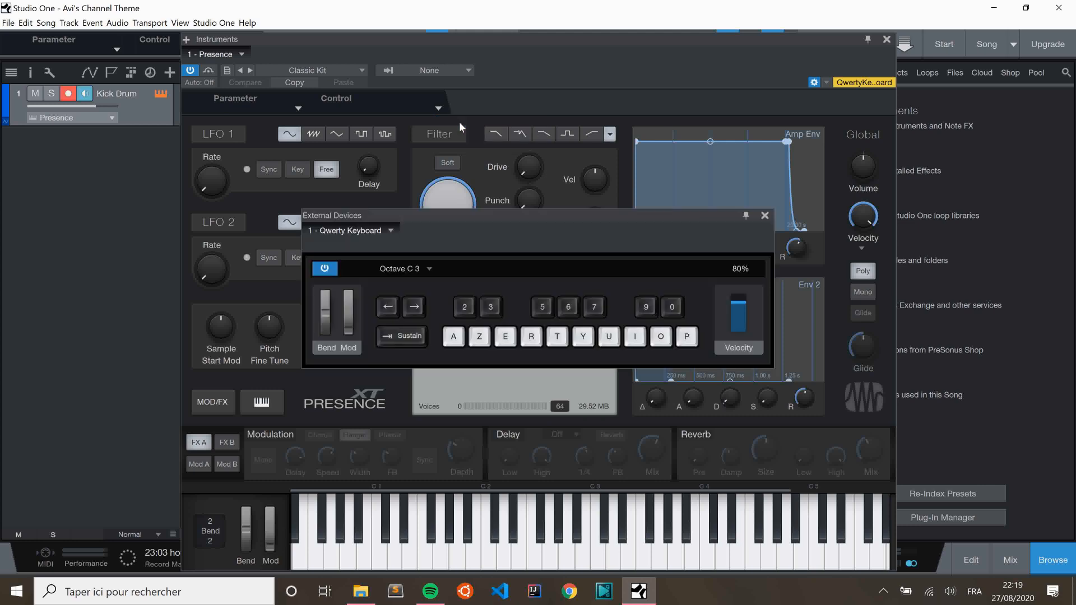
mouse_move(411, 227)
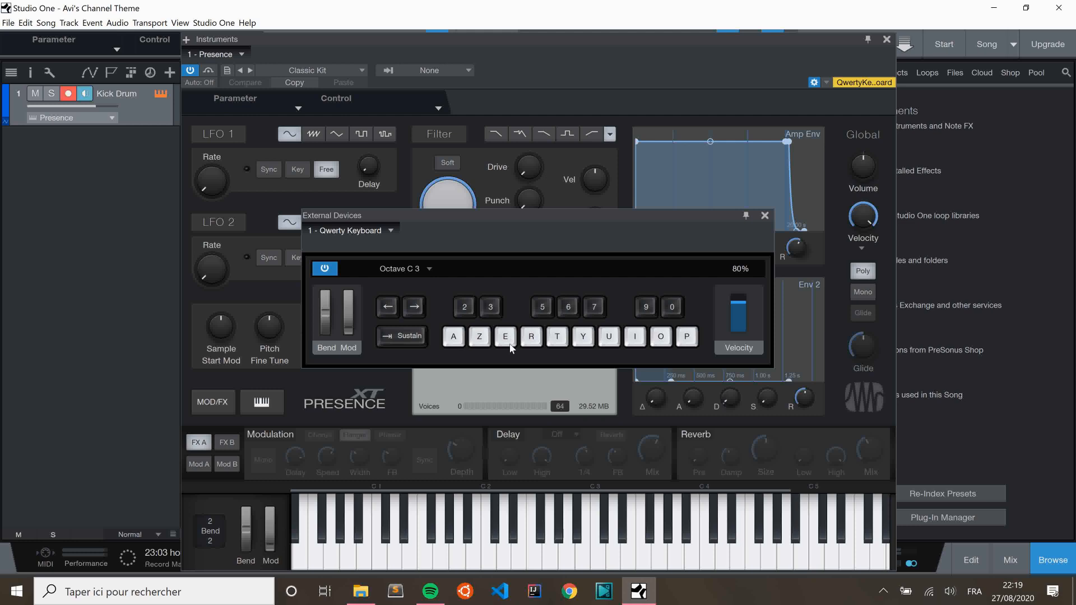
mouse_move(591, 345)
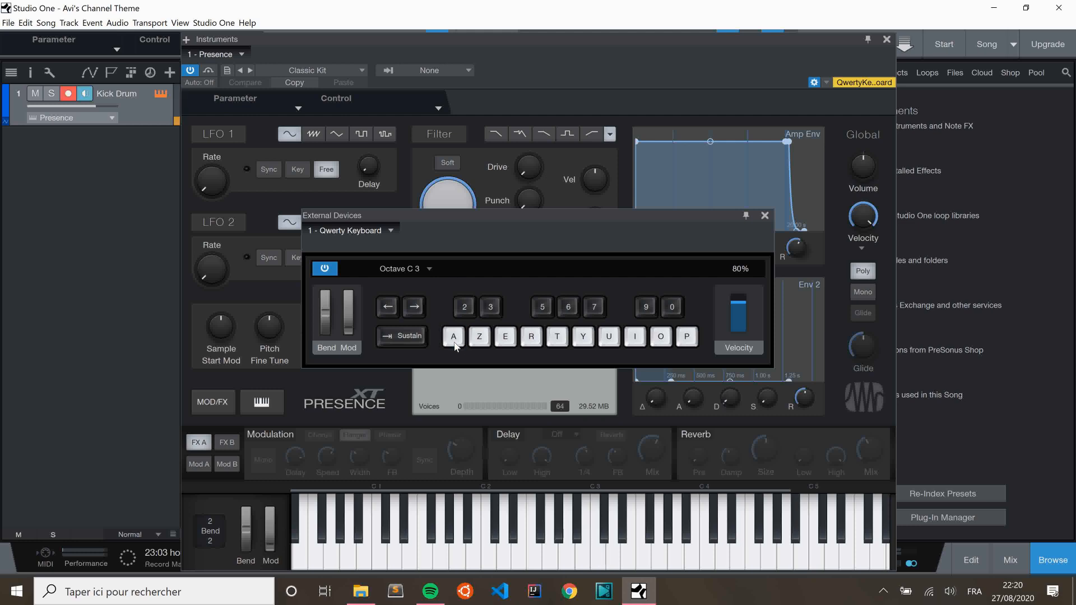
mouse_move(156, 115)
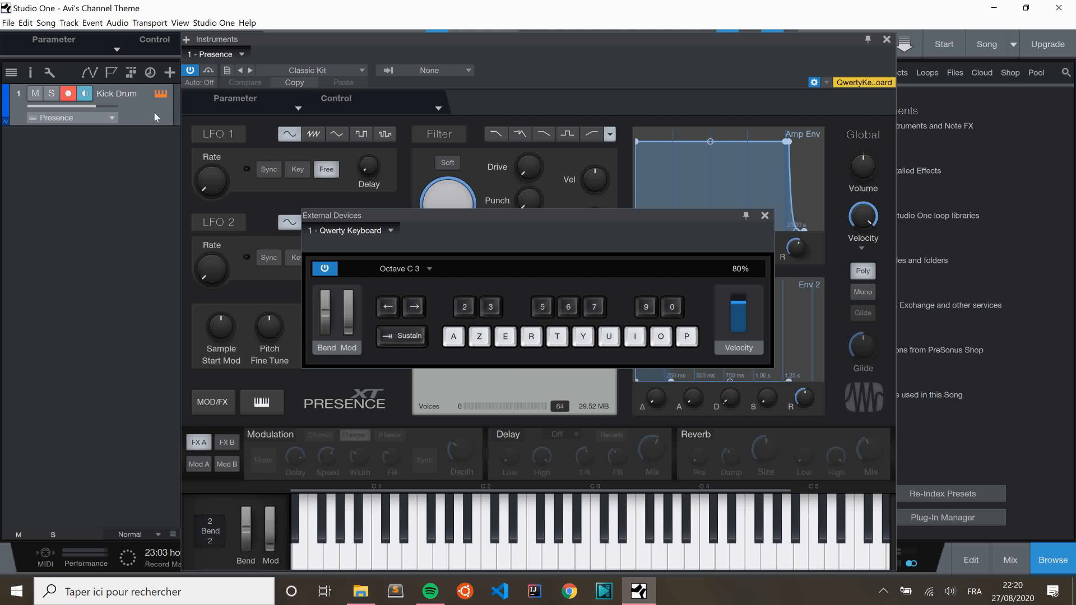
mouse_move(127, 116)
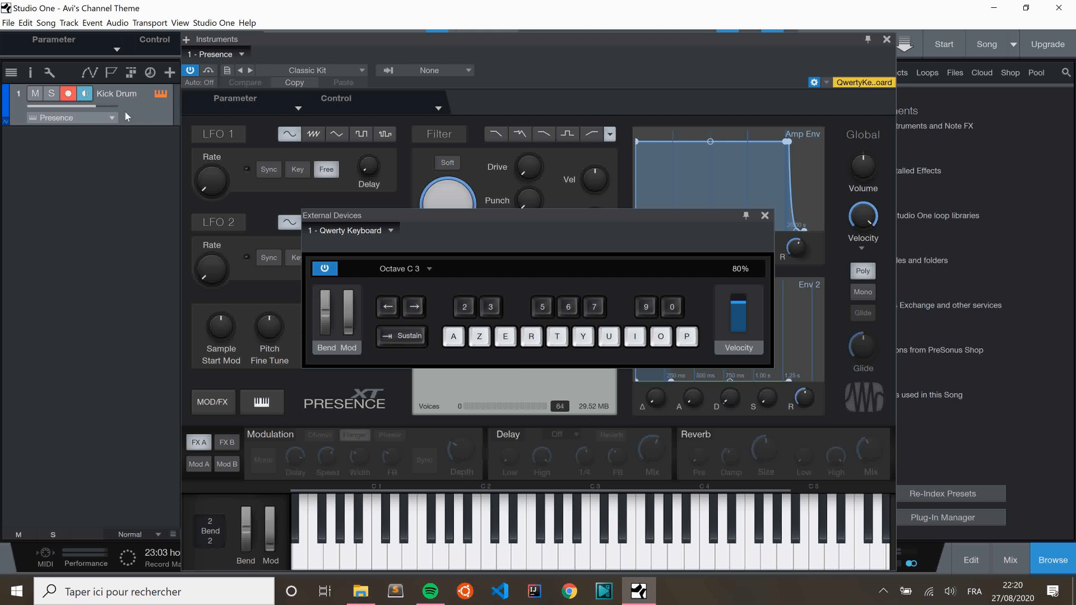
click(452, 336)
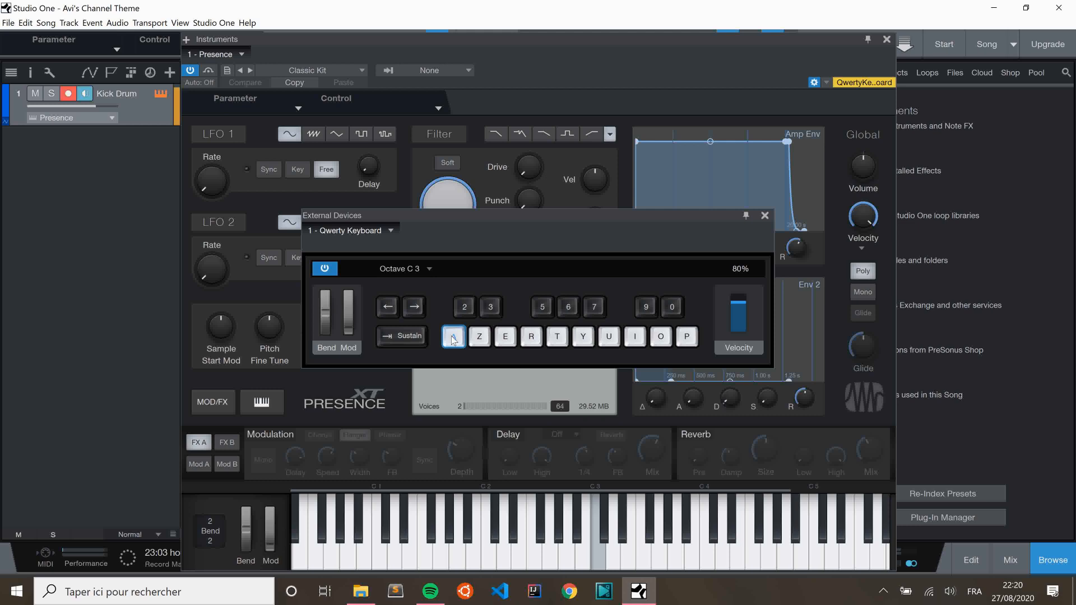
click(453, 337)
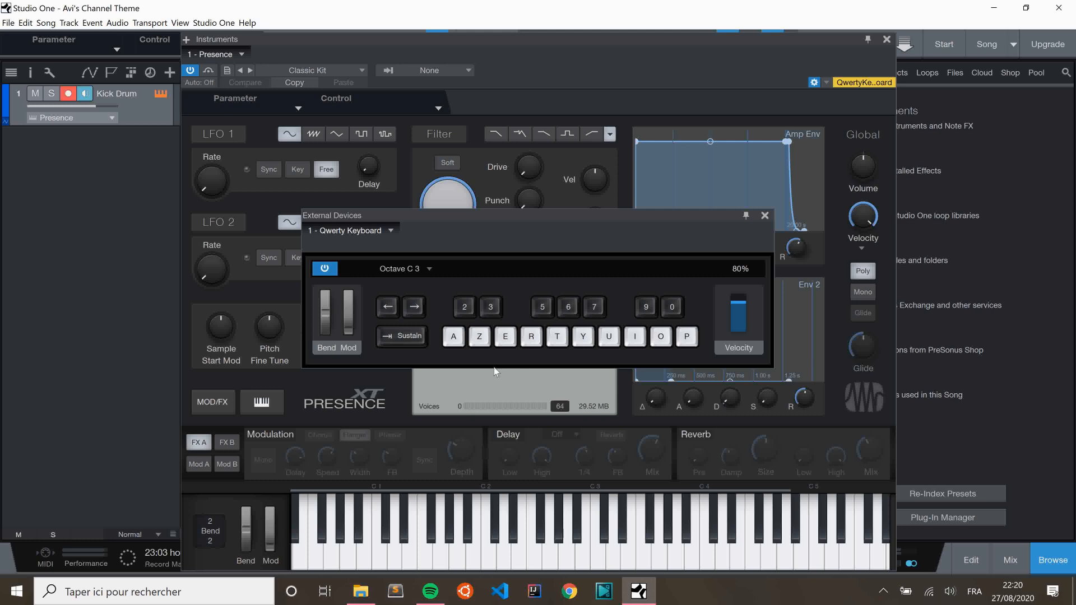
mouse_move(385, 357)
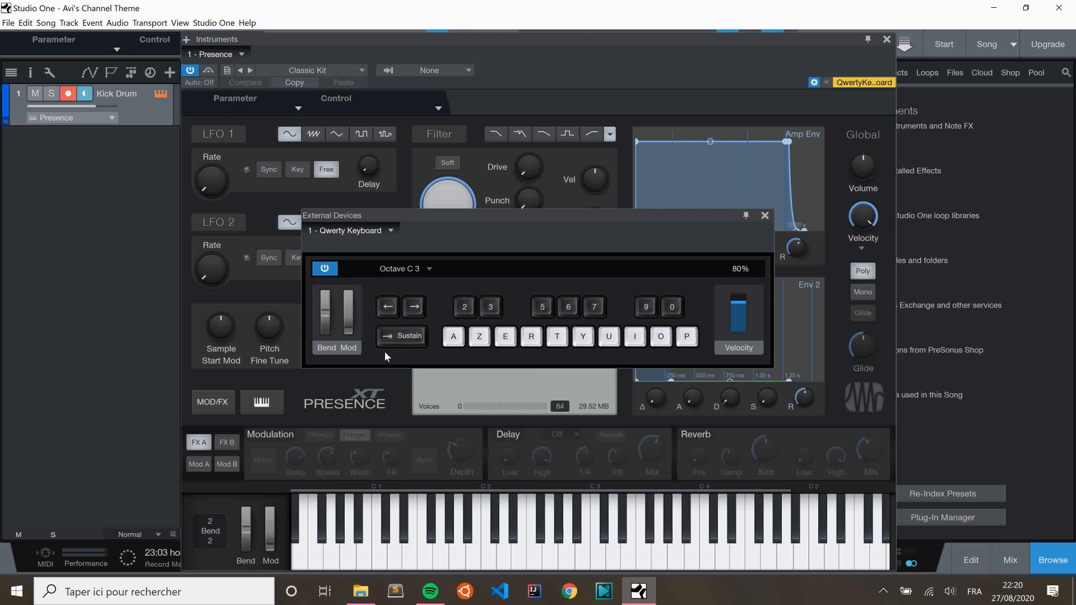
- Set the virtual Qwerty Keyboard octave to C1
click(404, 268)
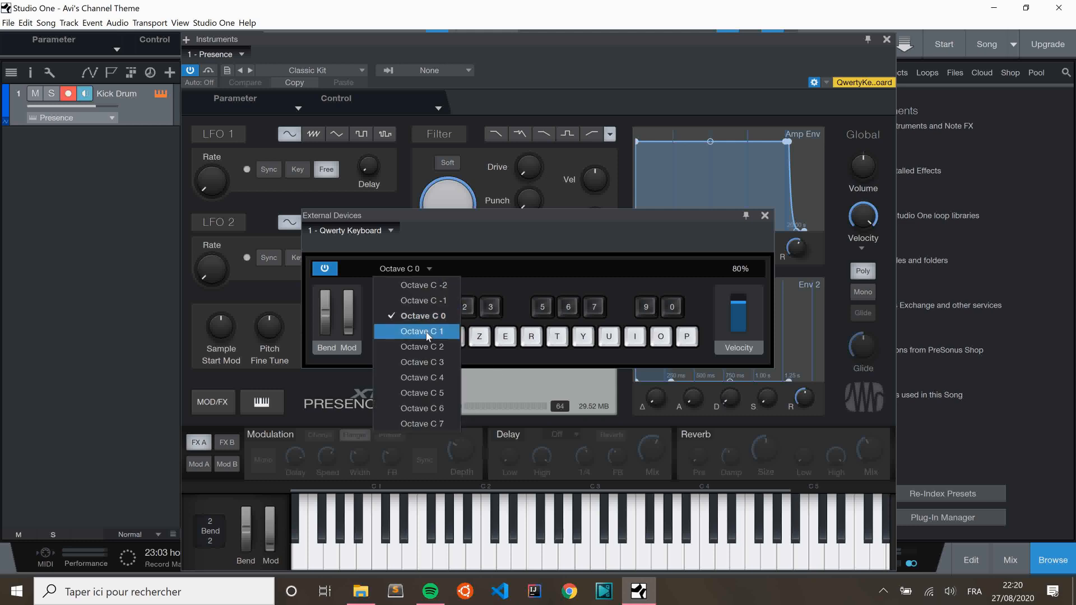
click(424, 332)
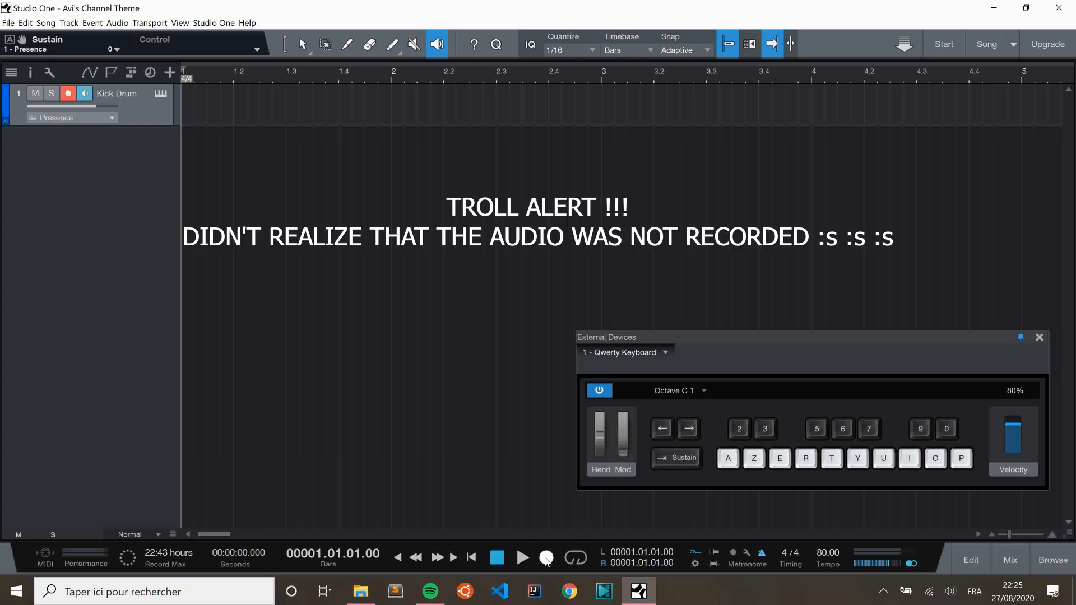
mouse_move(544, 557)
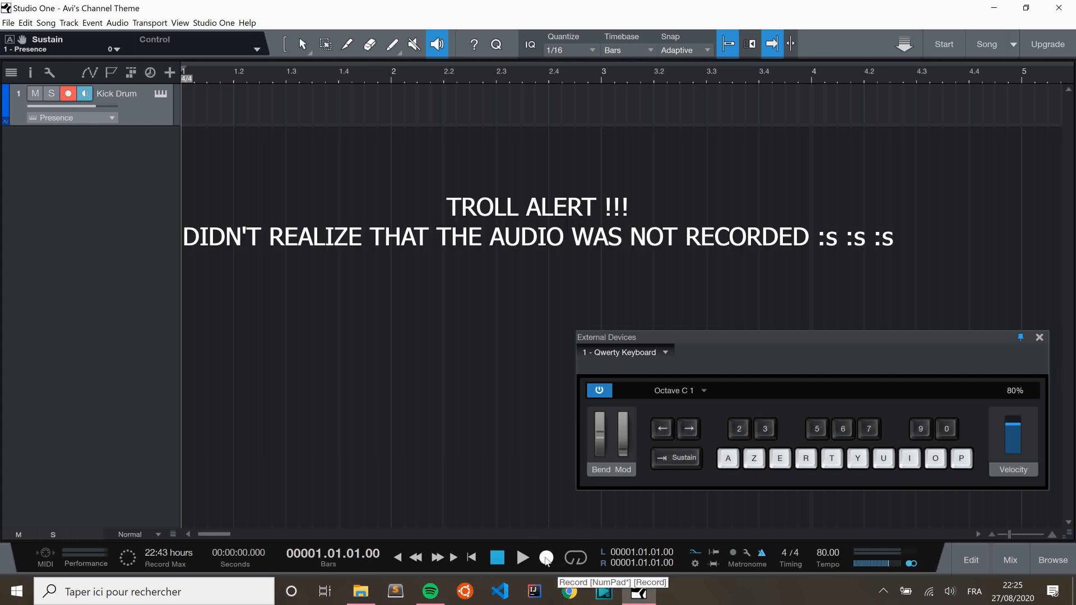
- Record repeating kick notes on the Kick Drum track, stop, and return to the song start
click(545, 557)
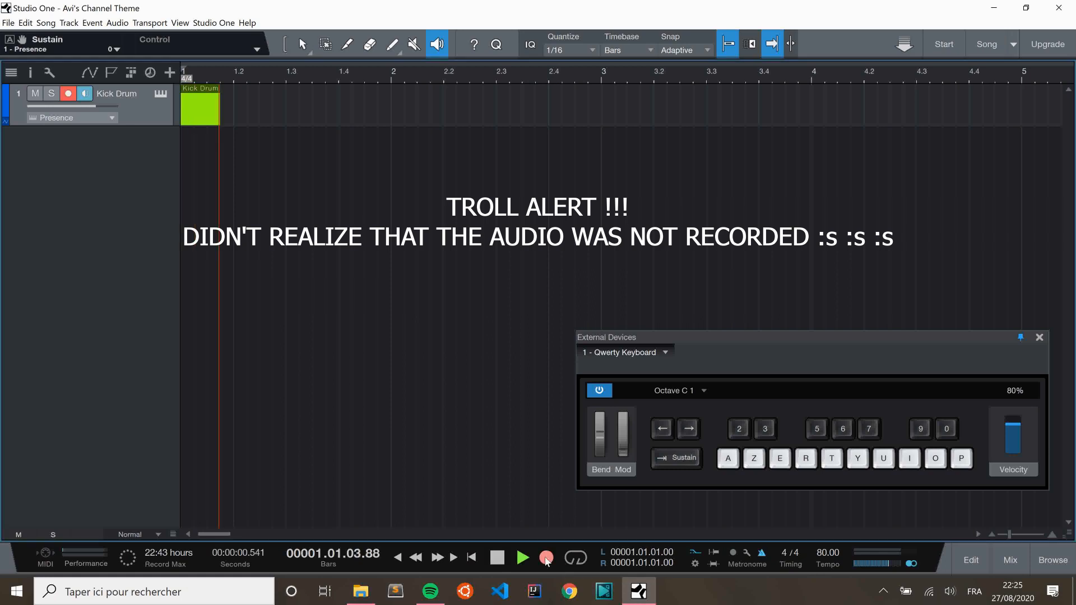
click(523, 557)
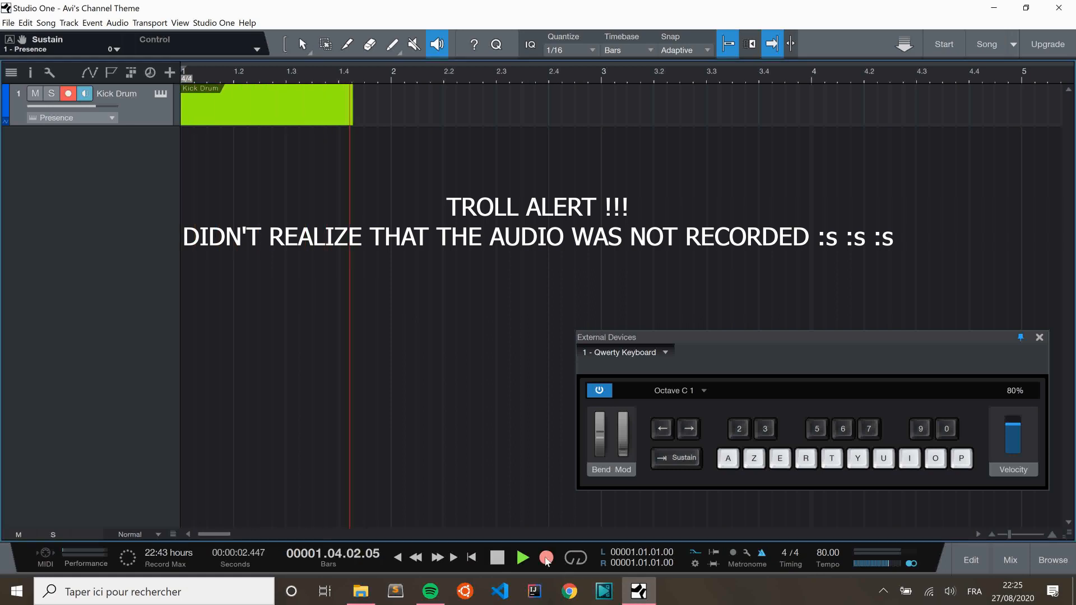
click(546, 558)
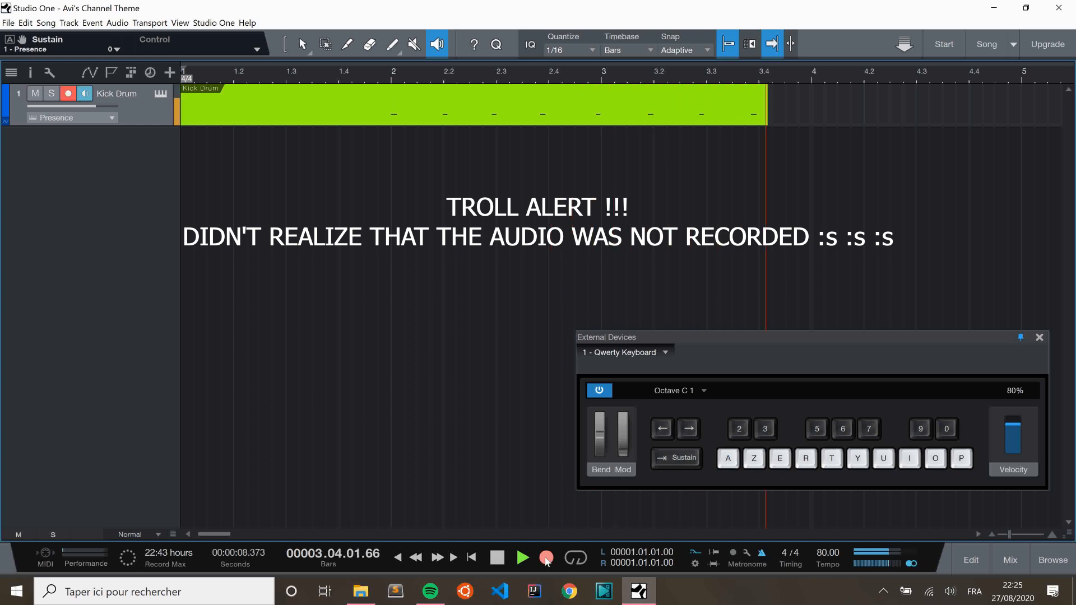
click(497, 557)
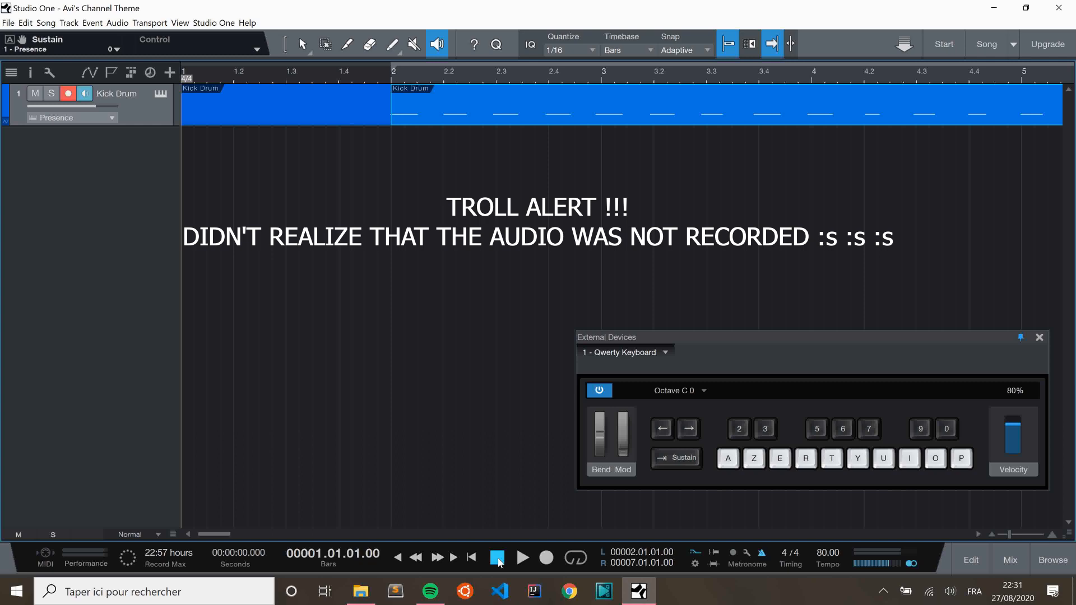
click(67, 93)
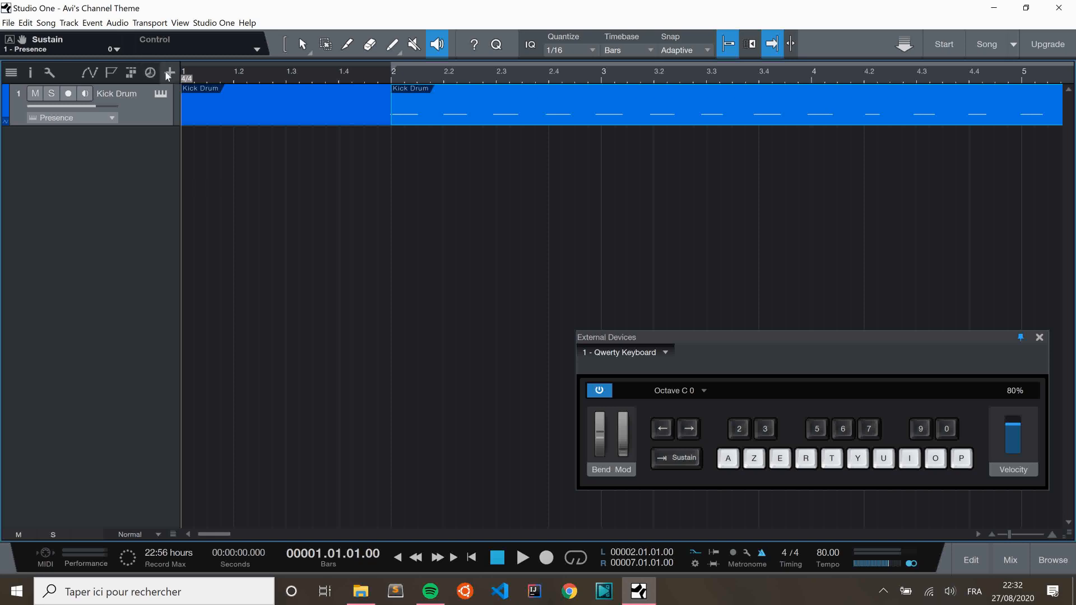
- Add a mono audio track named Bass below the Kick Drum track
click(168, 73)
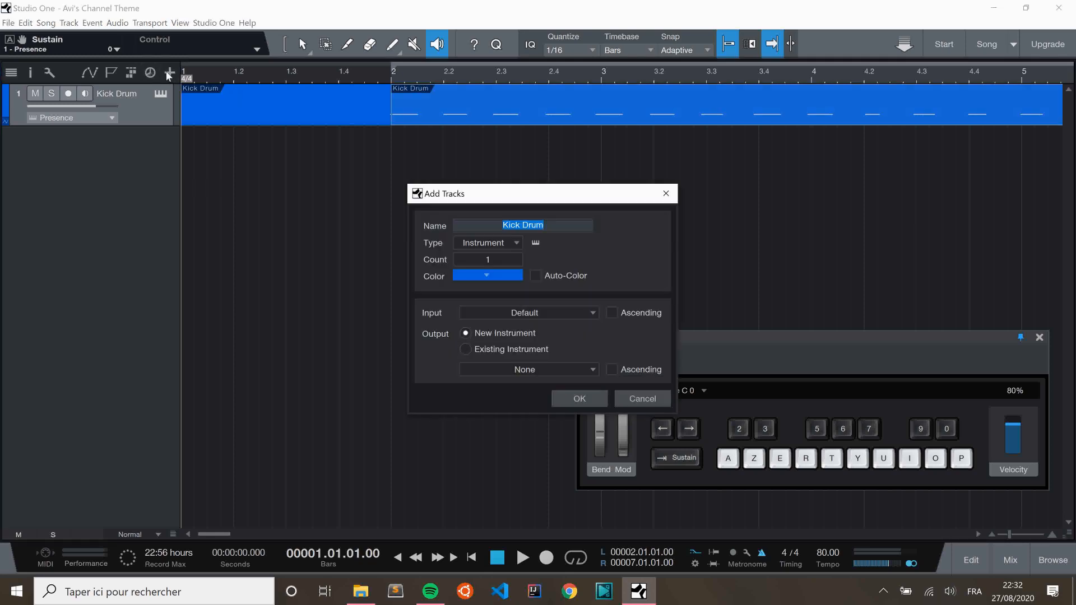
click(487, 242)
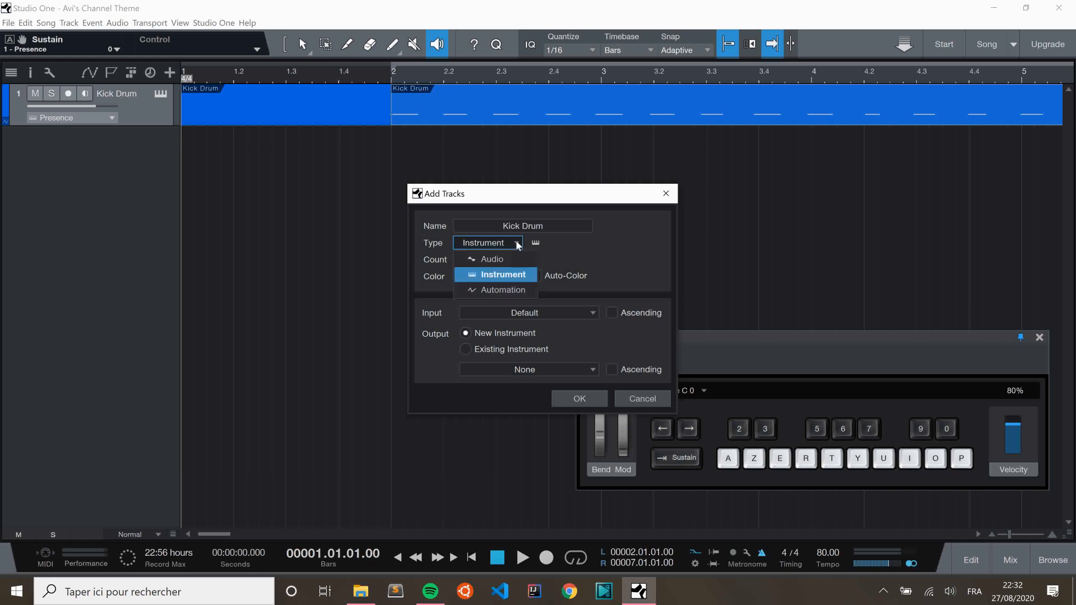
mouse_move(492, 259)
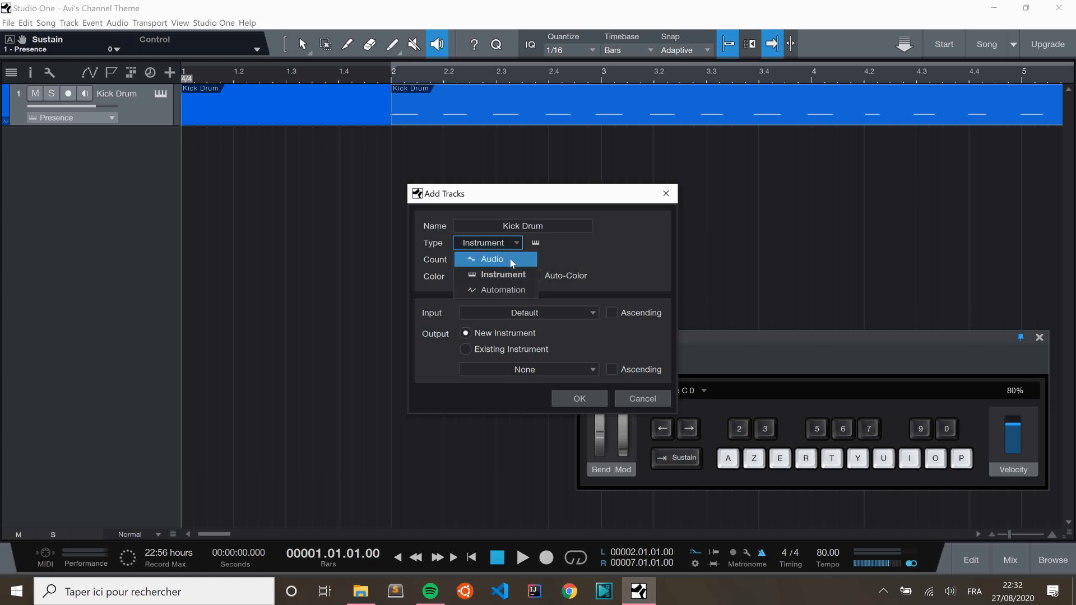
click(492, 259)
text(Bass)
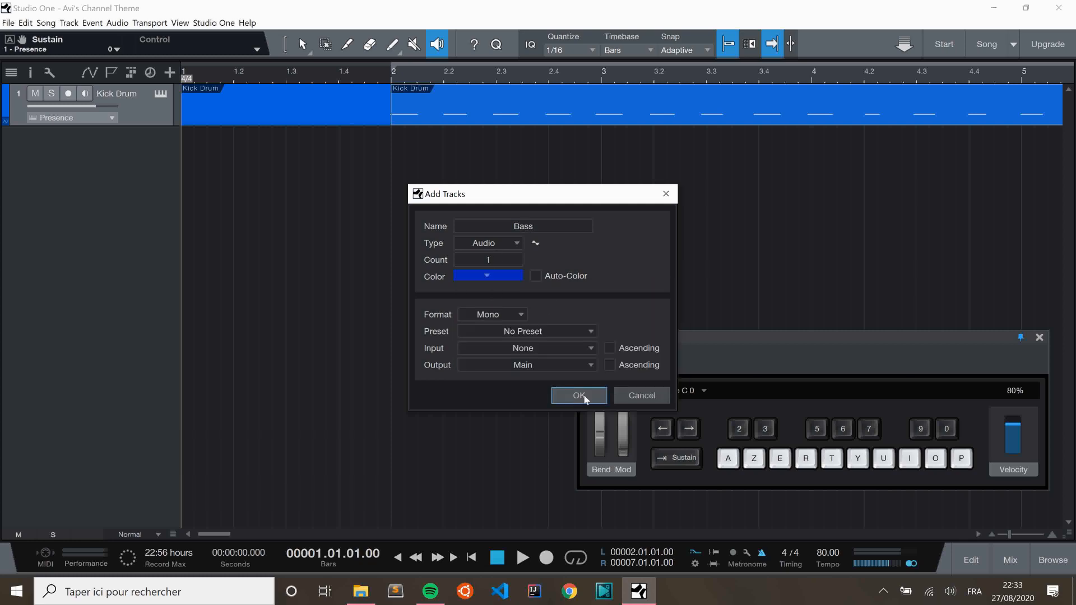
click(578, 396)
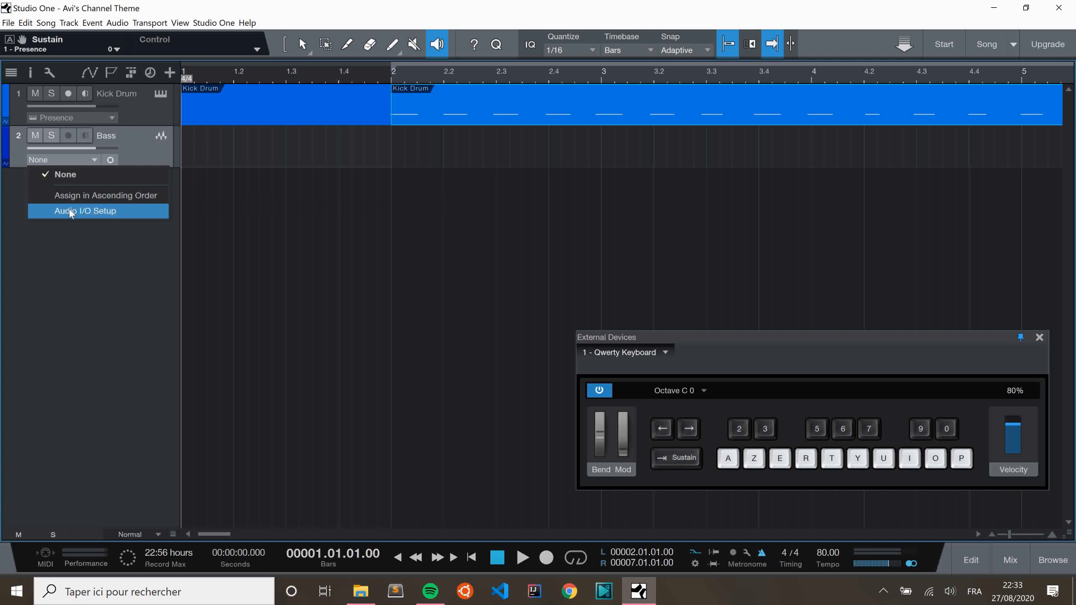
- Add a mono interface input in Audio I/O Setup and assign Input 1 to the Bass track
click(85, 211)
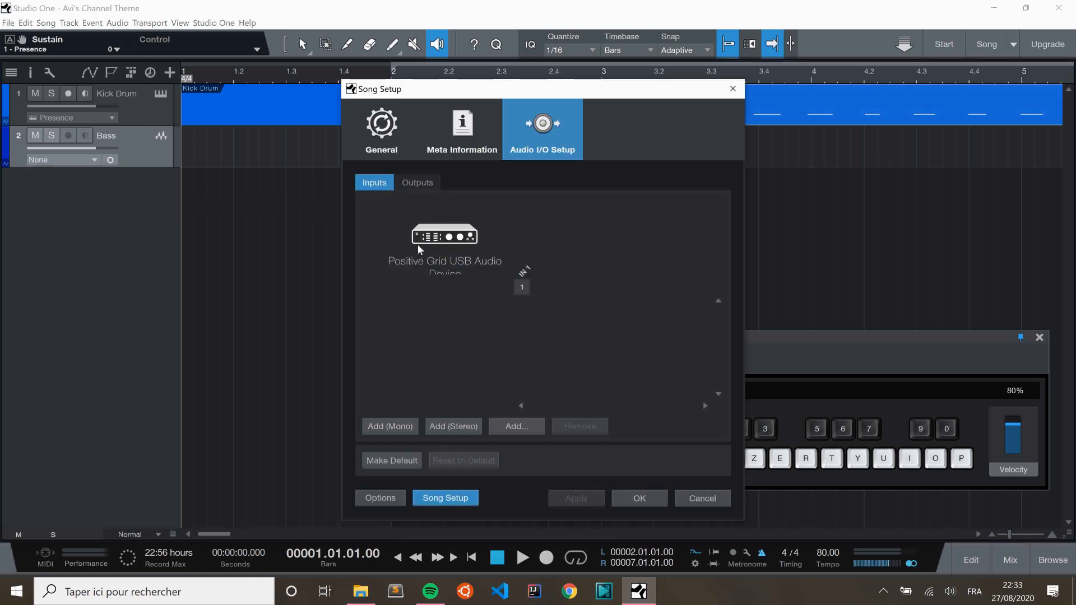
click(389, 426)
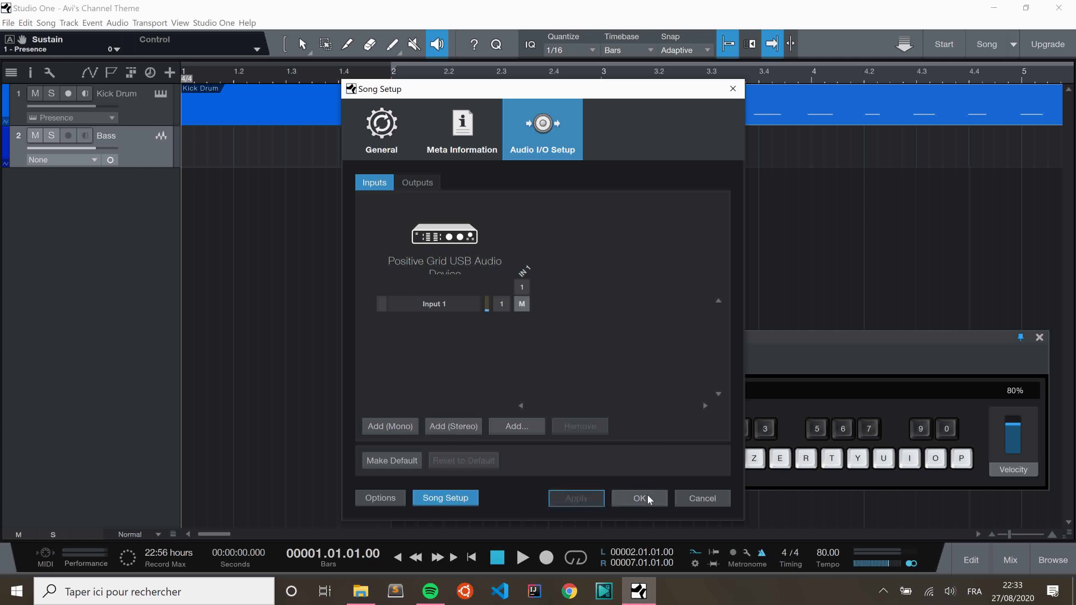
click(638, 498)
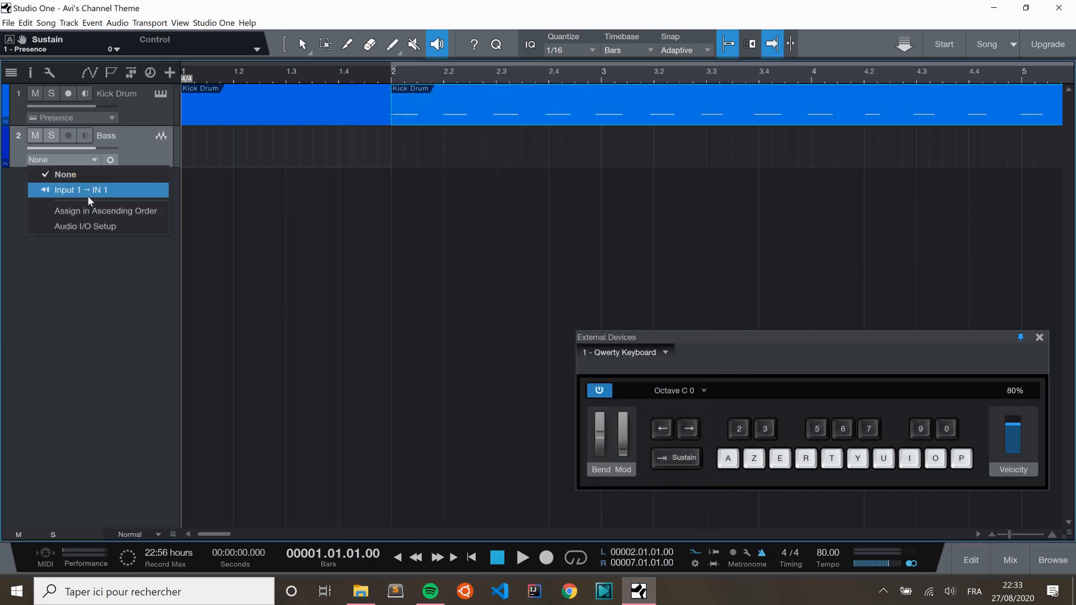
click(78, 189)
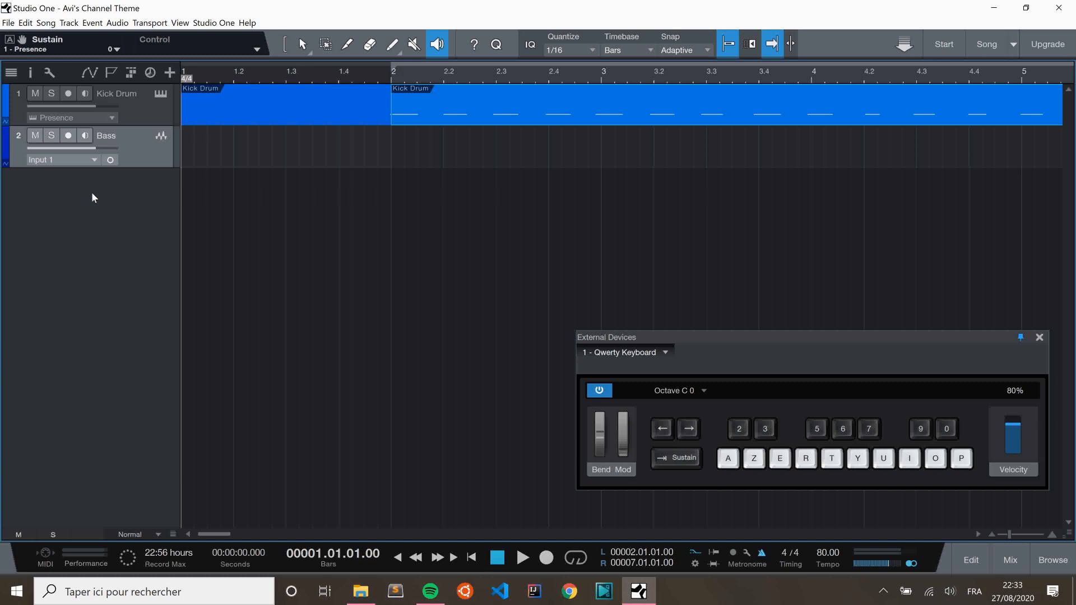
mouse_move(67, 136)
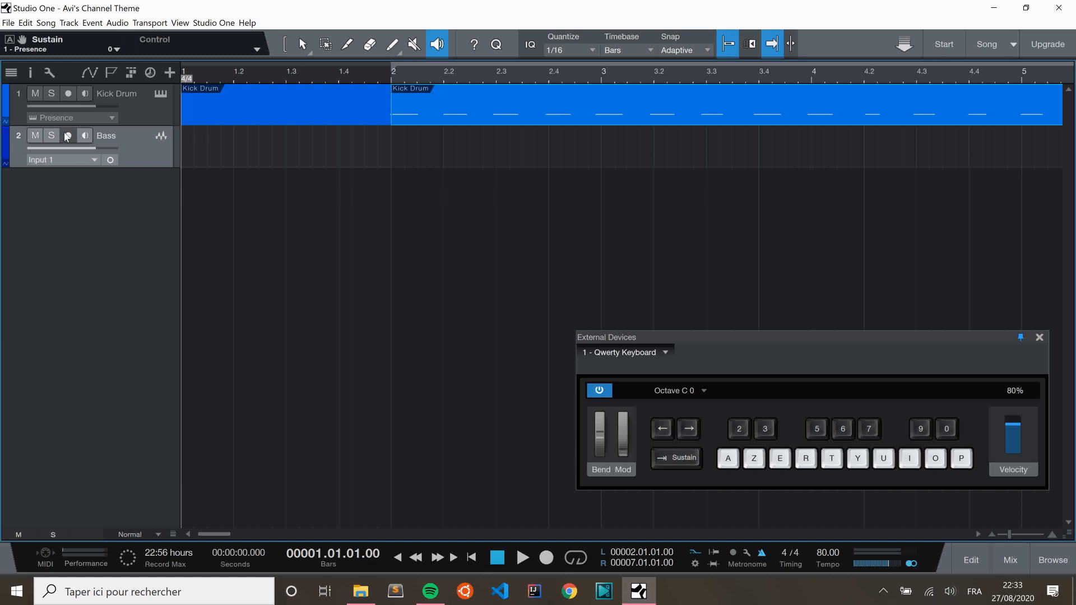
- Record the bass part on the Bass track, stop, and unmute the Kick Drum
click(546, 557)
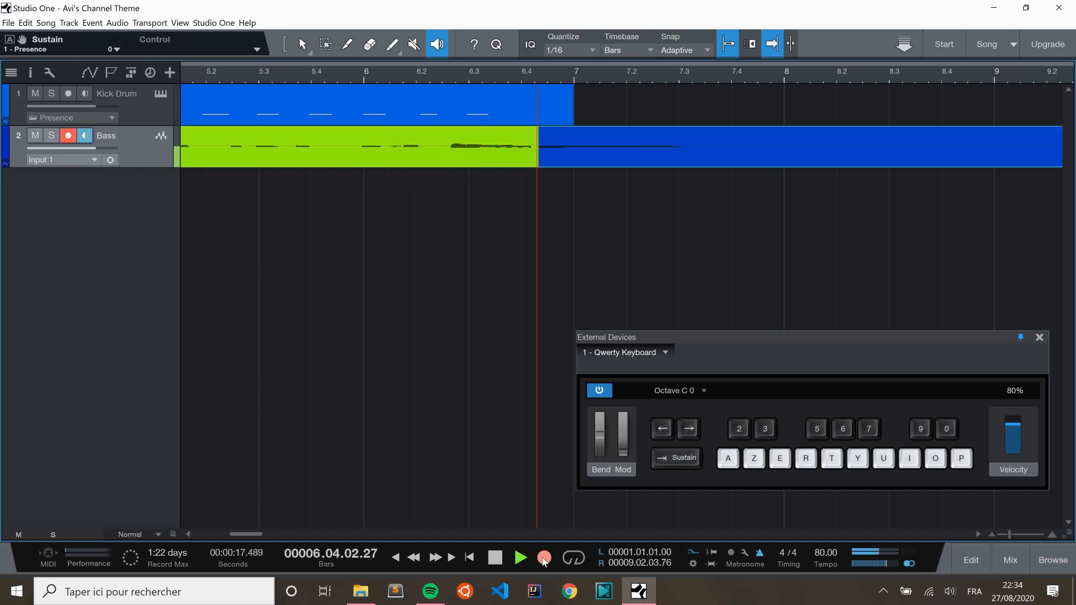
click(495, 557)
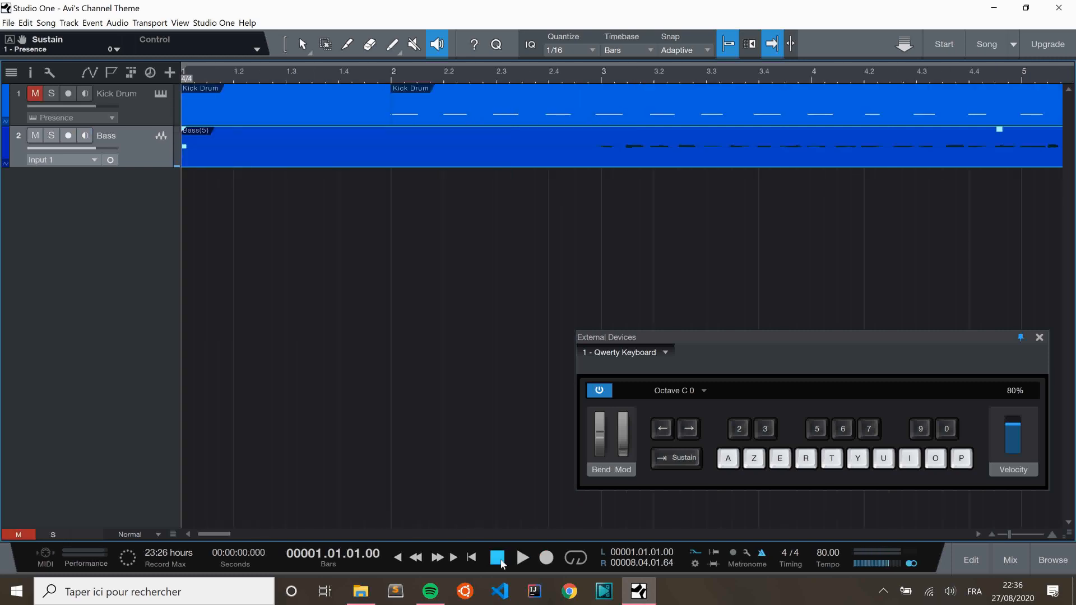
click(498, 557)
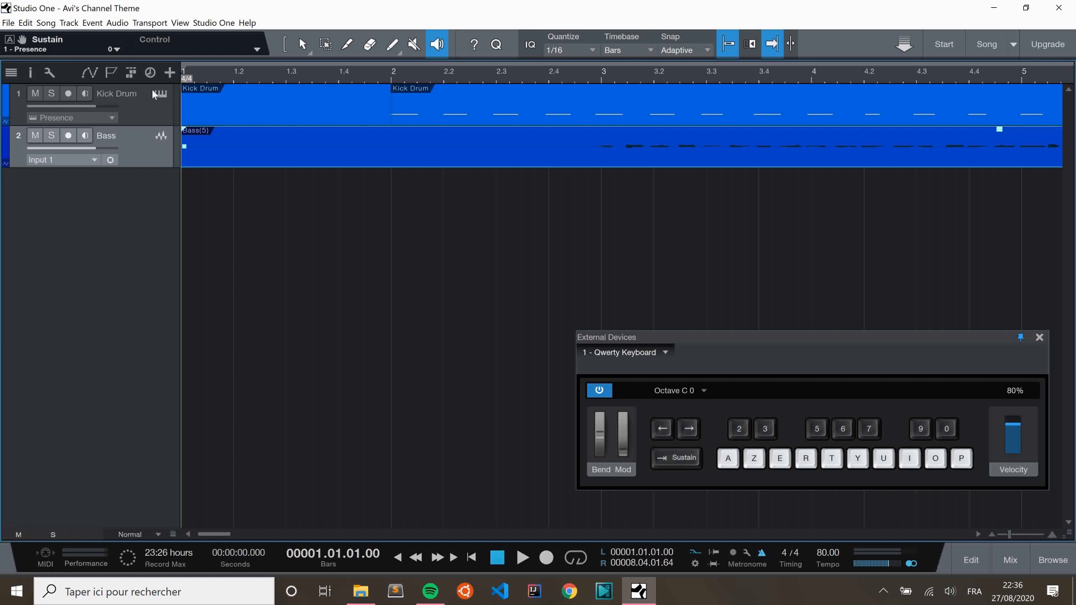
- Add a Rythm Guitar audio track below Bass on Input 1
click(169, 71)
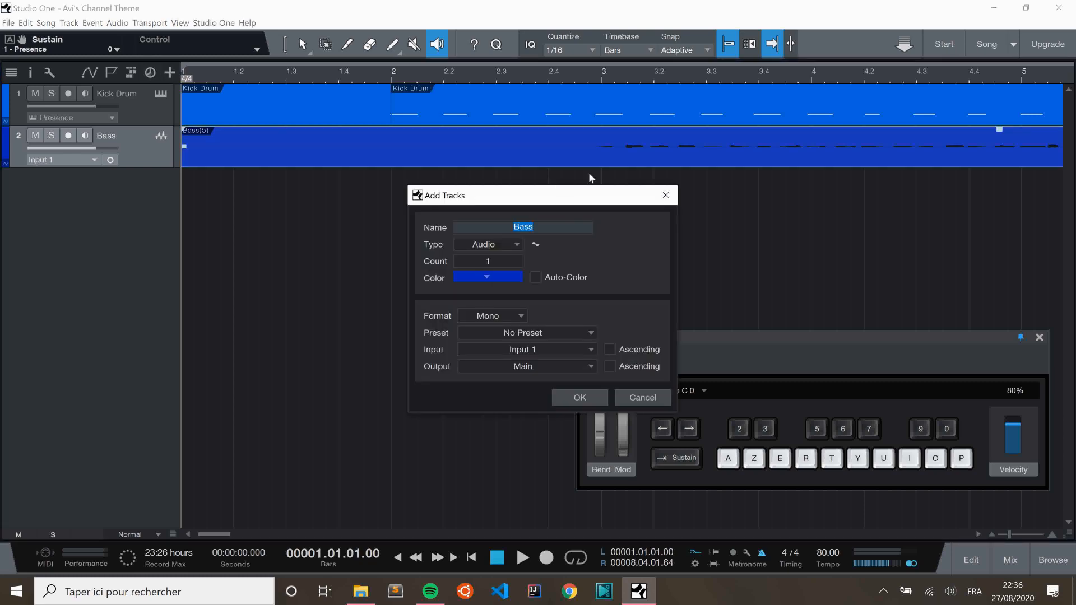
click(580, 397)
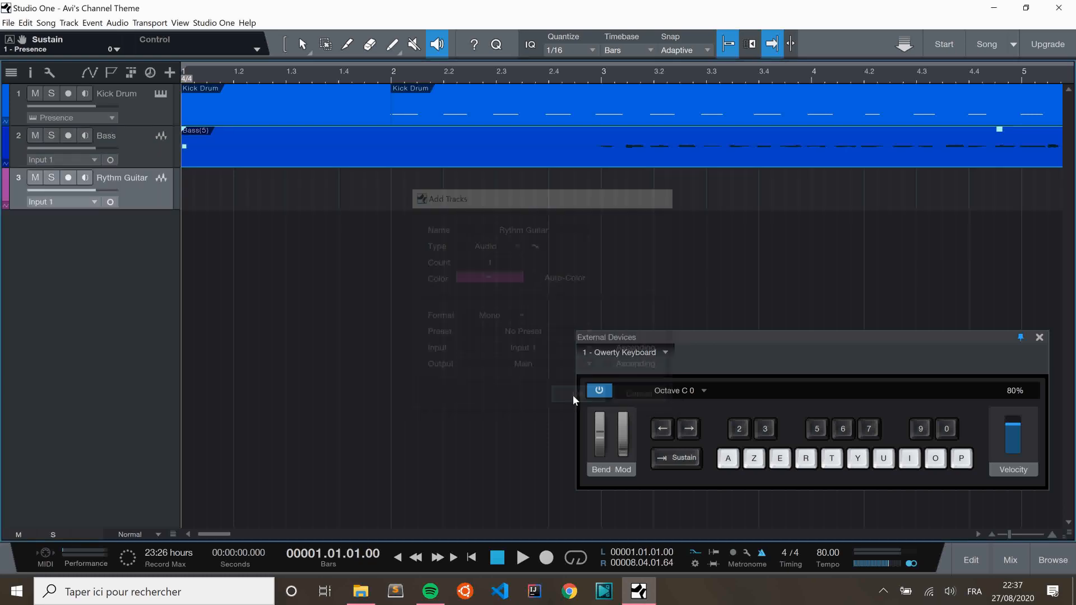
click(1010, 559)
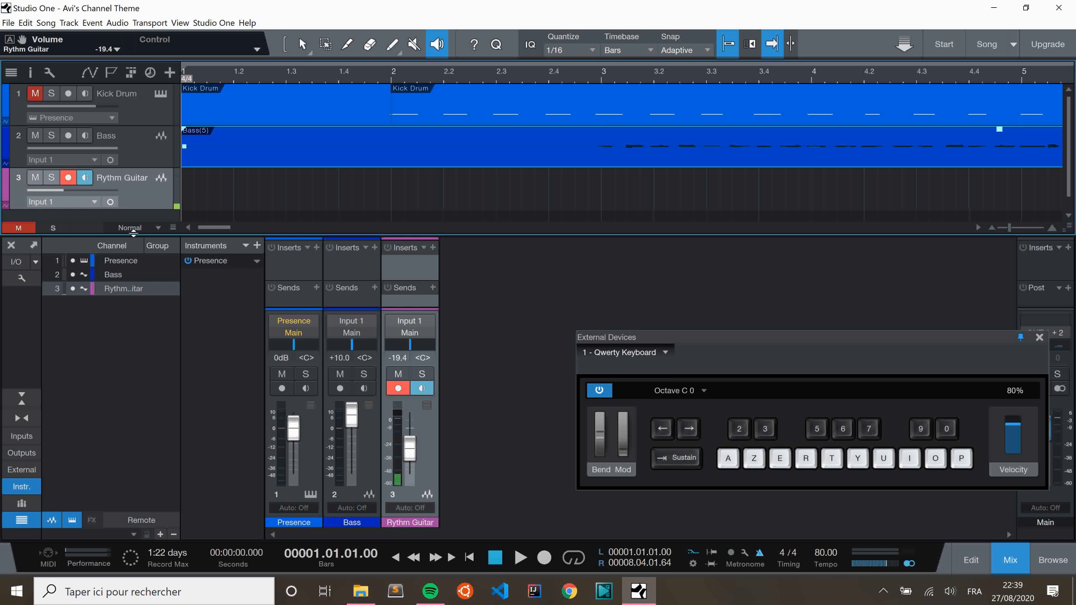
mouse_move(116, 182)
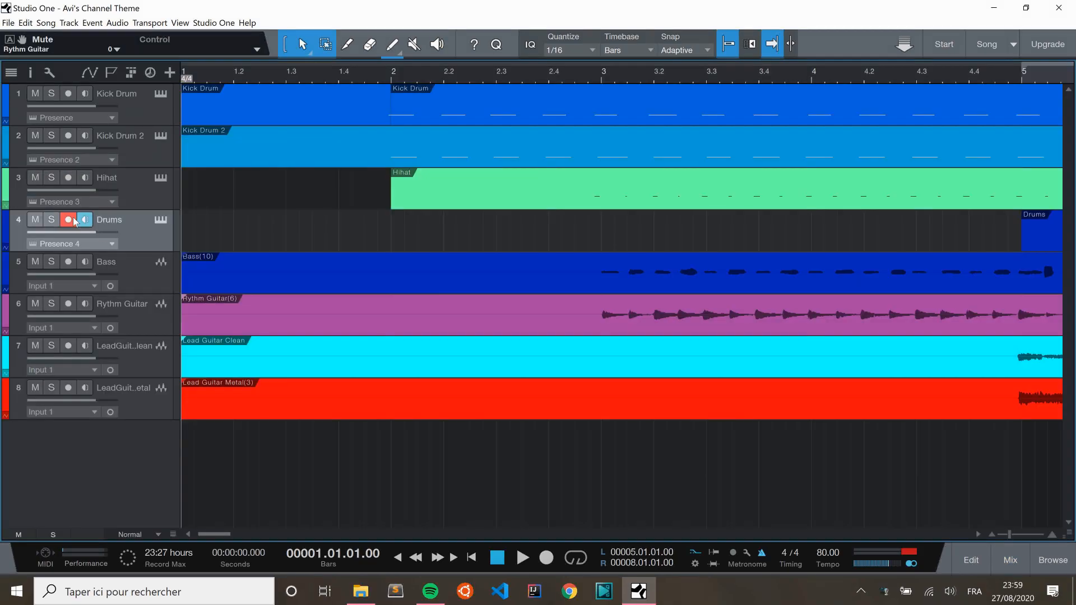
- Disarm Record Enable on the Drums track, leaving the arrangement unchanged
click(69, 219)
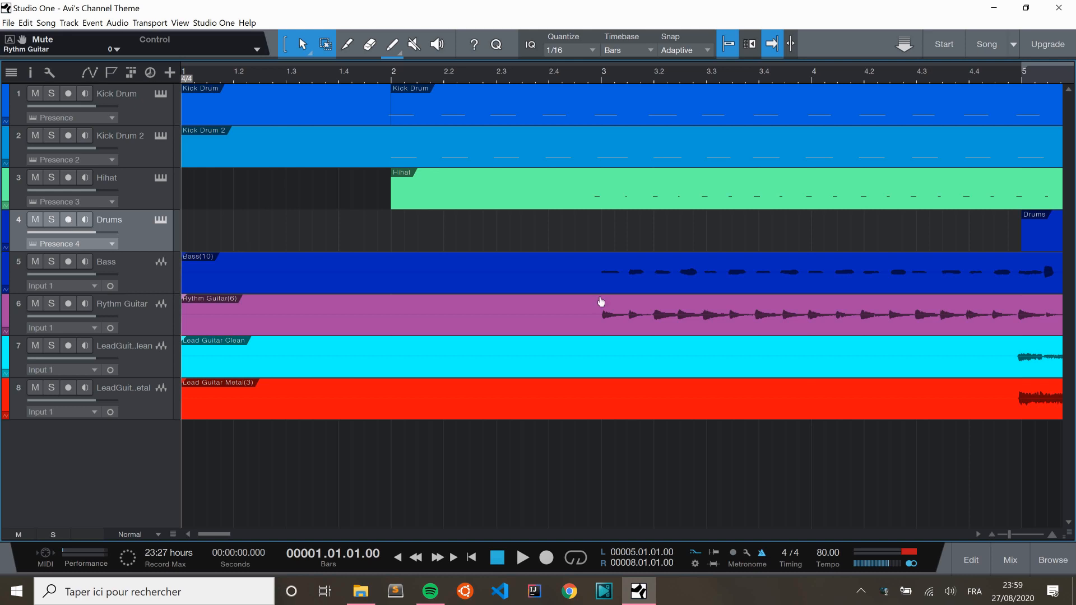
mouse_move(451, 537)
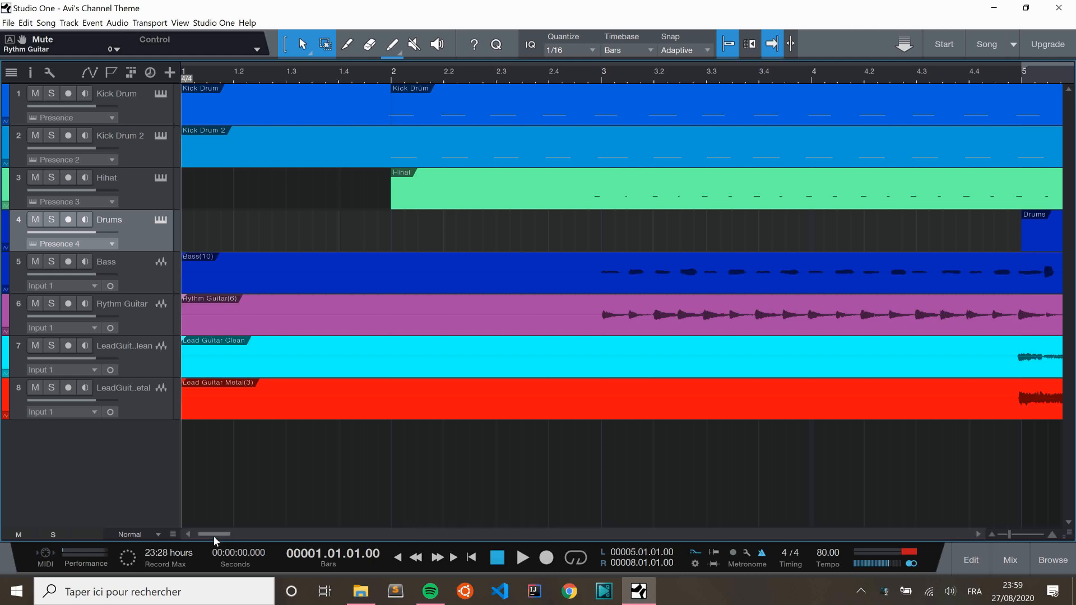
scroll(right, 3)
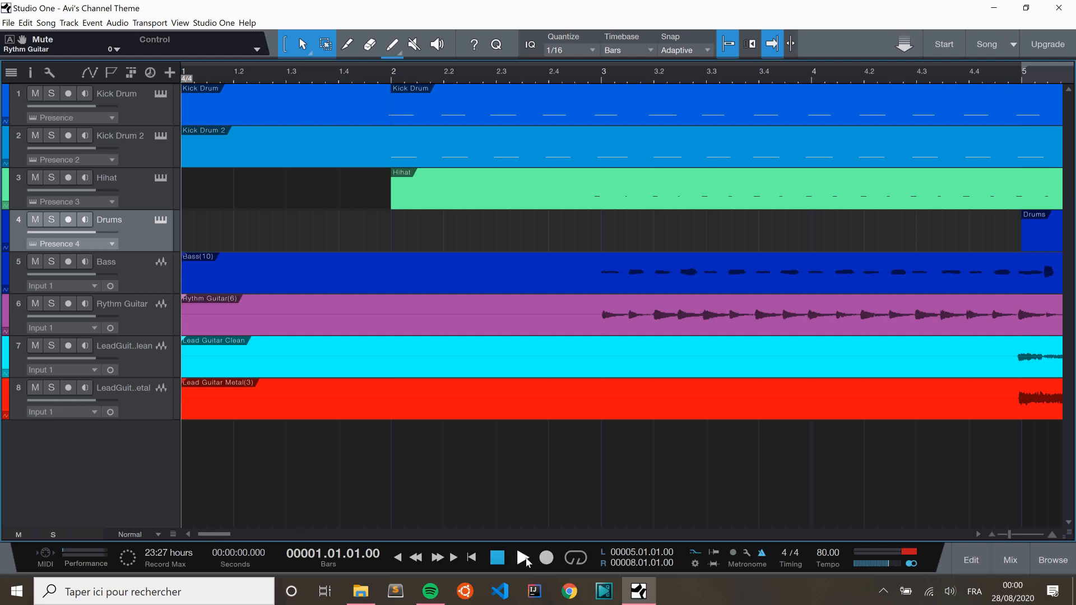
mouse_move(524, 557)
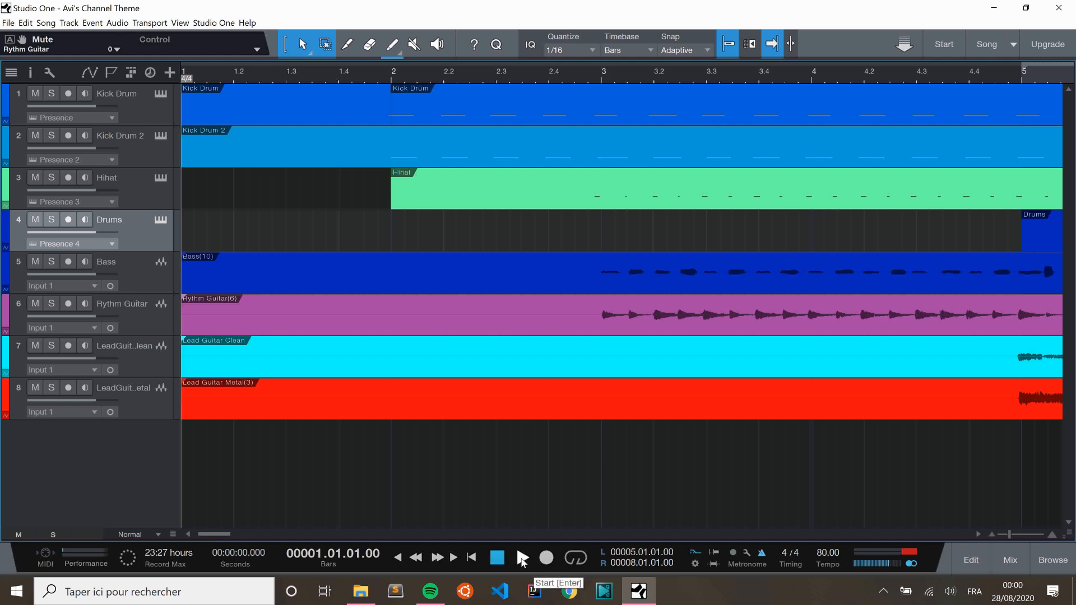
click(523, 557)
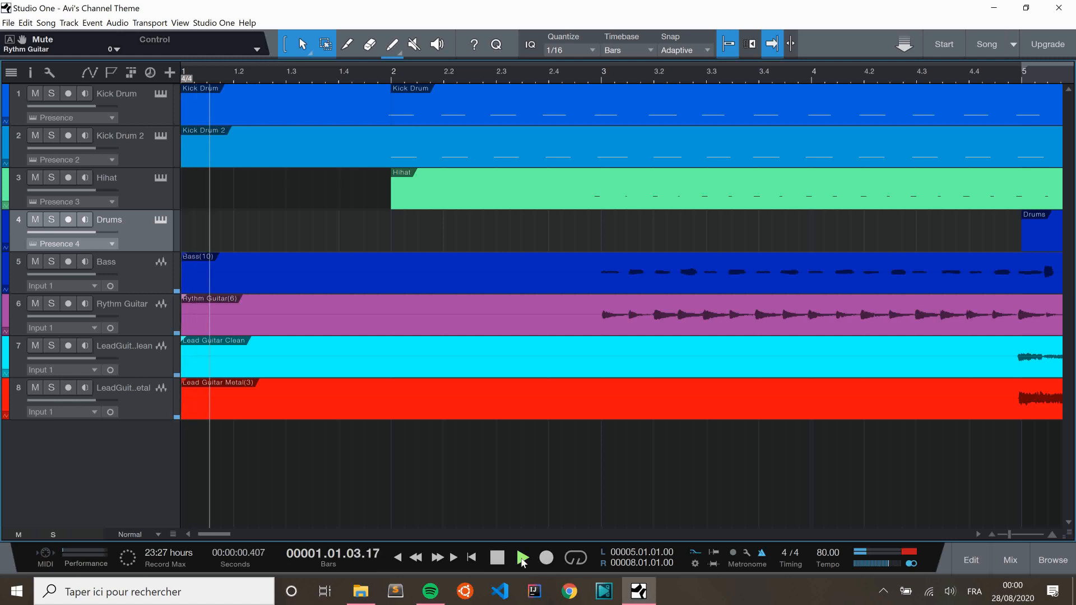
click(522, 557)
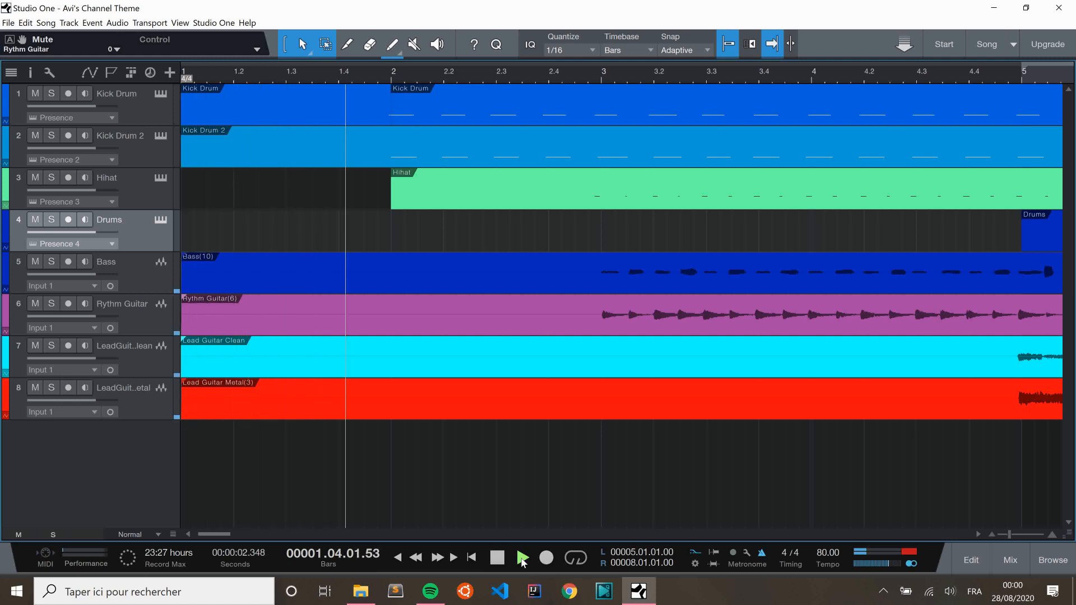
click(522, 558)
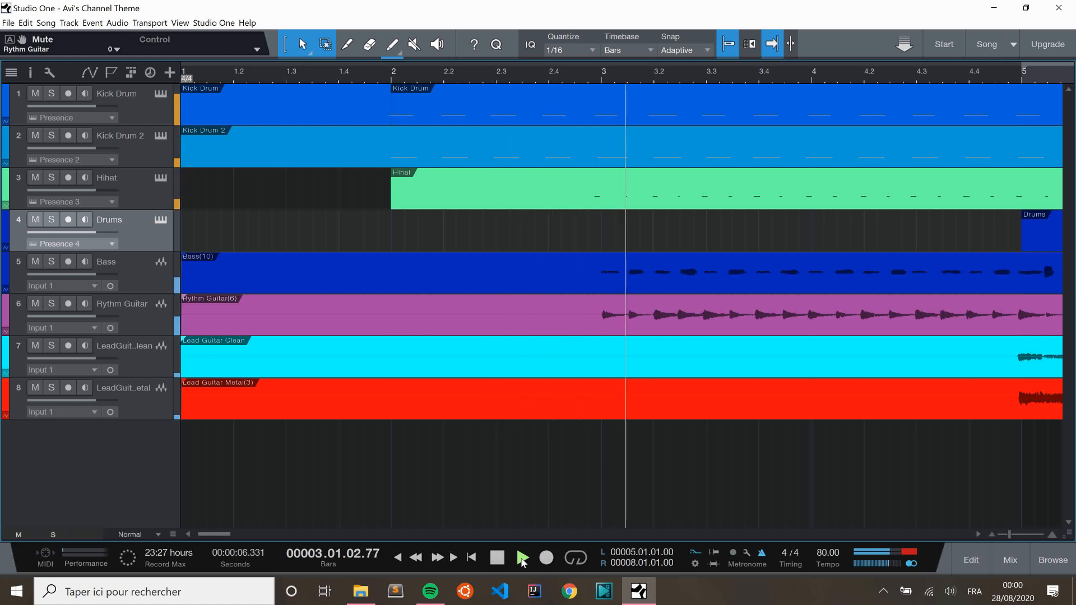
click(523, 557)
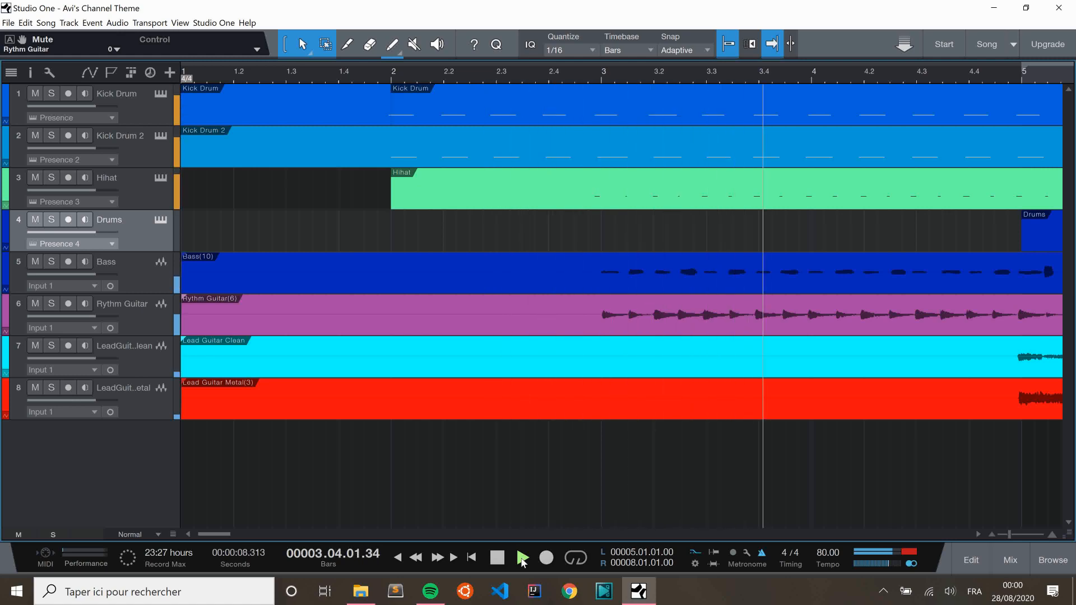
click(522, 560)
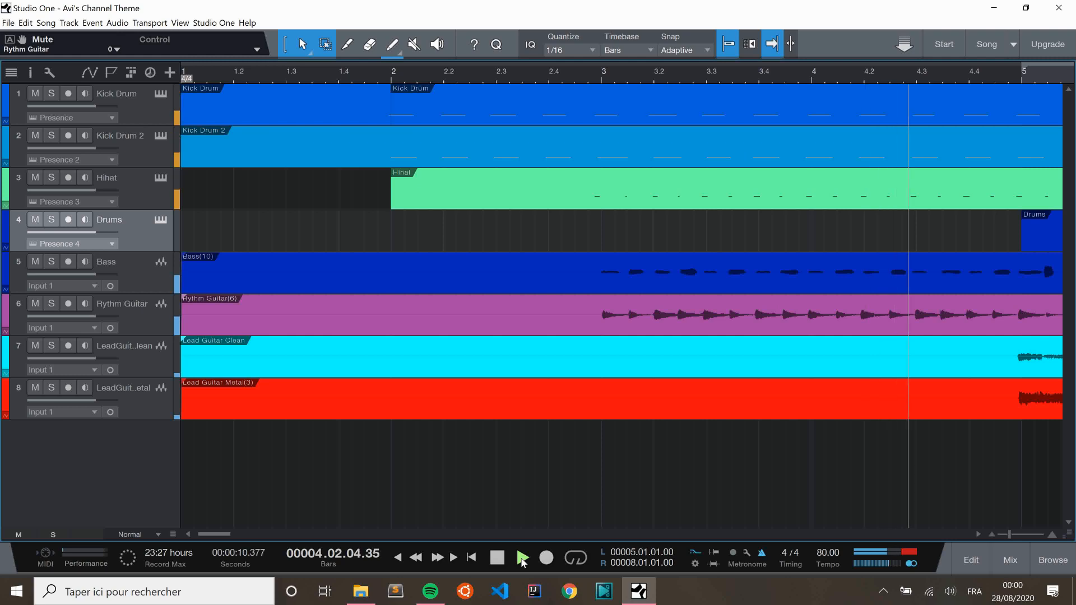
click(523, 557)
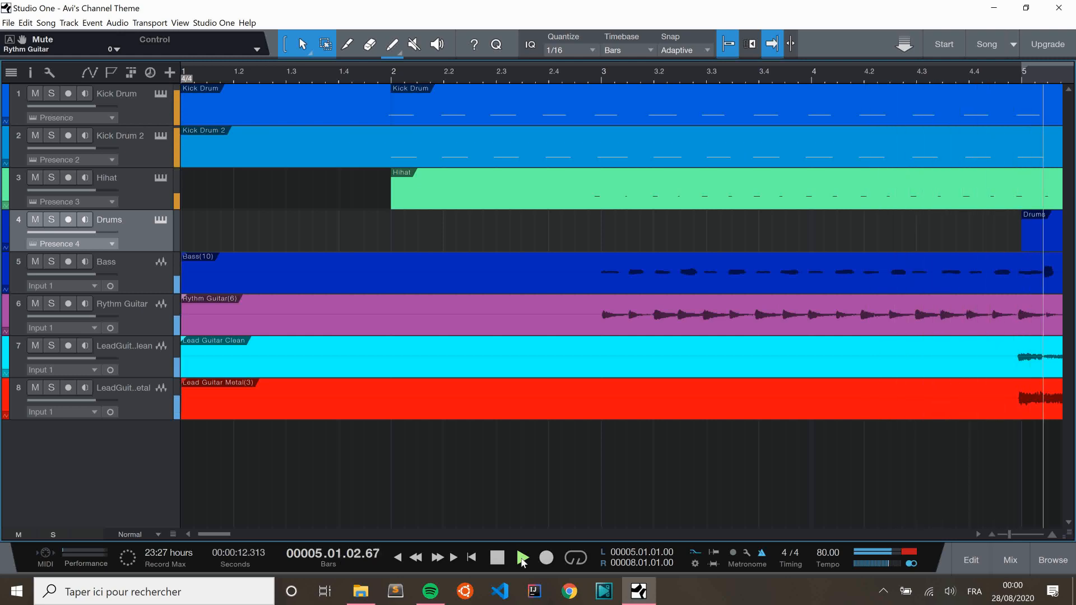
click(523, 560)
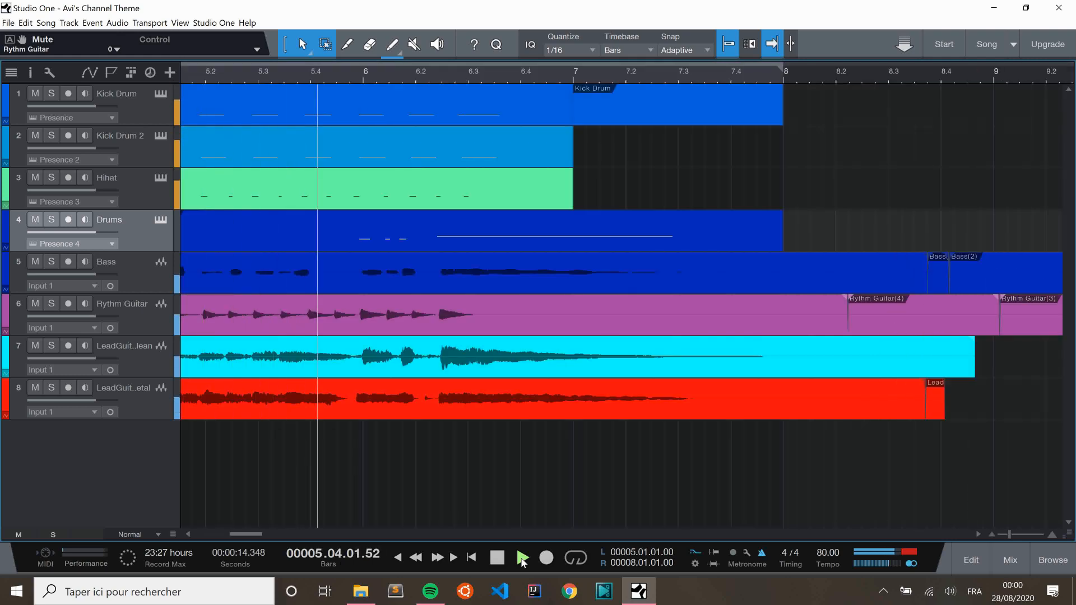
click(524, 558)
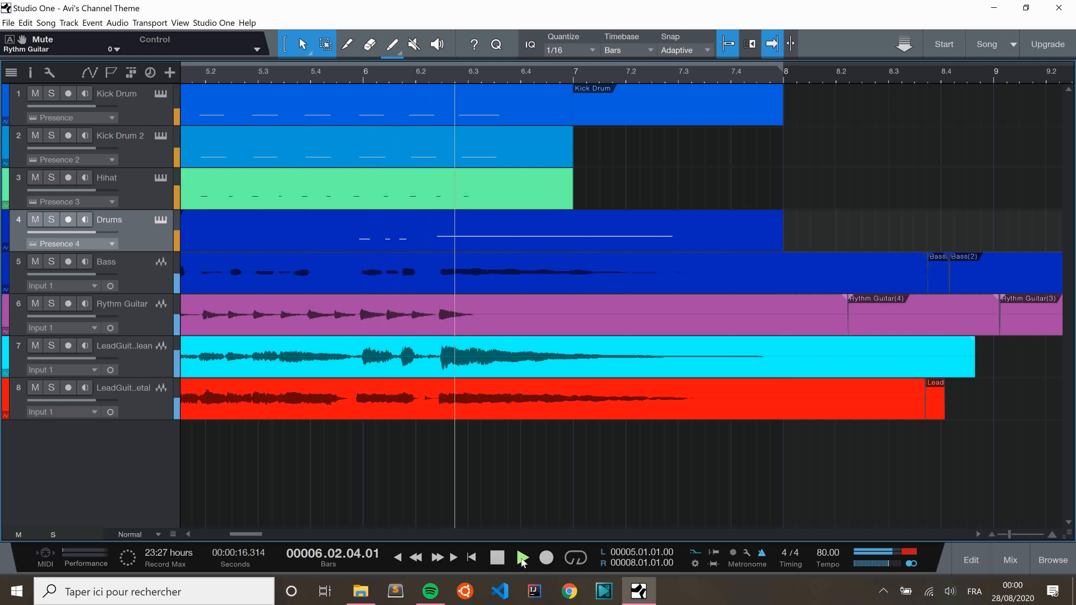
click(522, 557)
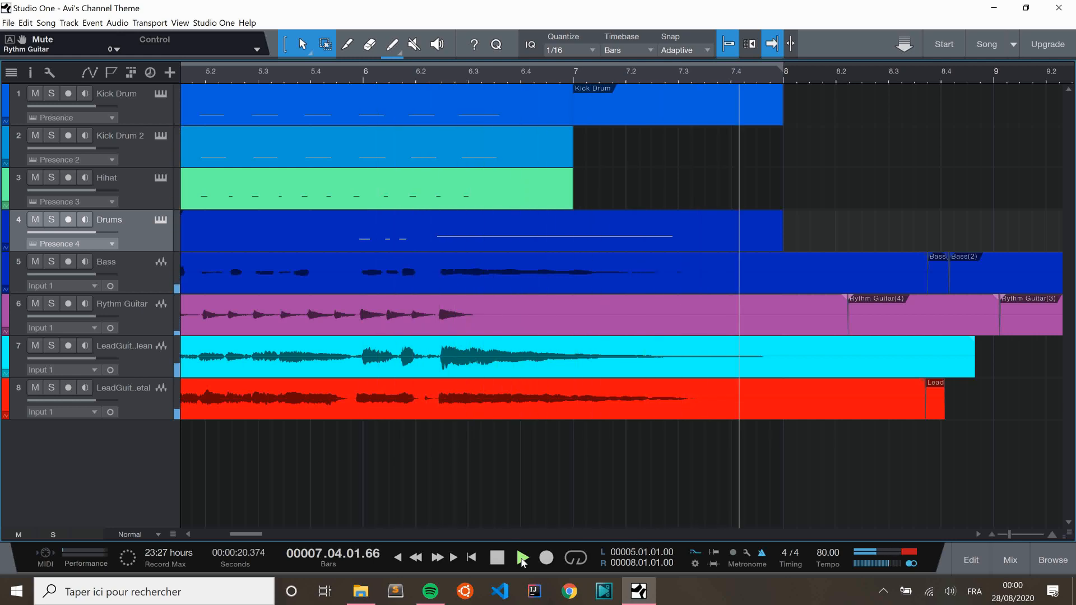
click(522, 558)
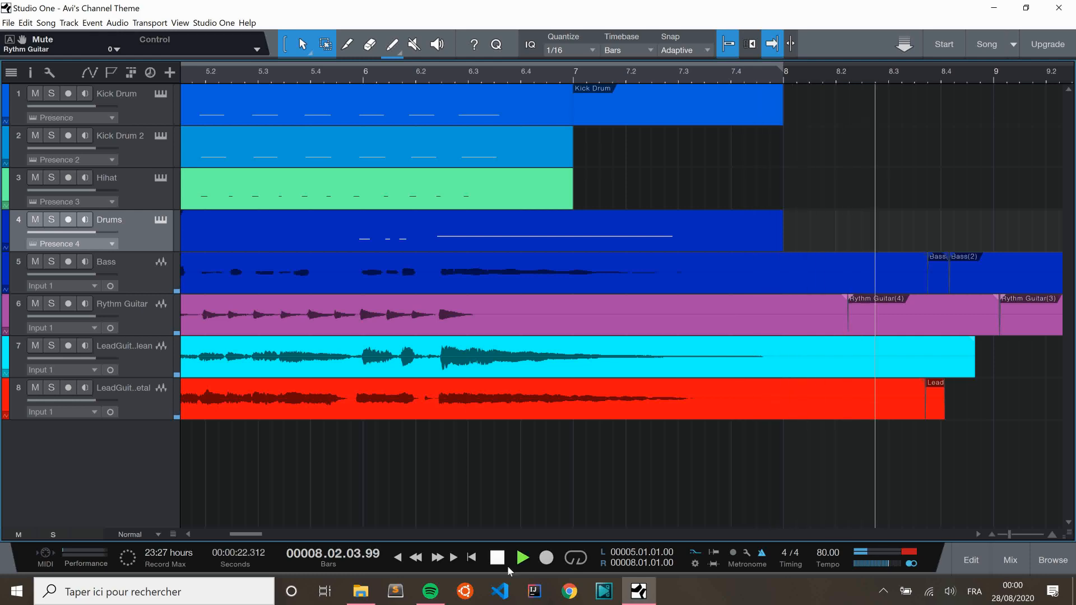
click(1010, 559)
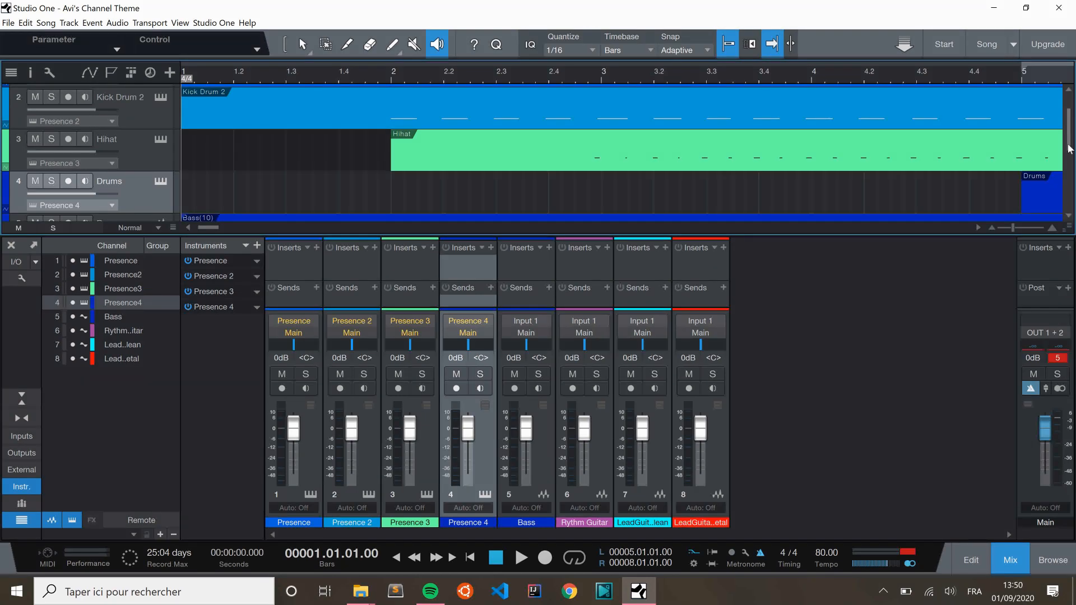
- Adjust channel faders: Kick Drums and Lead Guitar Metal at -4 dB, Bass at +2 dB
scroll(up, 3)
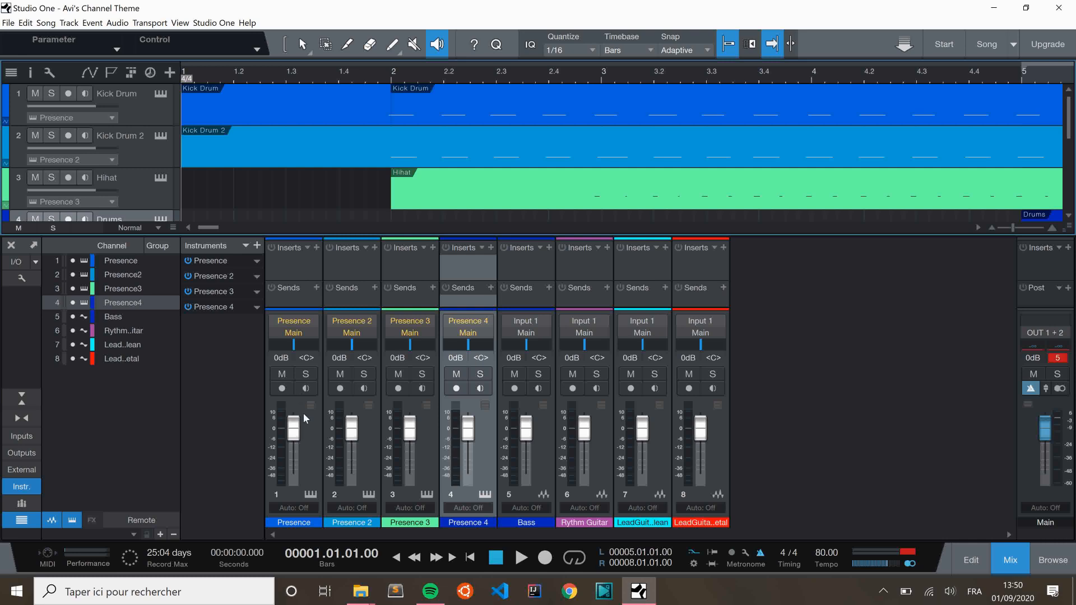
mouse_move(292, 420)
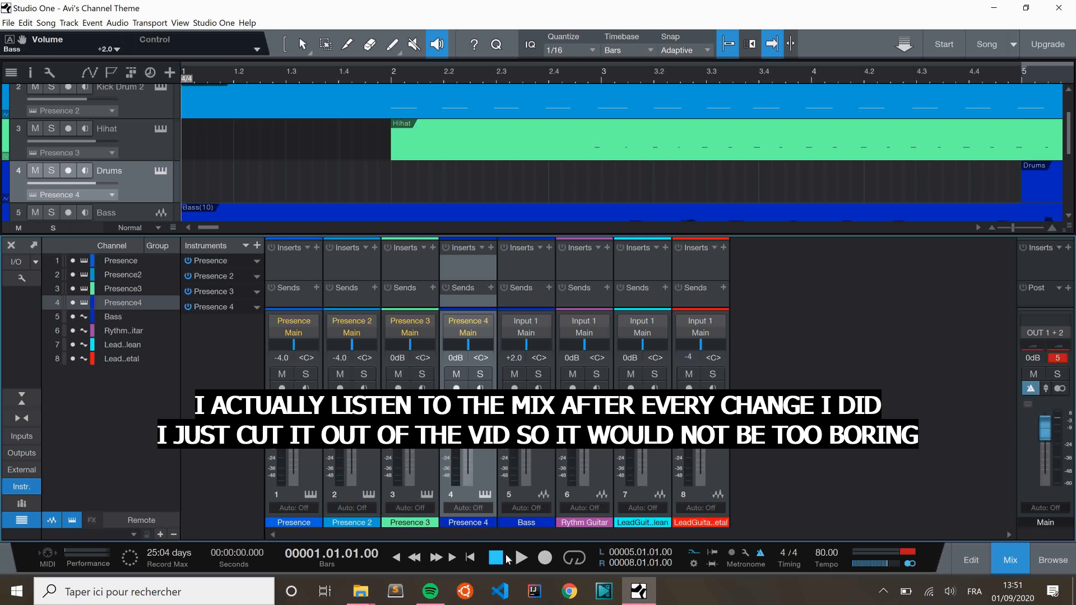
click(455, 374)
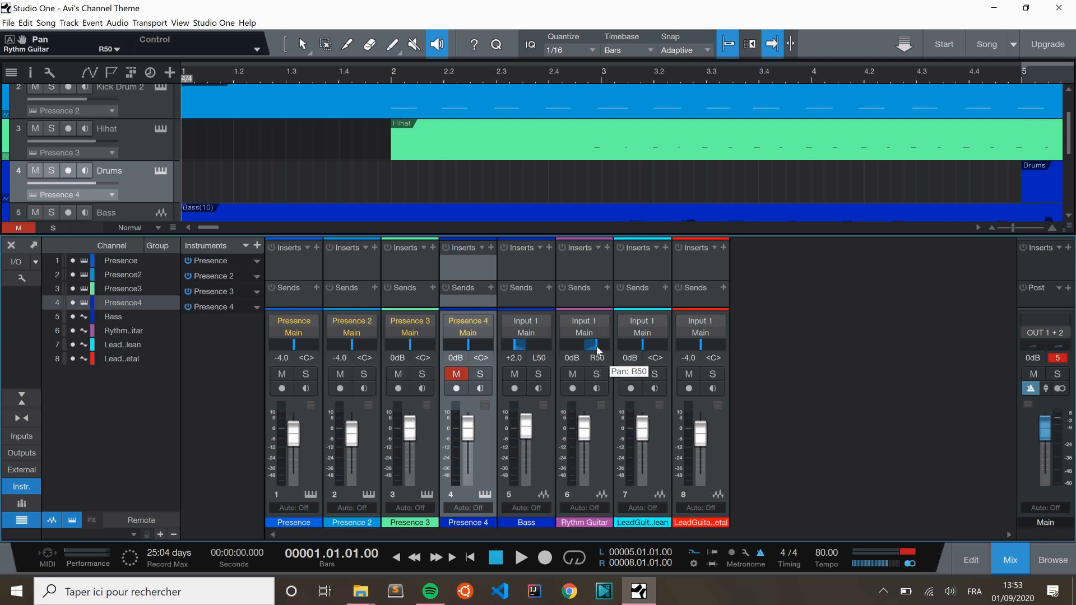
mouse_move(652, 360)
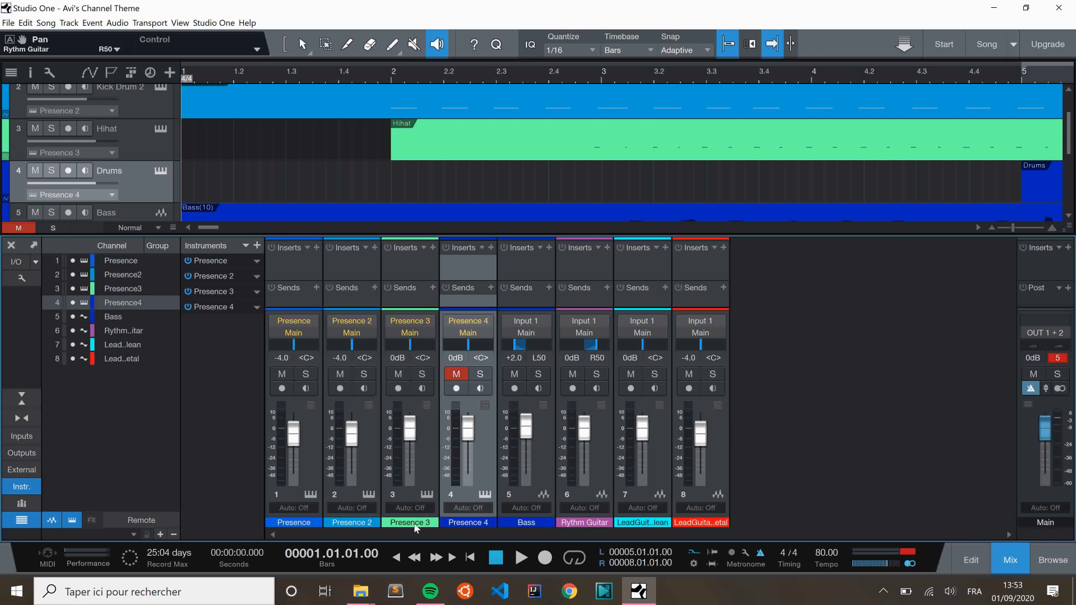
mouse_move(520, 557)
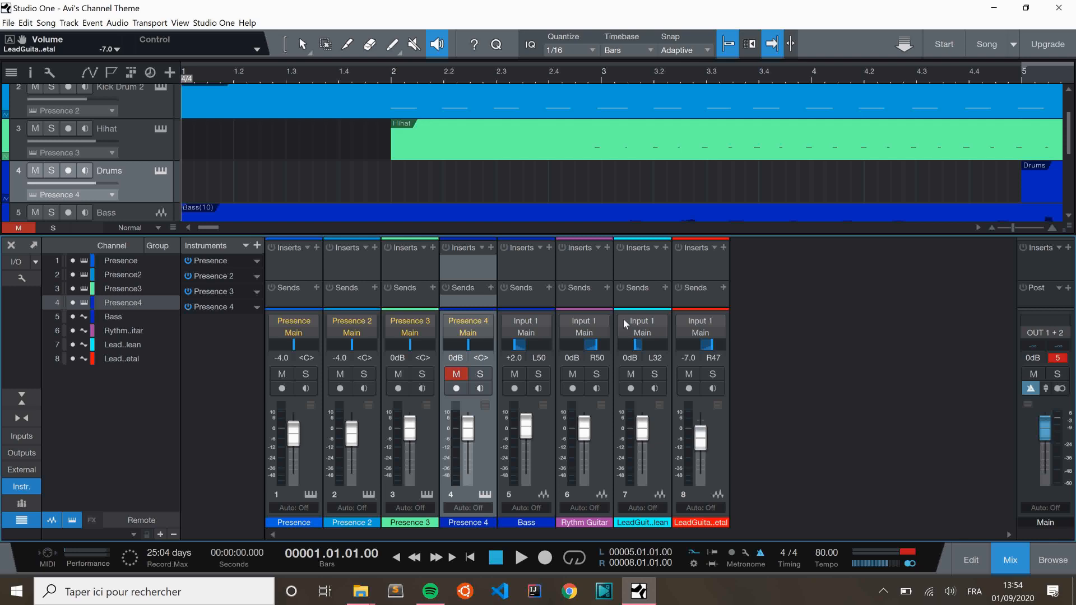
mouse_move(635, 390)
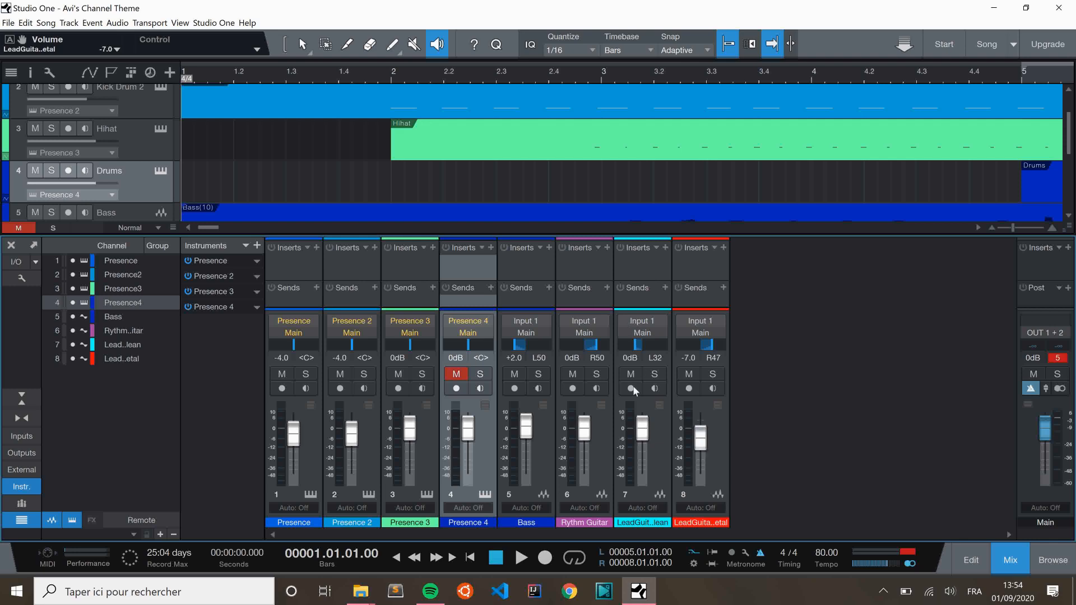
- Set channel 7's lead guitar volume to +2 dB via its readout
double_click(629, 358)
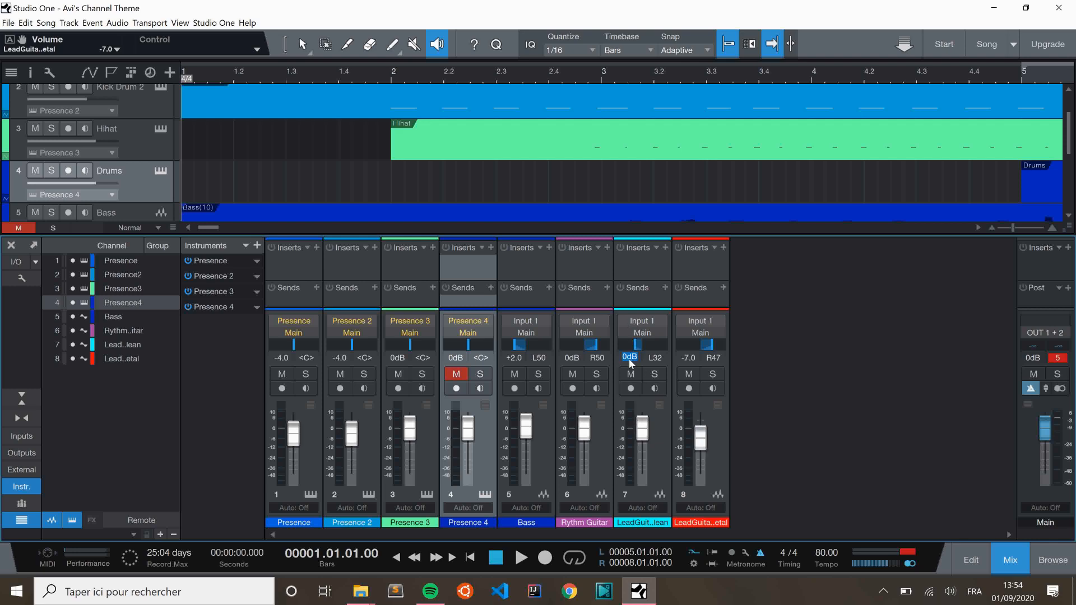
click(629, 357)
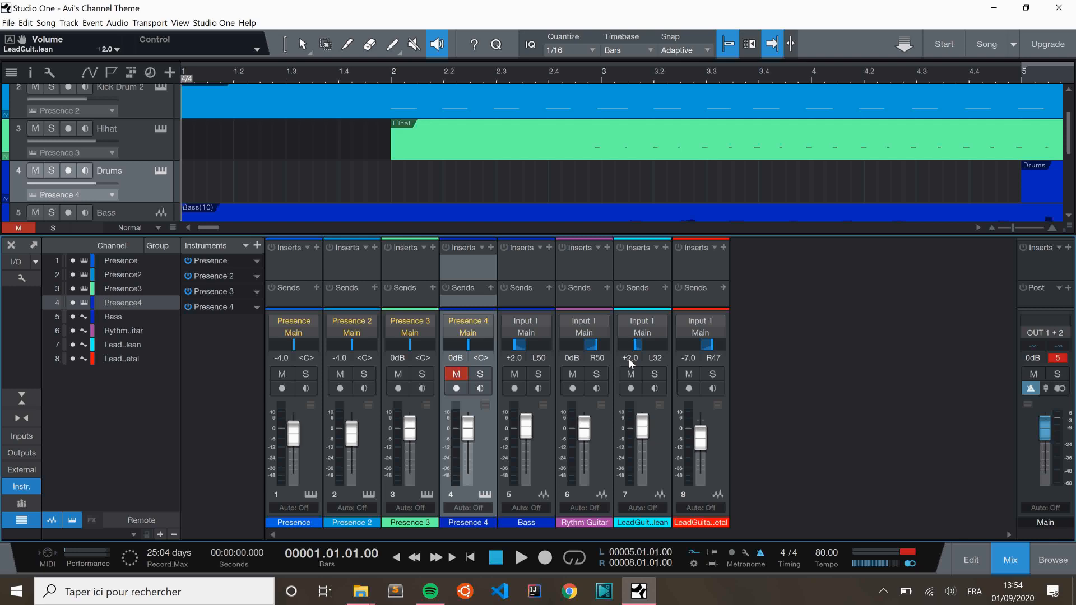
mouse_move(579, 357)
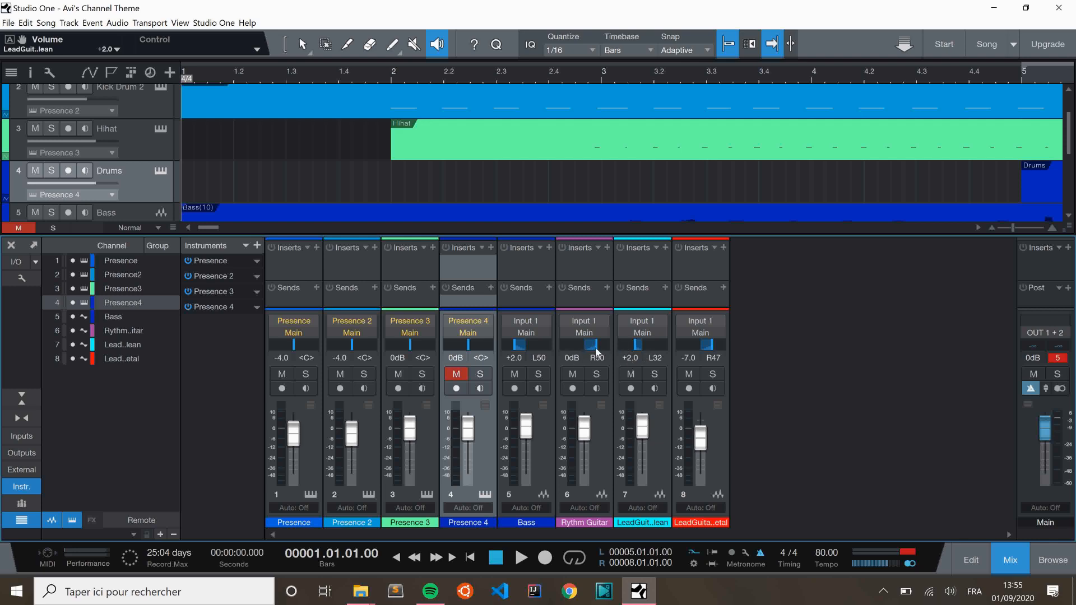
mouse_move(596, 357)
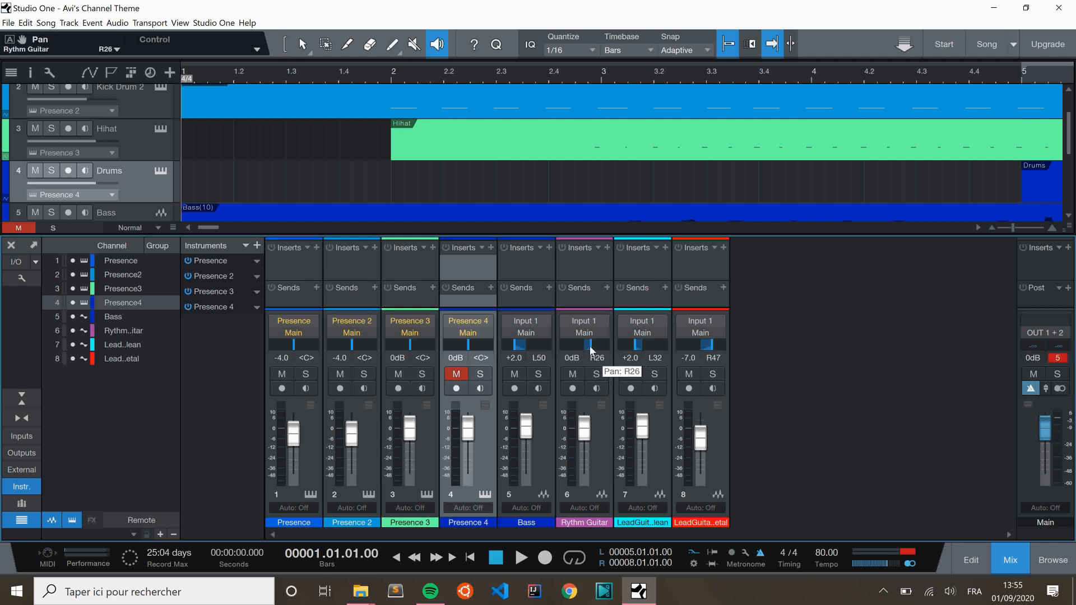
mouse_move(718, 350)
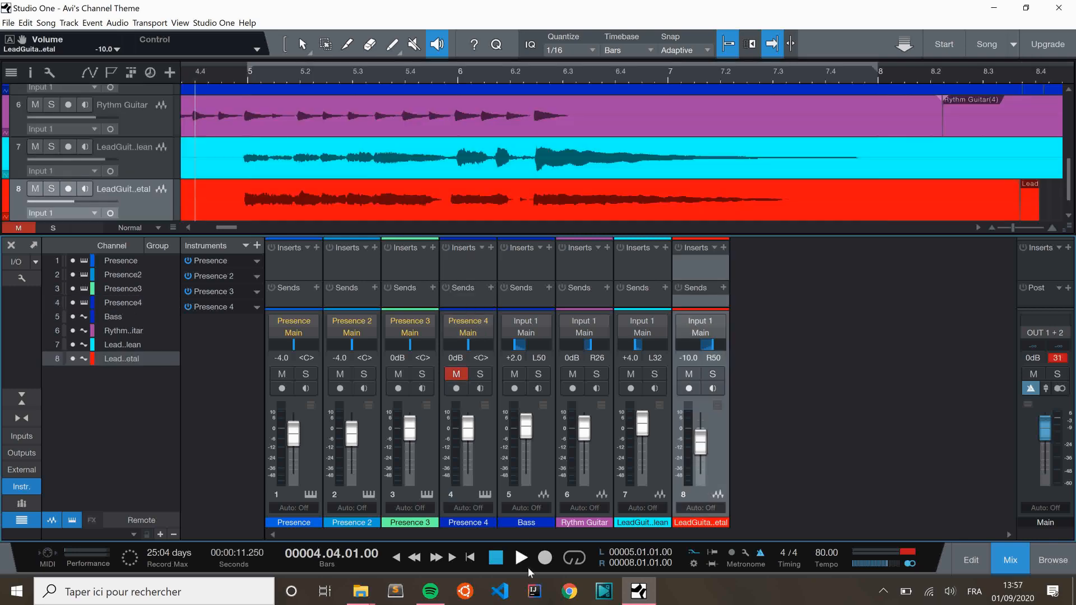
click(521, 559)
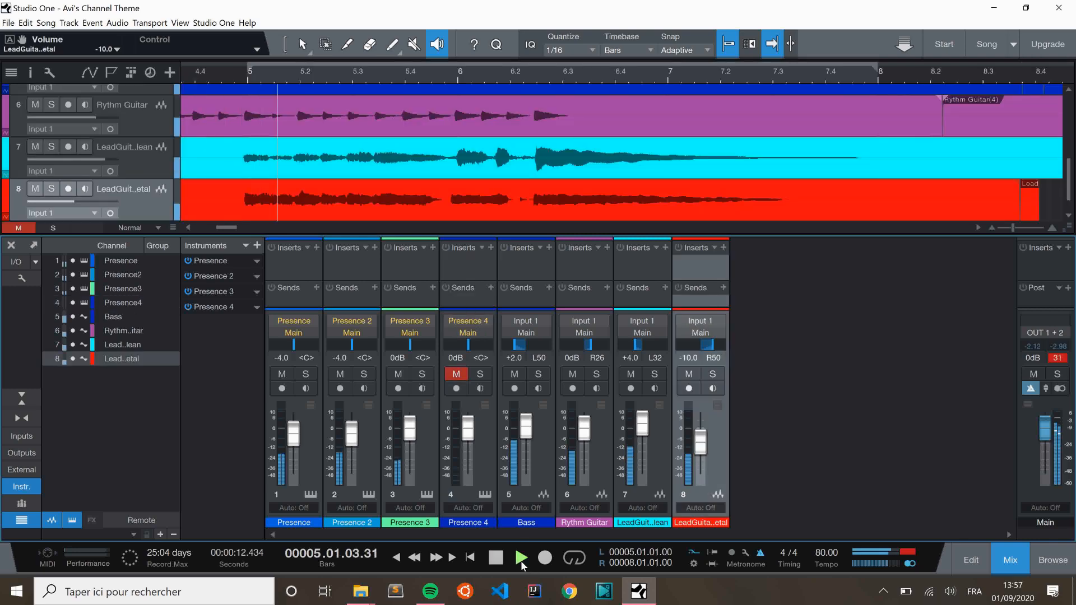
click(520, 559)
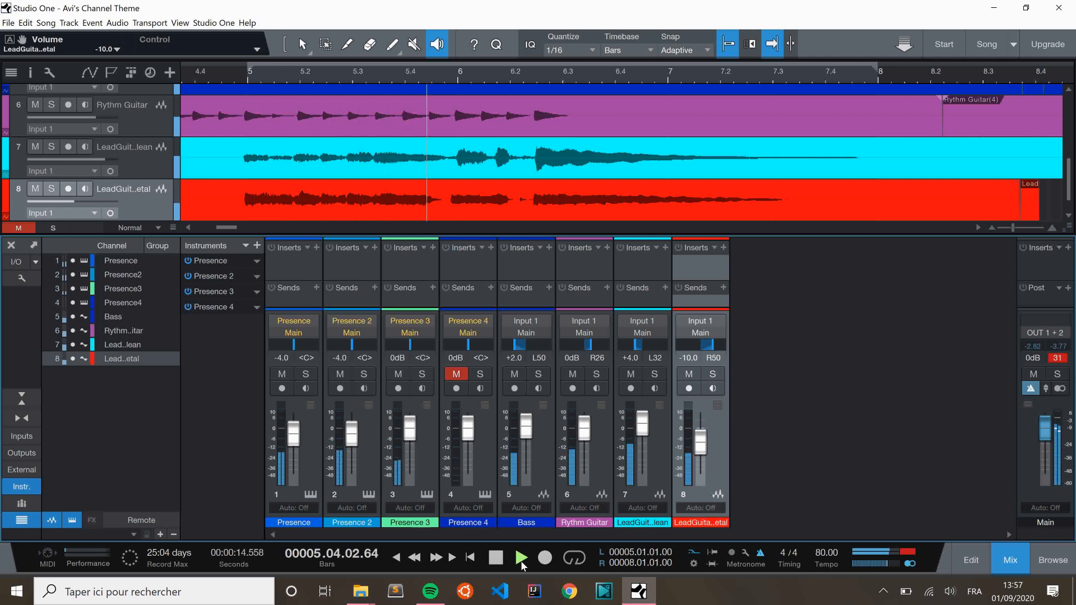
click(520, 559)
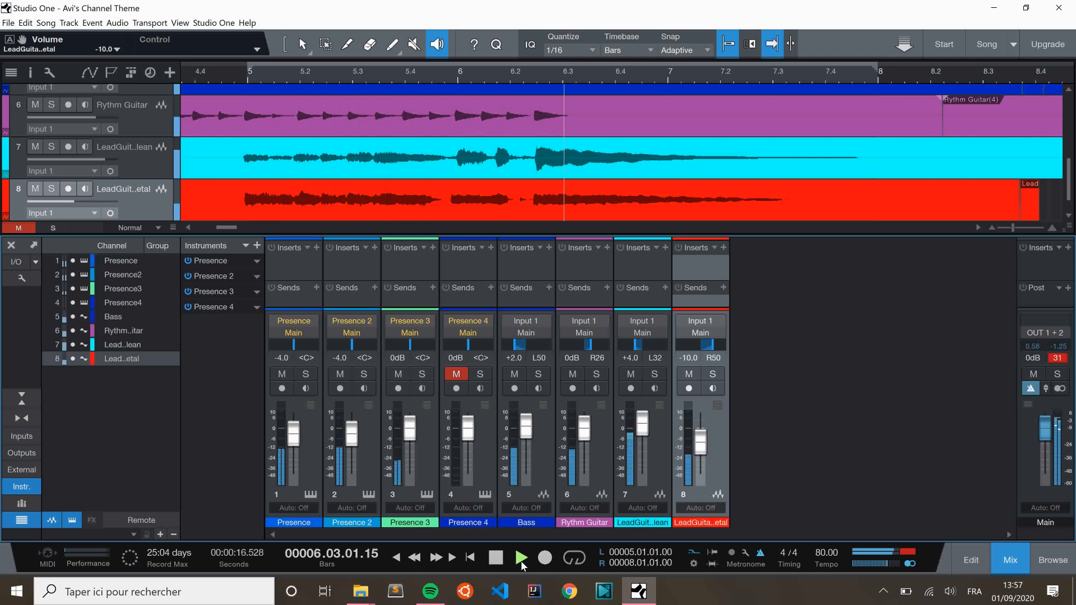
click(494, 557)
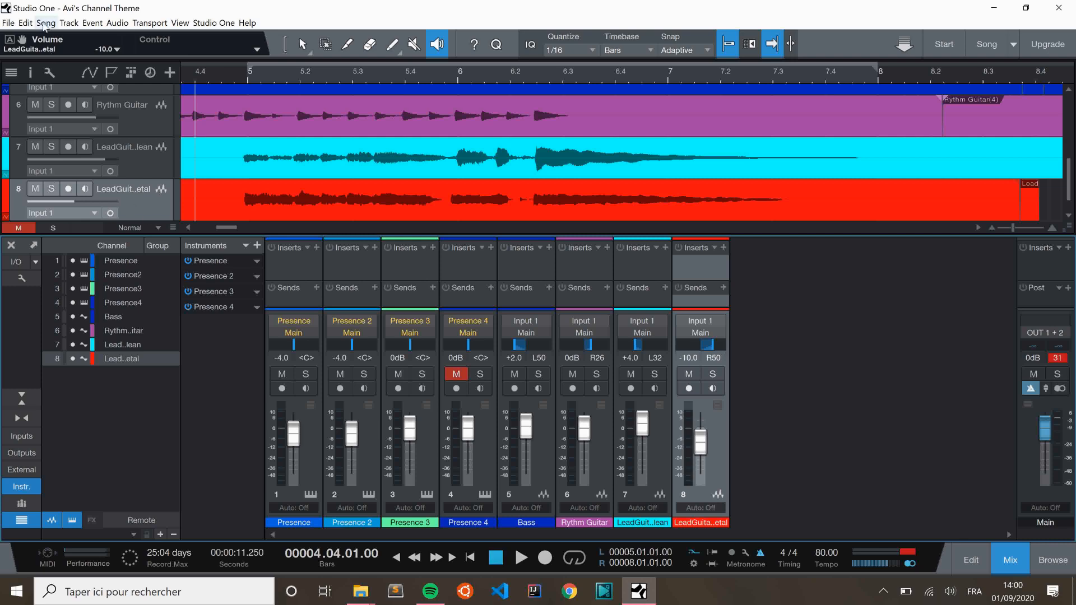
- Bring up Export Mixdown from the Song menu
click(45, 23)
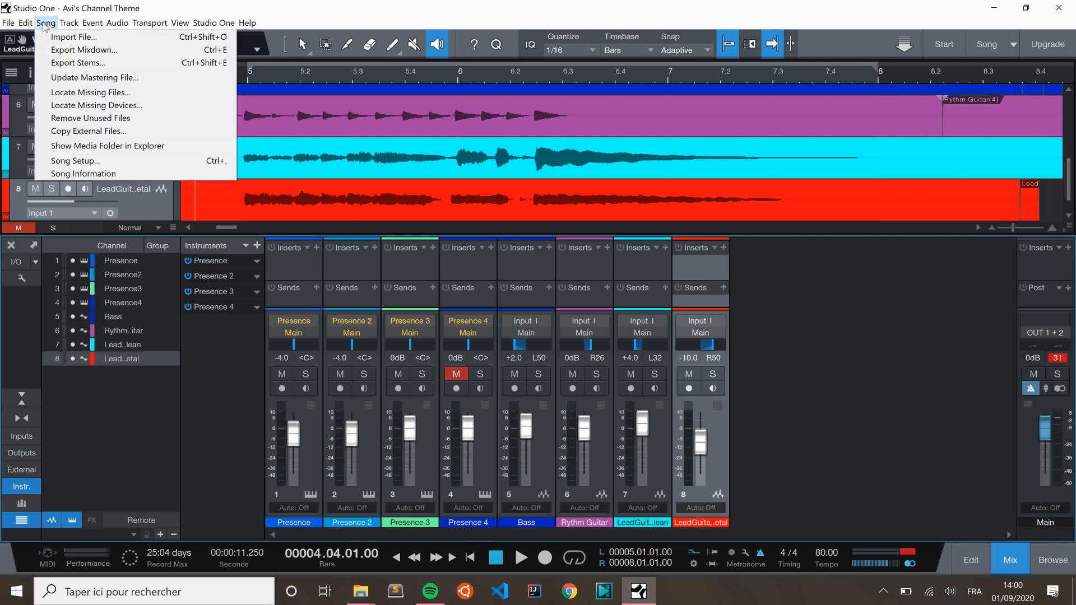
mouse_move(82, 49)
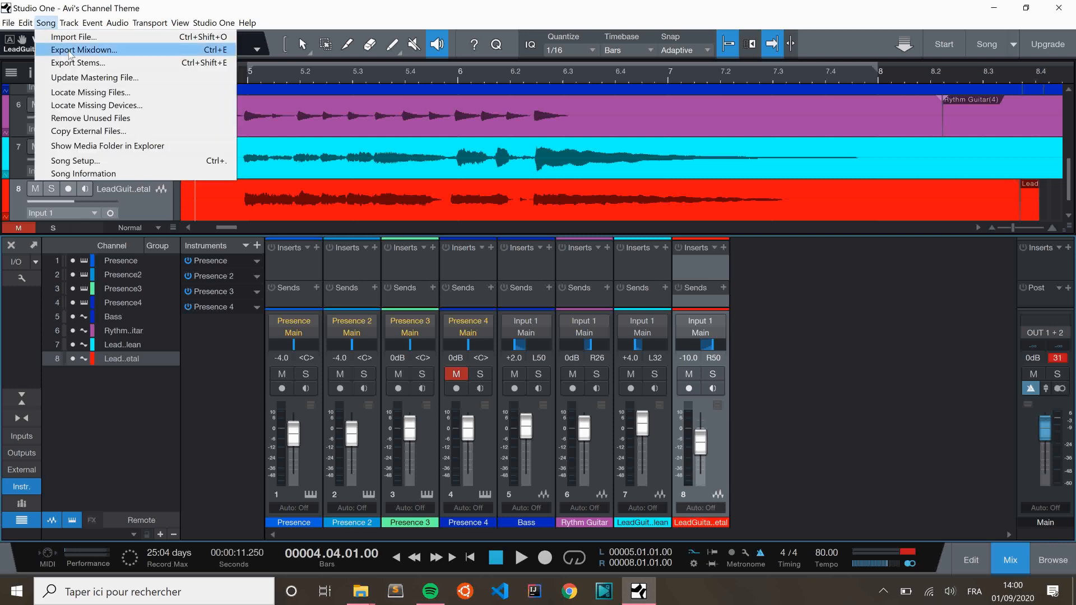
mouse_move(123, 52)
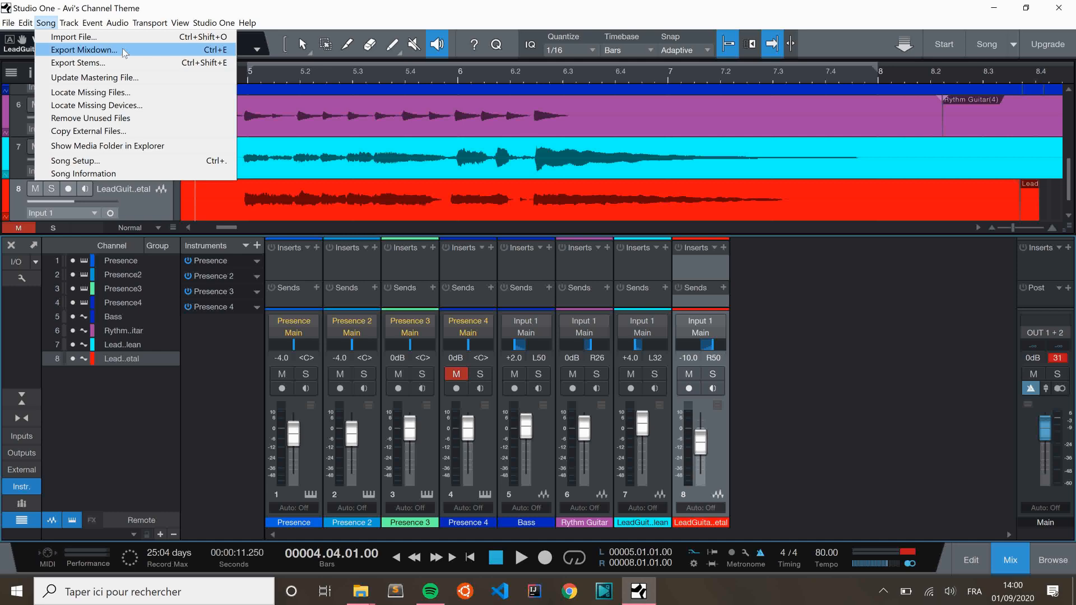
click(84, 49)
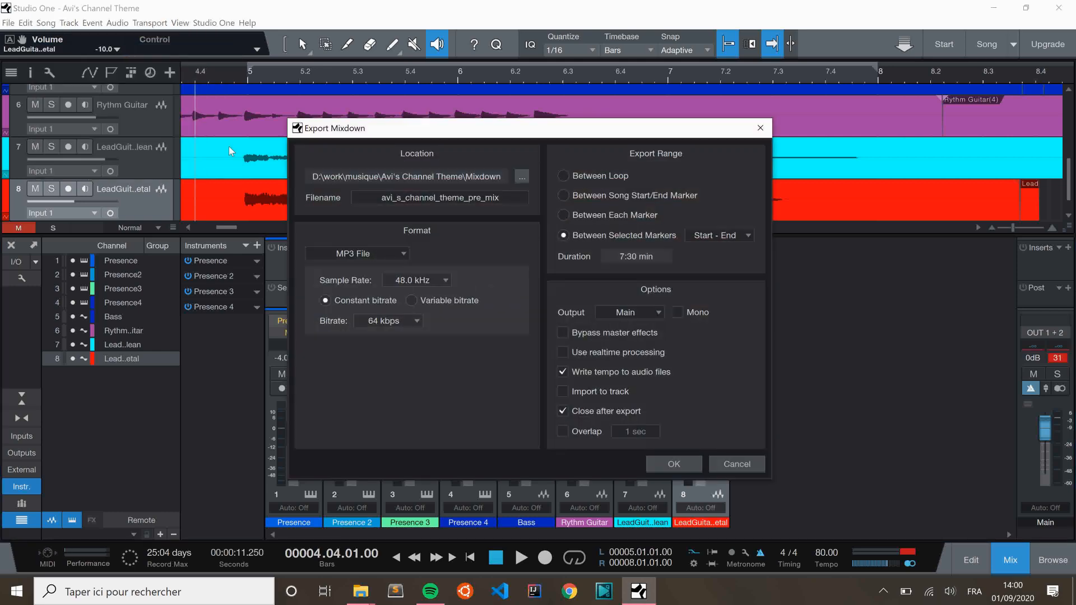
mouse_move(405, 184)
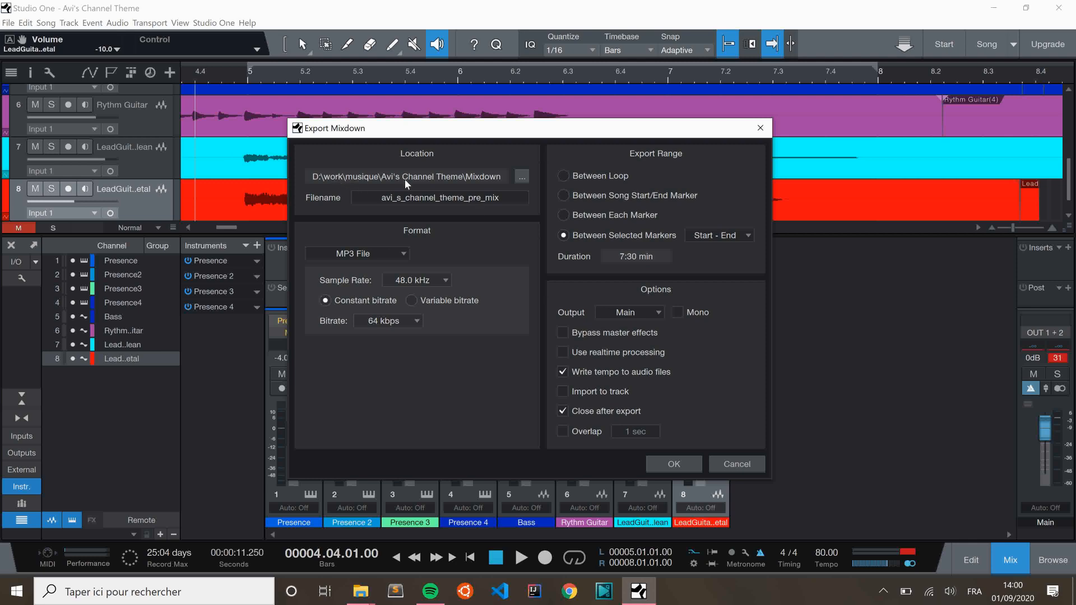
mouse_move(451, 182)
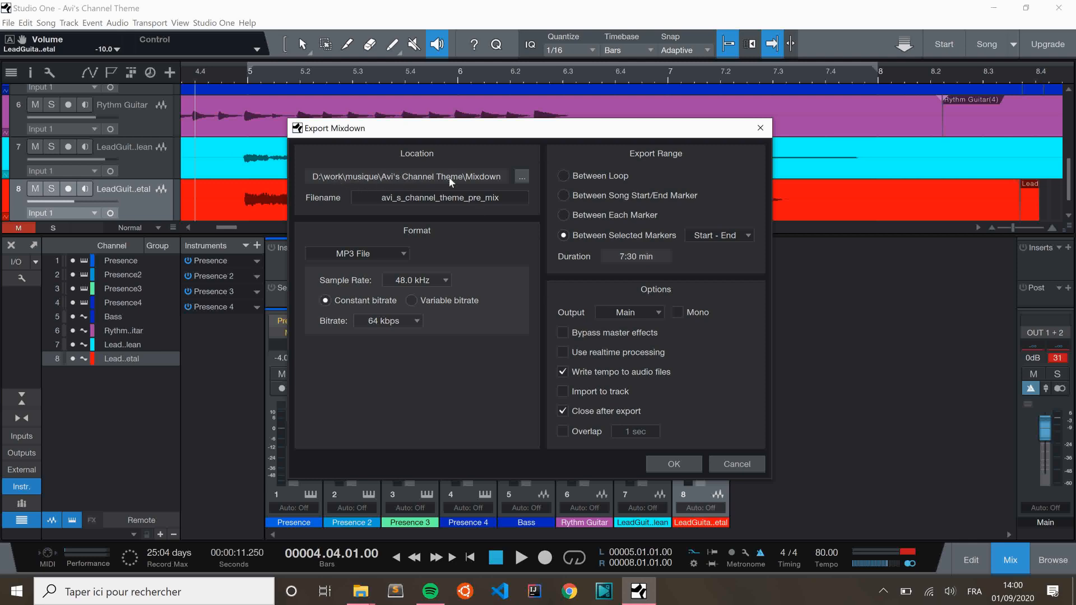
mouse_move(464, 211)
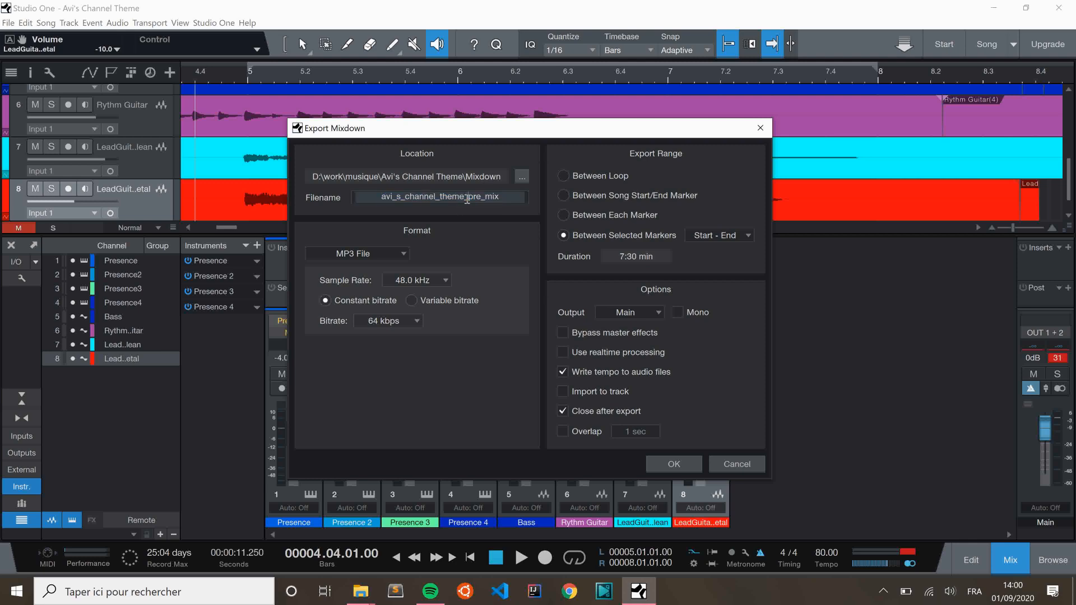
- Name the export avi_s_channel_theme_mixed, keeping MP3 format and the Start–End marker range
text(mixed)
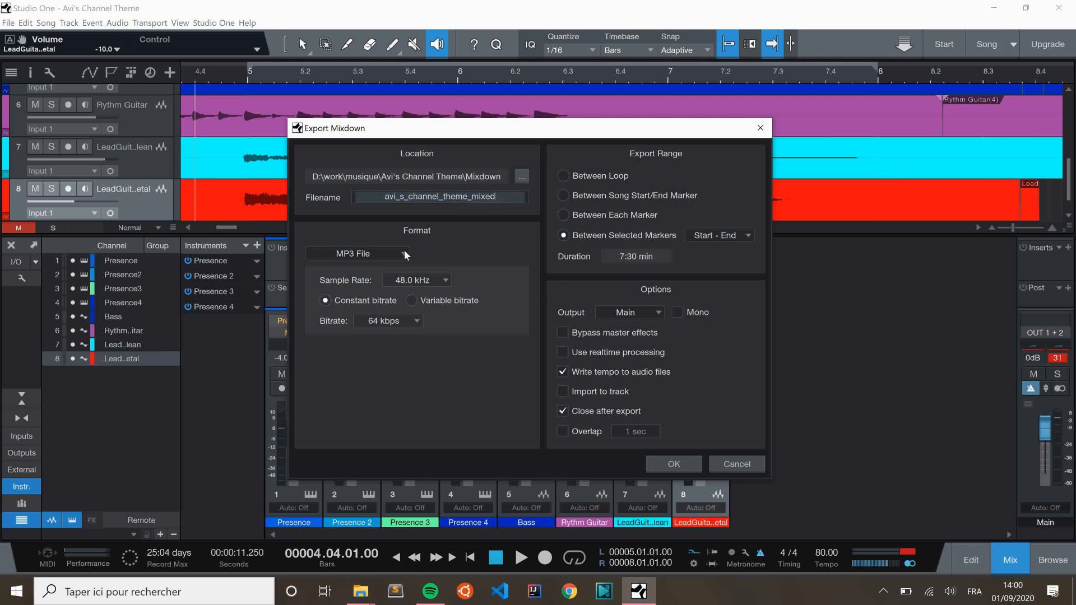
click(357, 253)
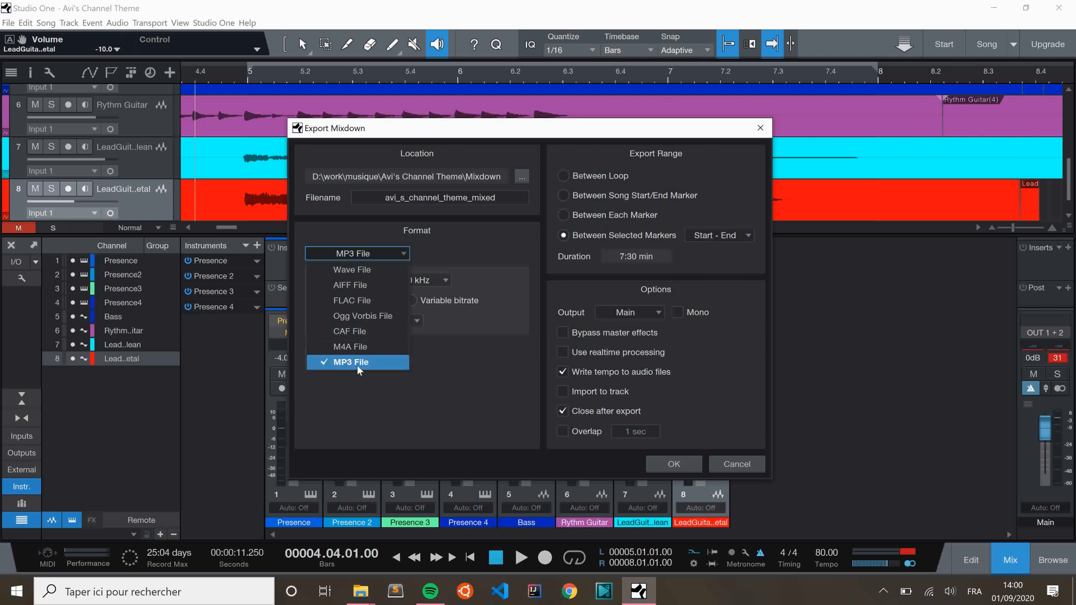
click(350, 362)
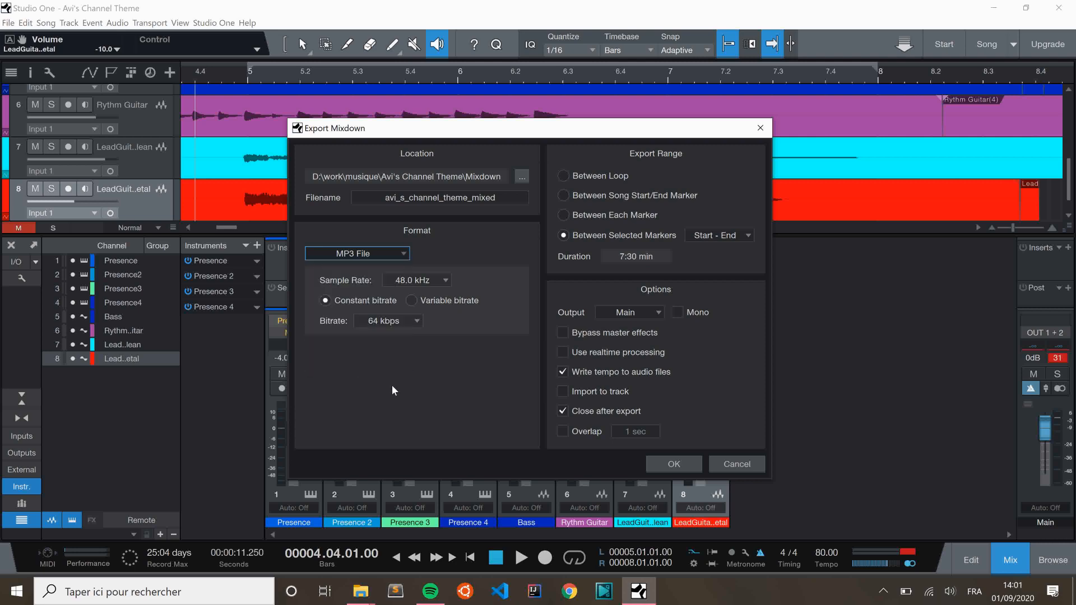
mouse_move(481, 256)
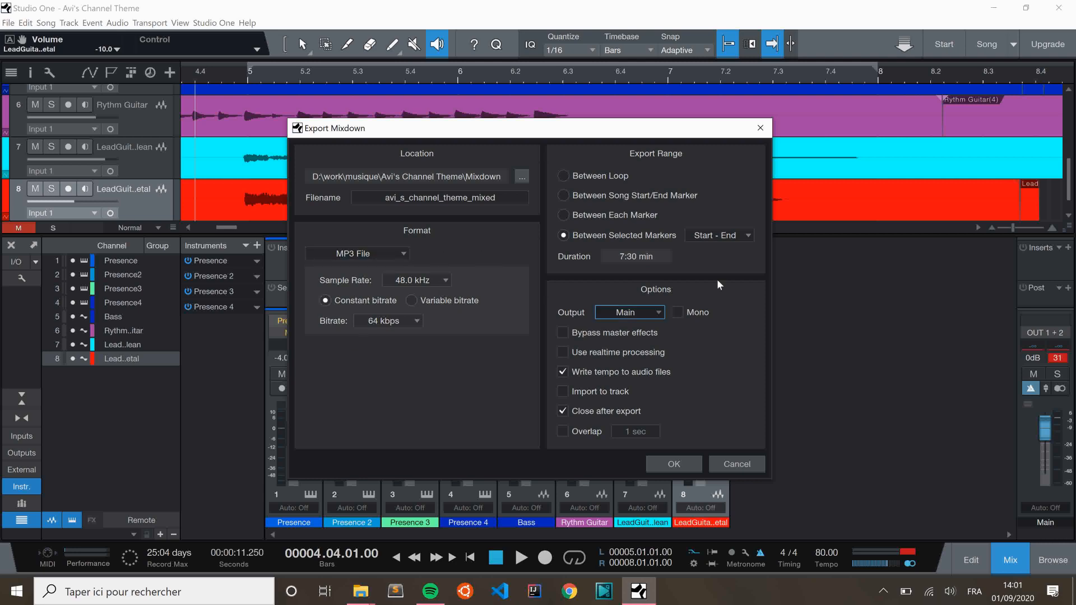
mouse_move(531, 215)
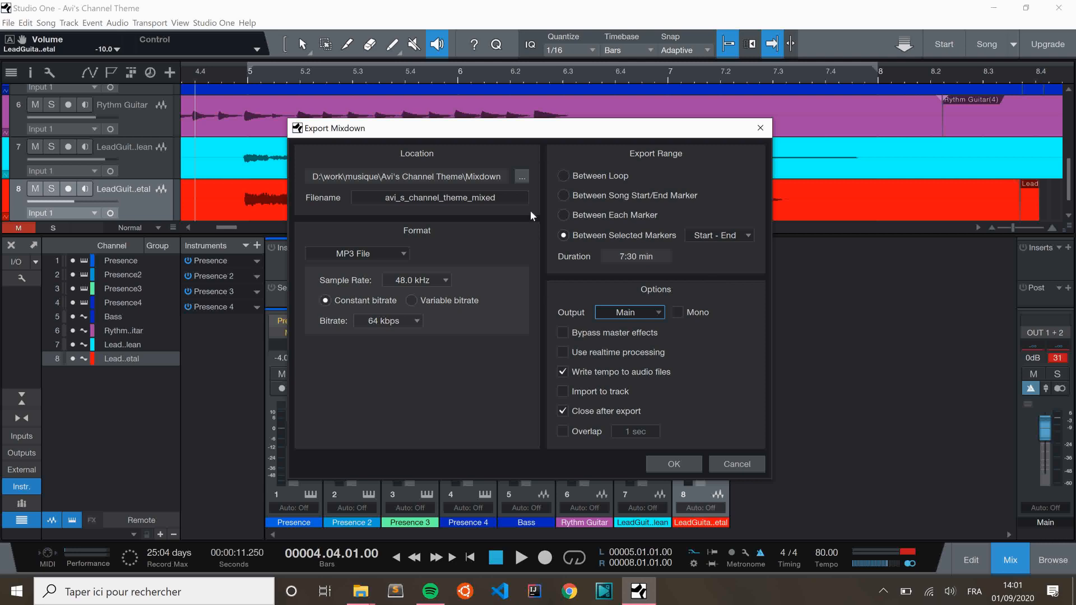
mouse_move(641, 242)
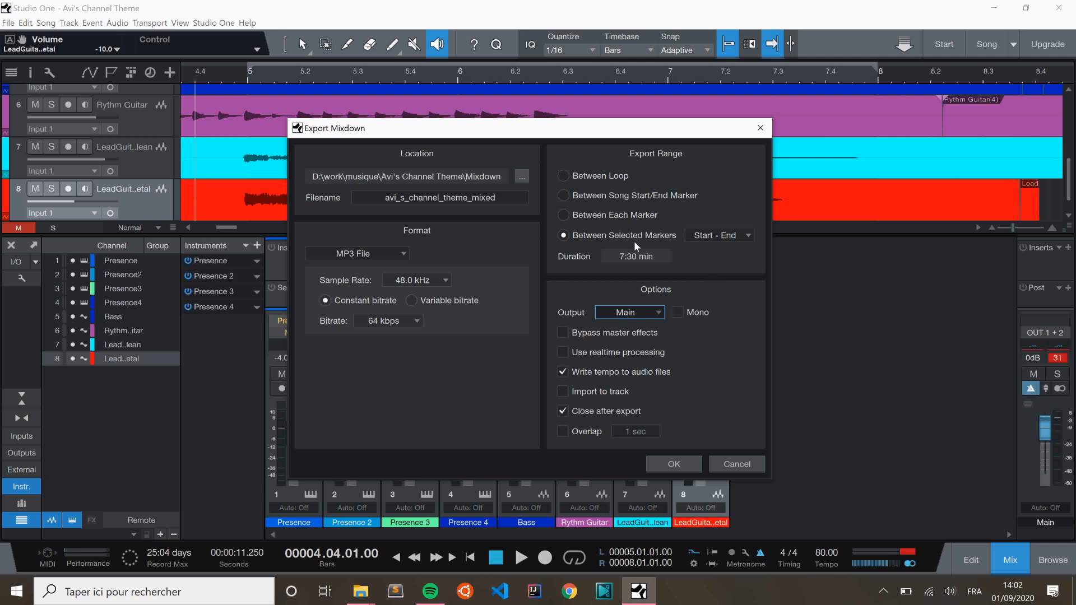
mouse_move(702, 249)
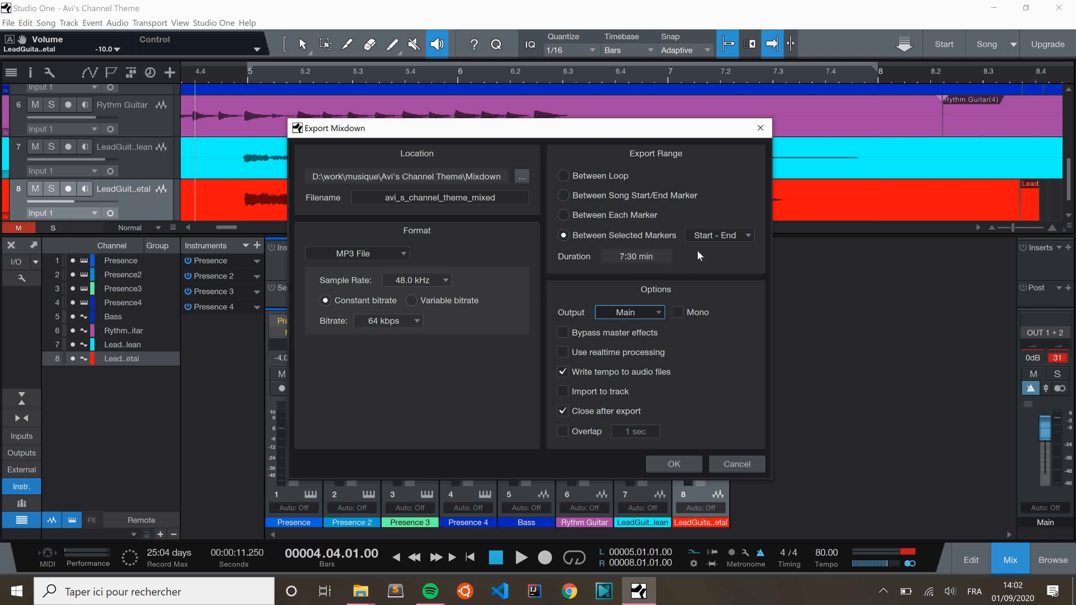
click(718, 236)
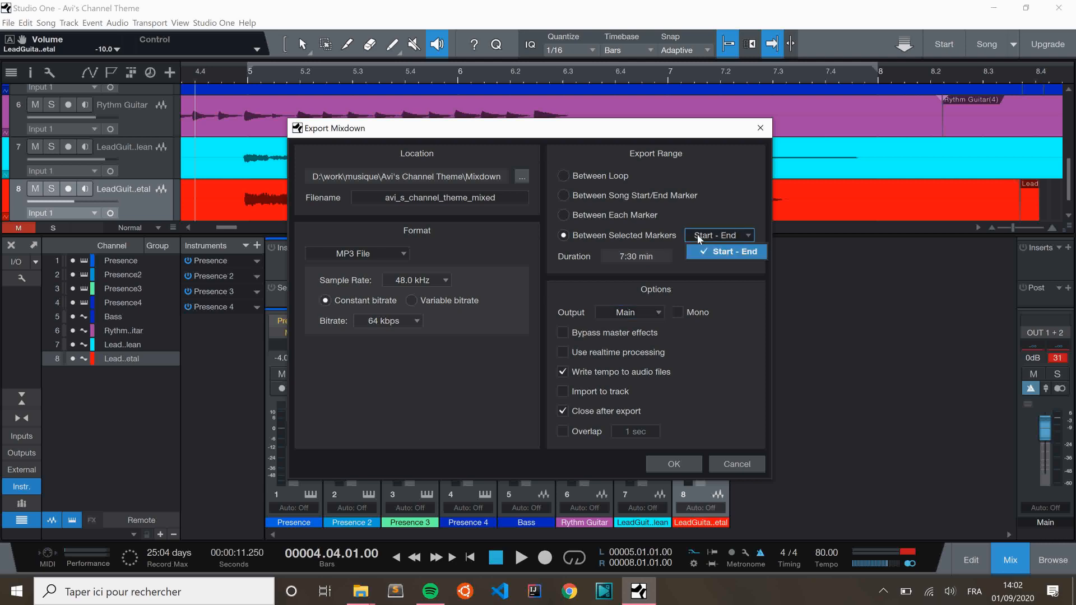
click(727, 251)
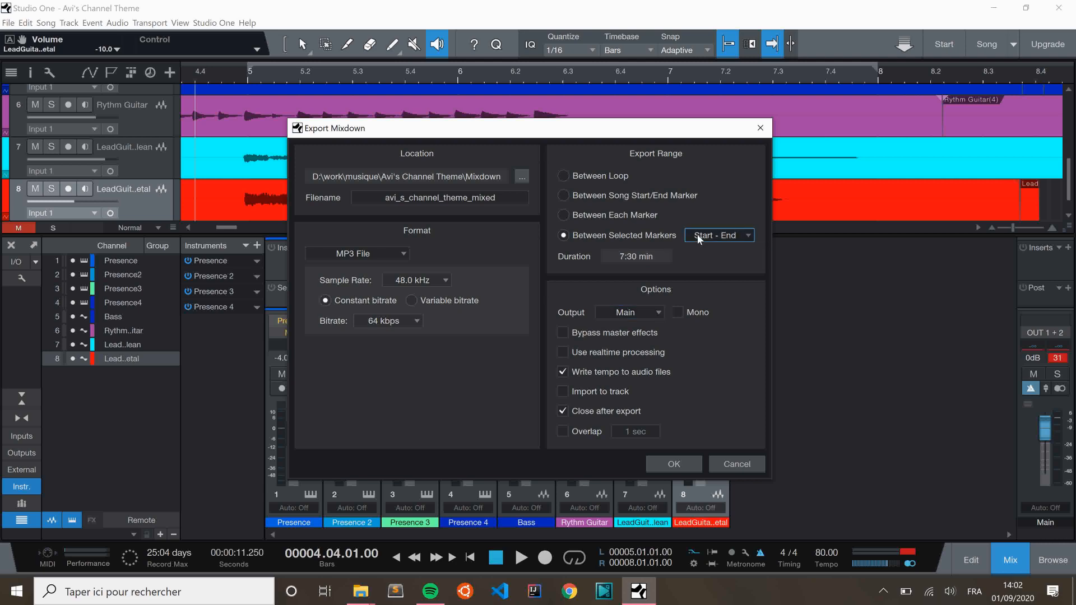
mouse_move(760, 128)
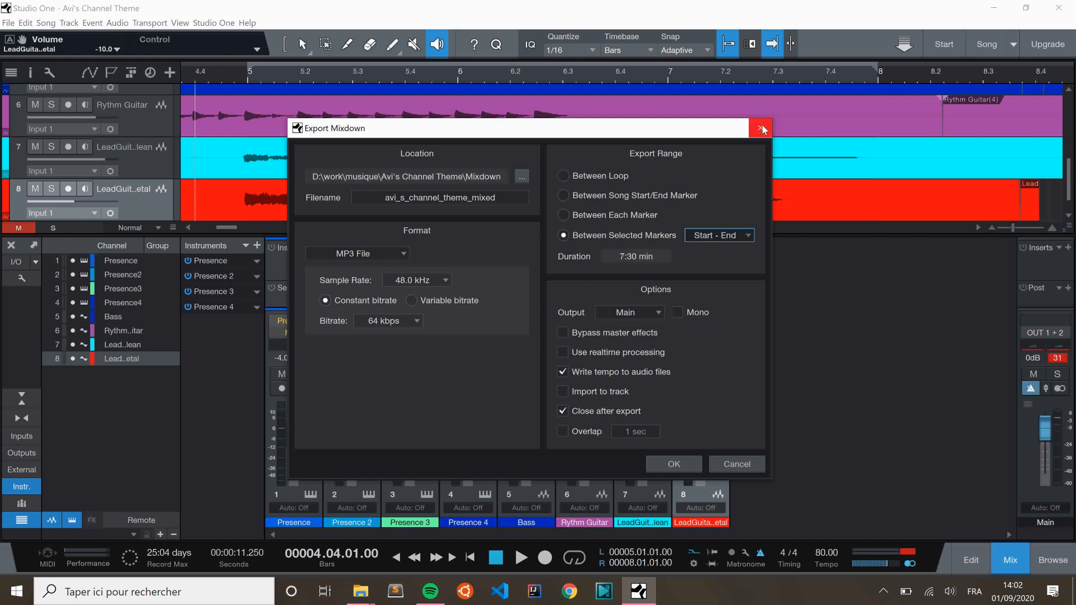
- Show the marker track and drag the Start marker back toward bar 1
click(761, 129)
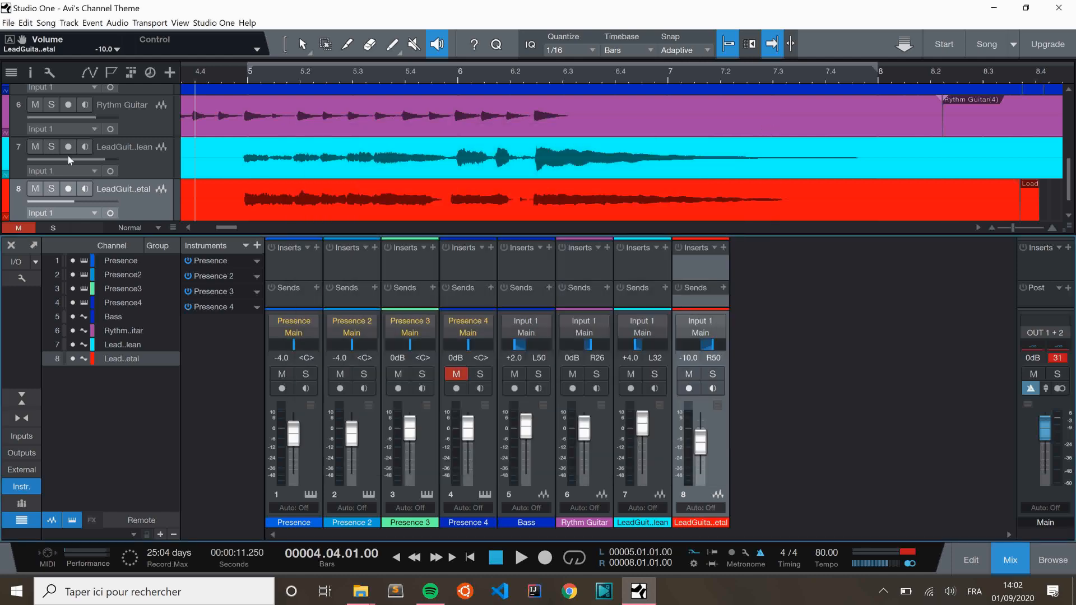
mouse_move(111, 72)
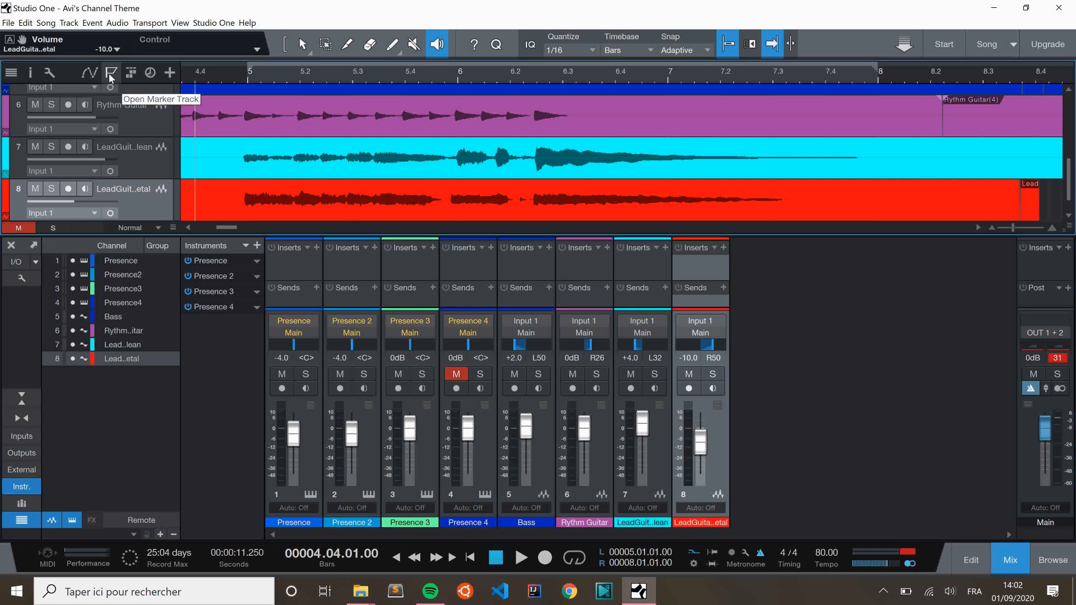
click(110, 73)
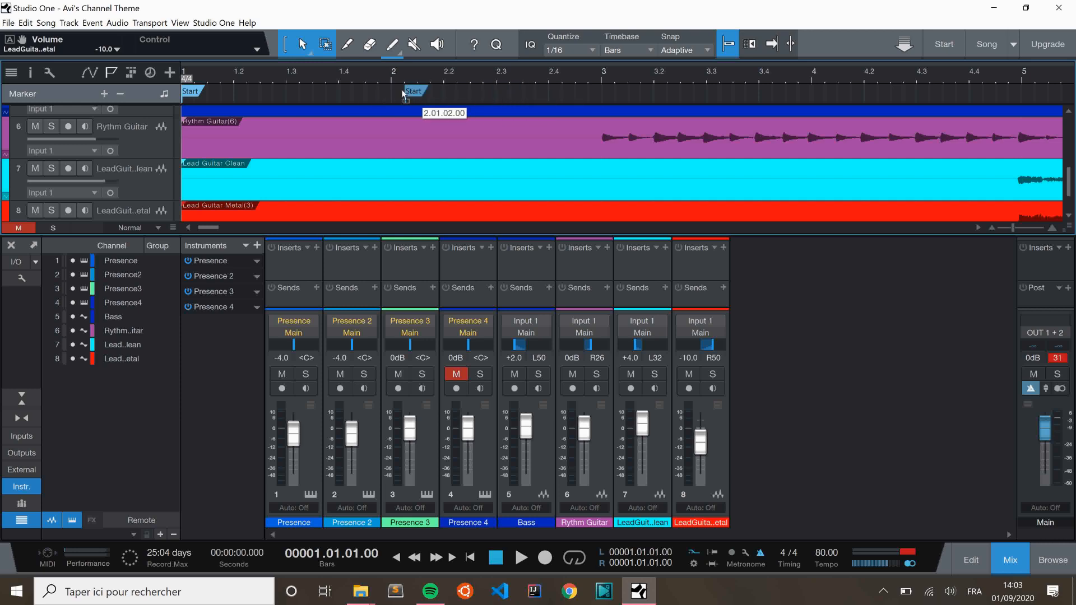
drag(402, 90, 326, 91)
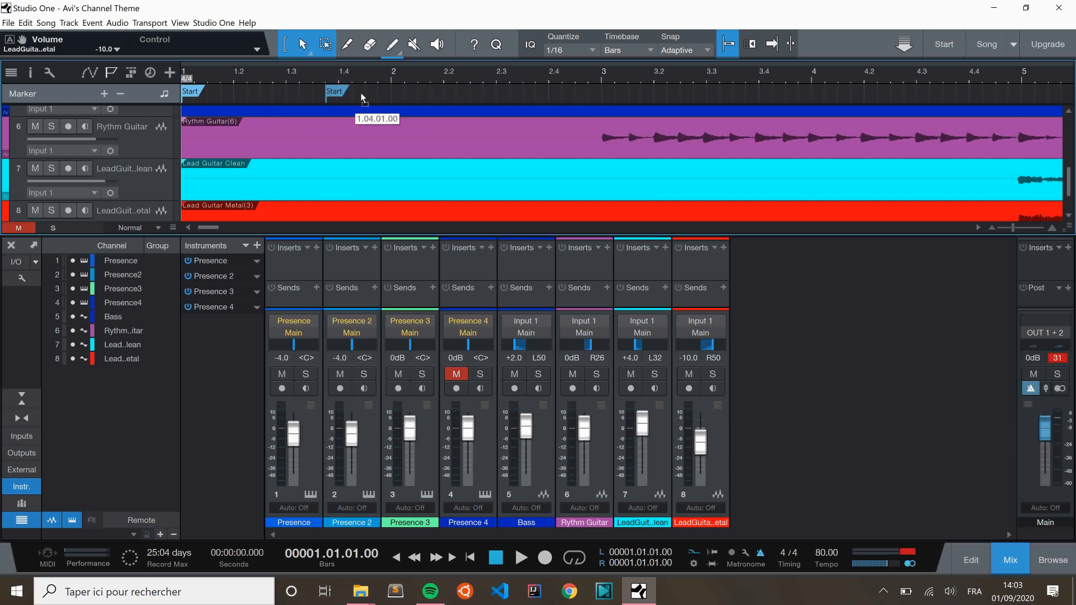
click(625, 50)
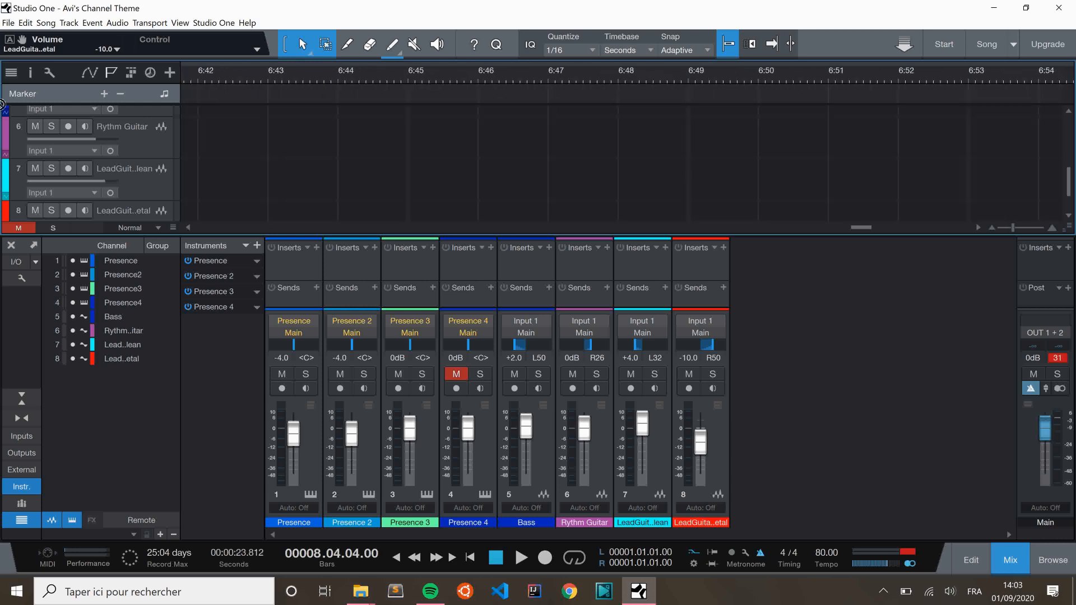
scroll(left, 3)
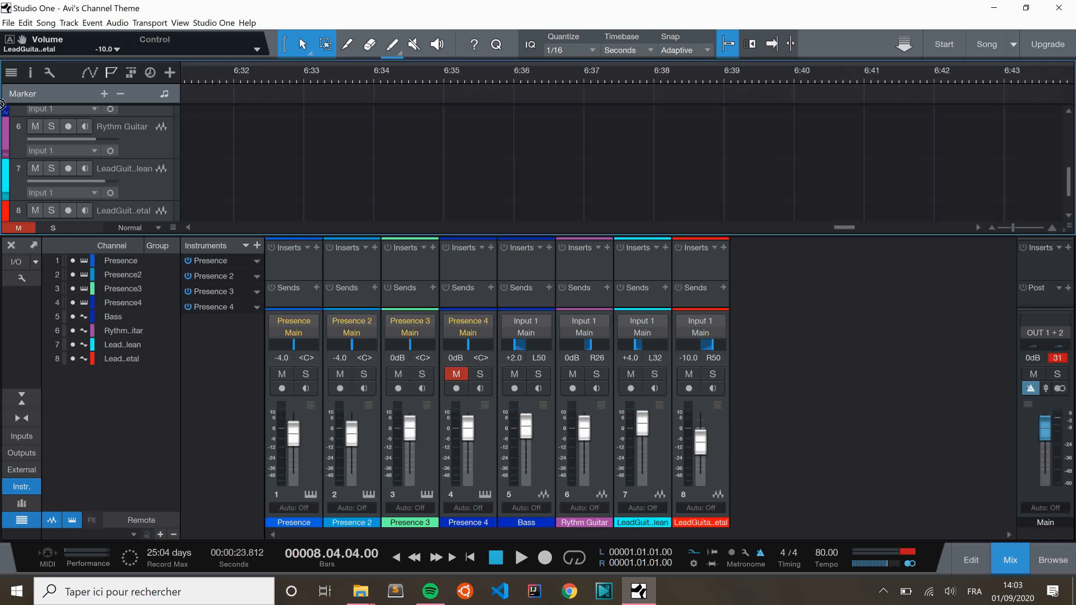
scroll(left, 3)
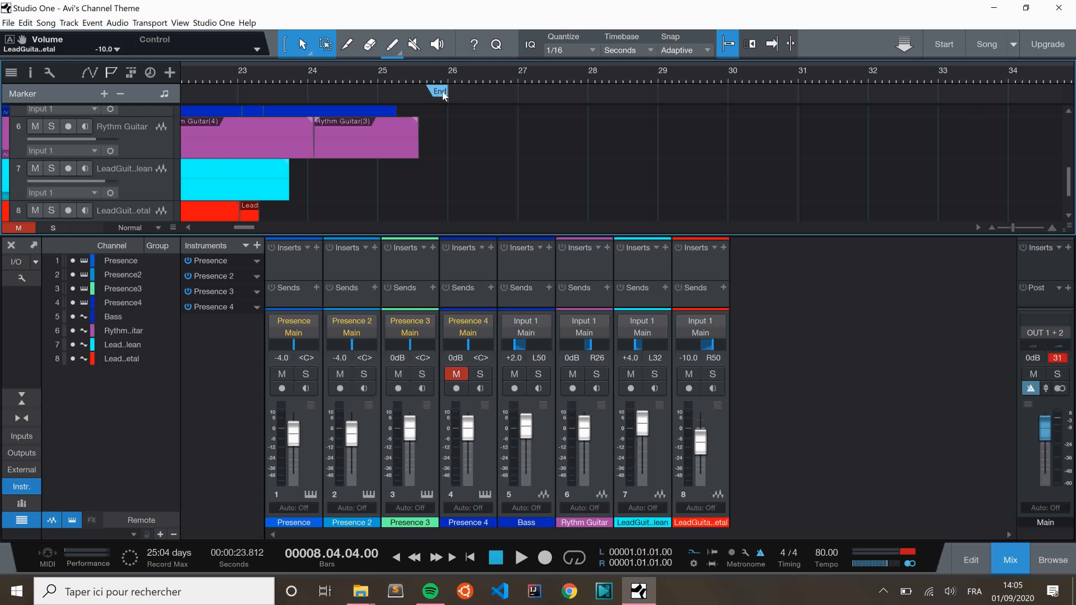
mouse_move(14, 91)
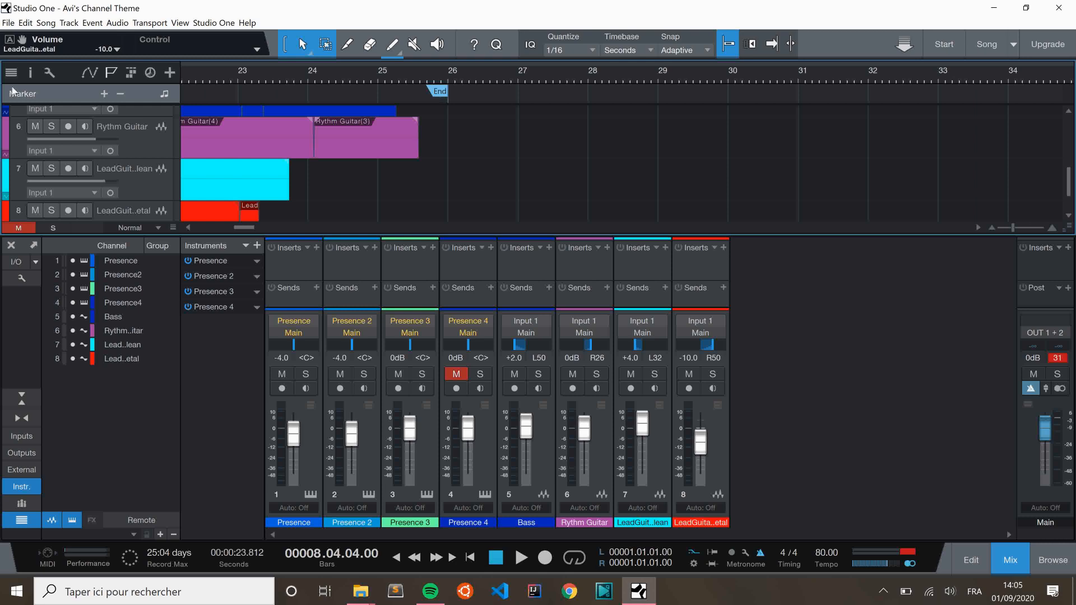
- Export the mixdown as avi_s_channel_theme_mixed.mp3 between the Start and End markers
click(45, 23)
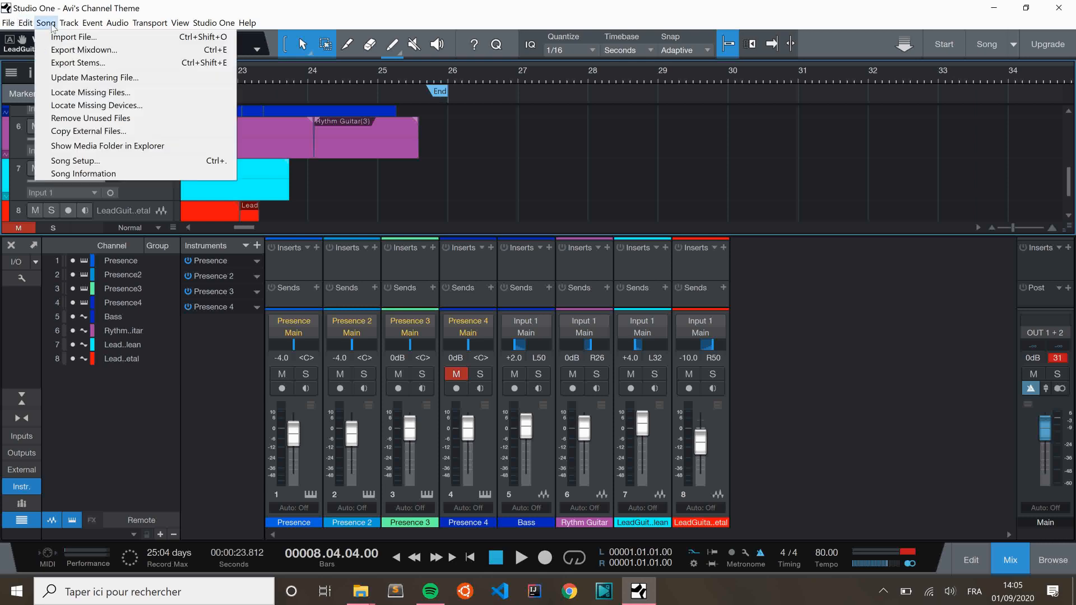
click(84, 49)
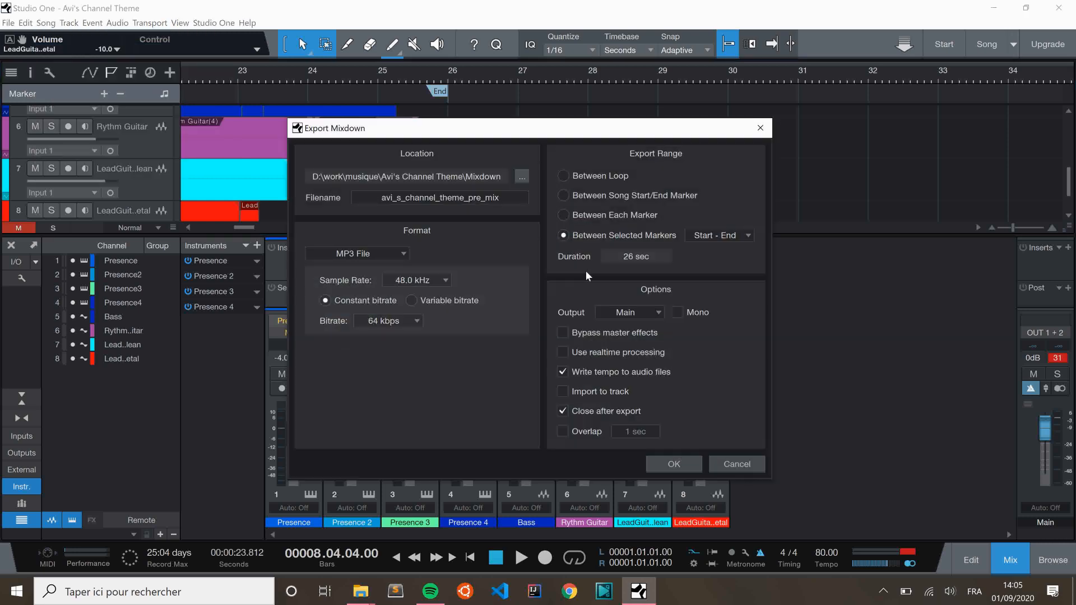
mouse_move(656, 429)
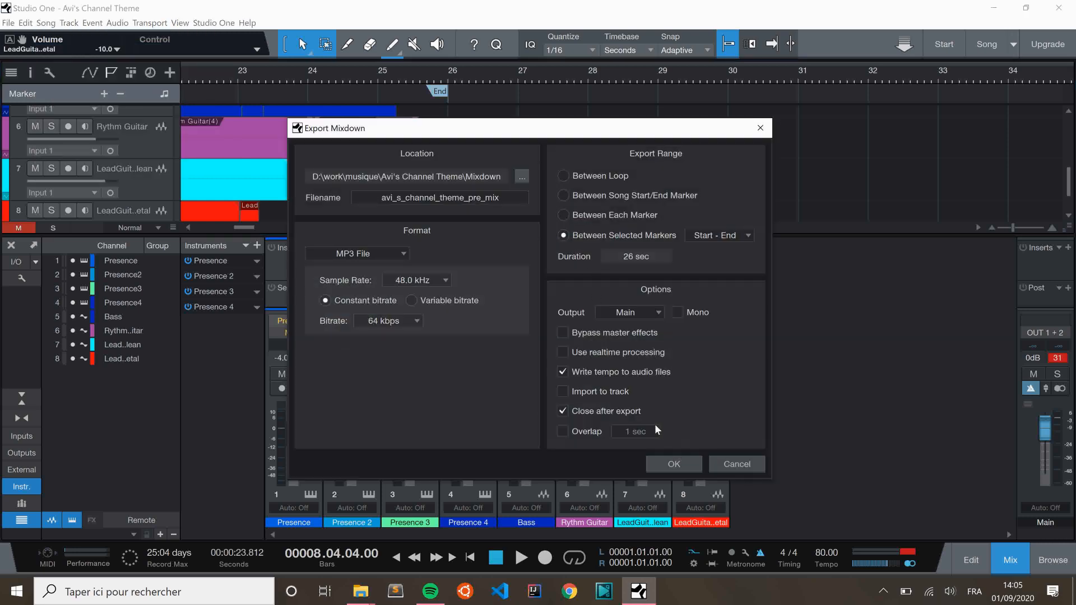
mouse_move(482, 211)
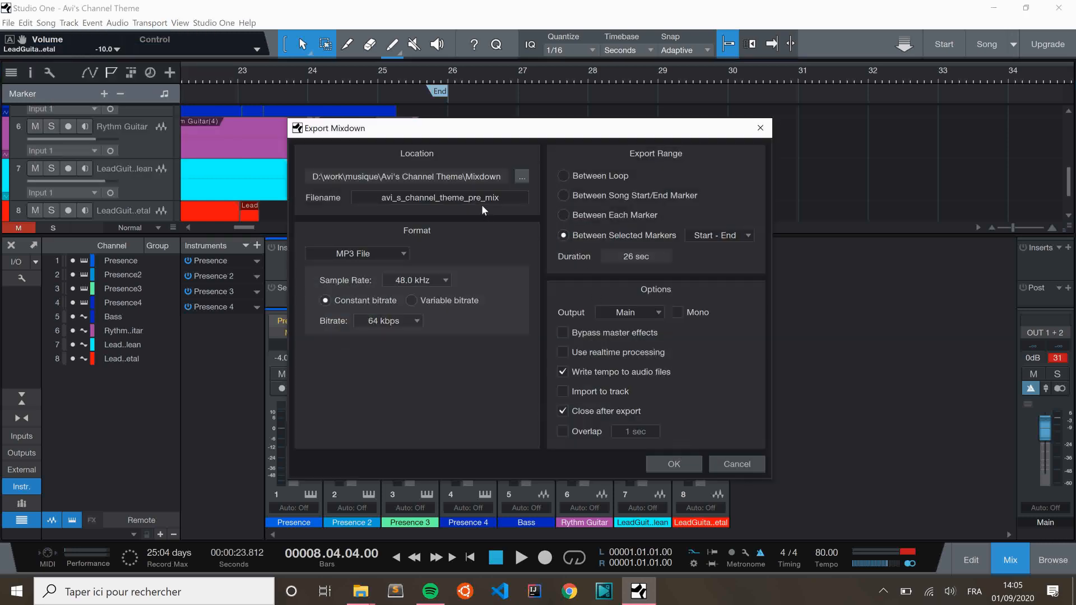
triple_click(440, 198)
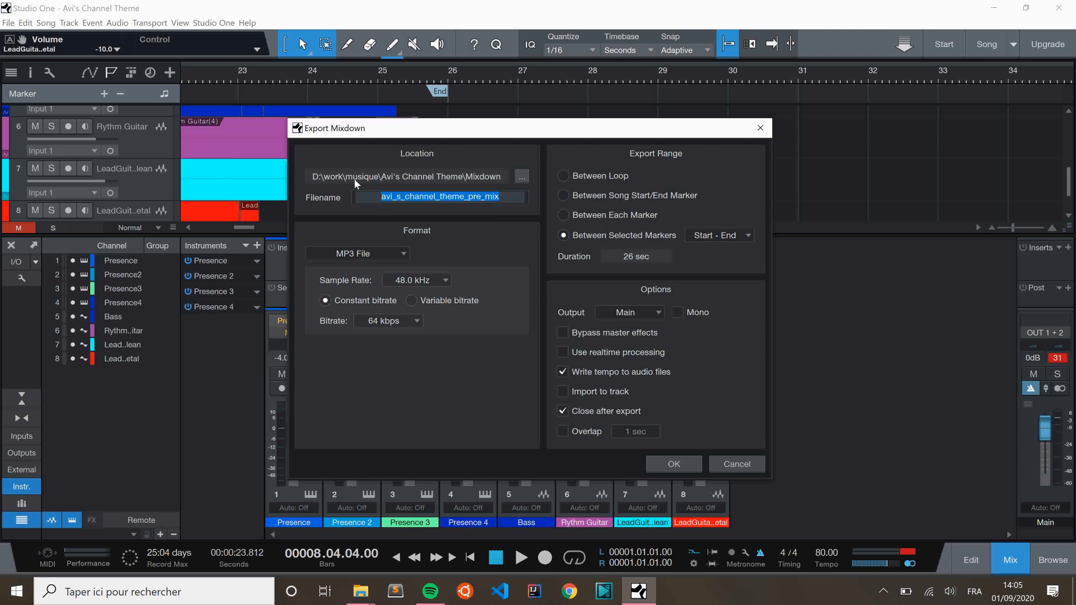
mouse_move(314, 188)
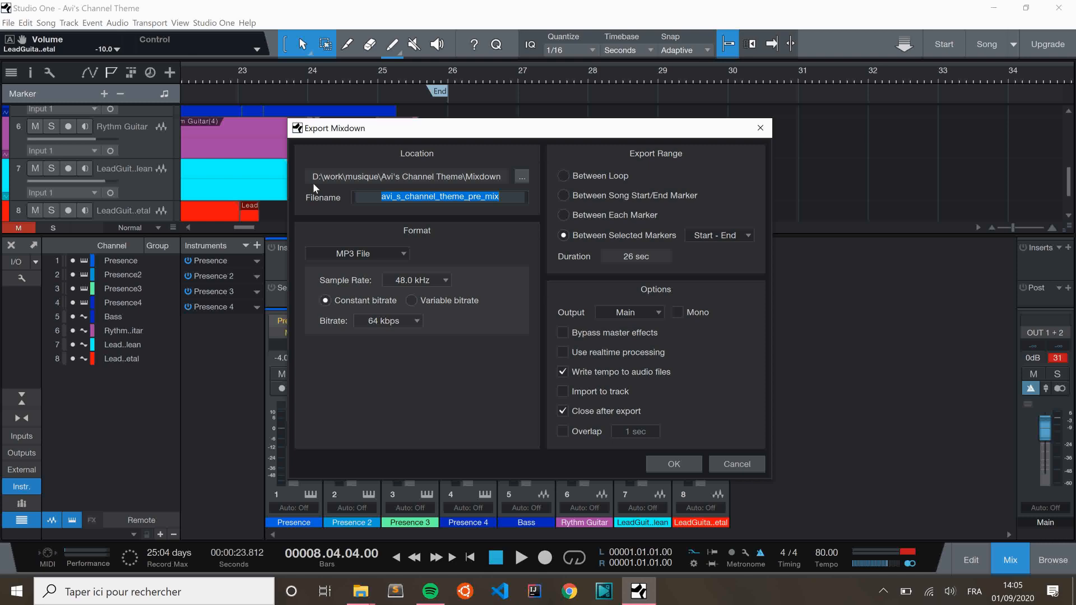
mouse_move(476, 187)
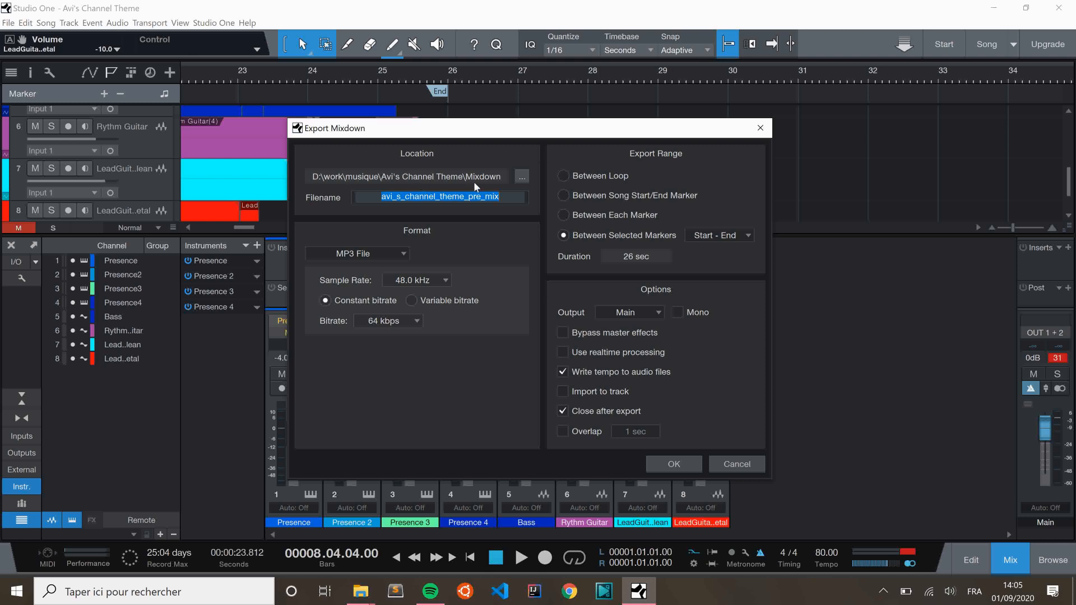
text(avi_s_channel_theme_mixed)
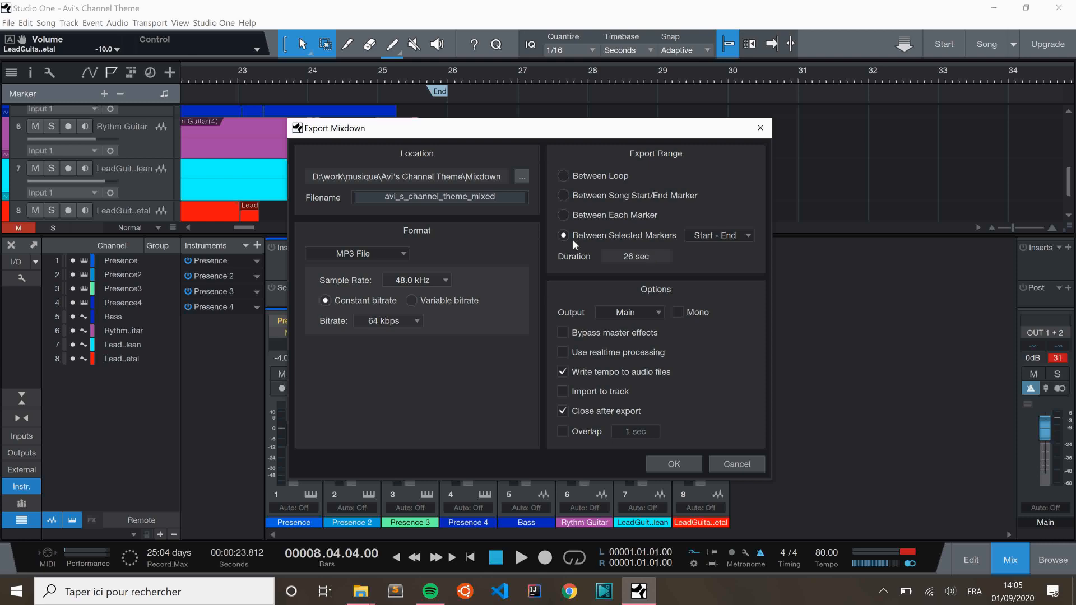
mouse_move(708, 252)
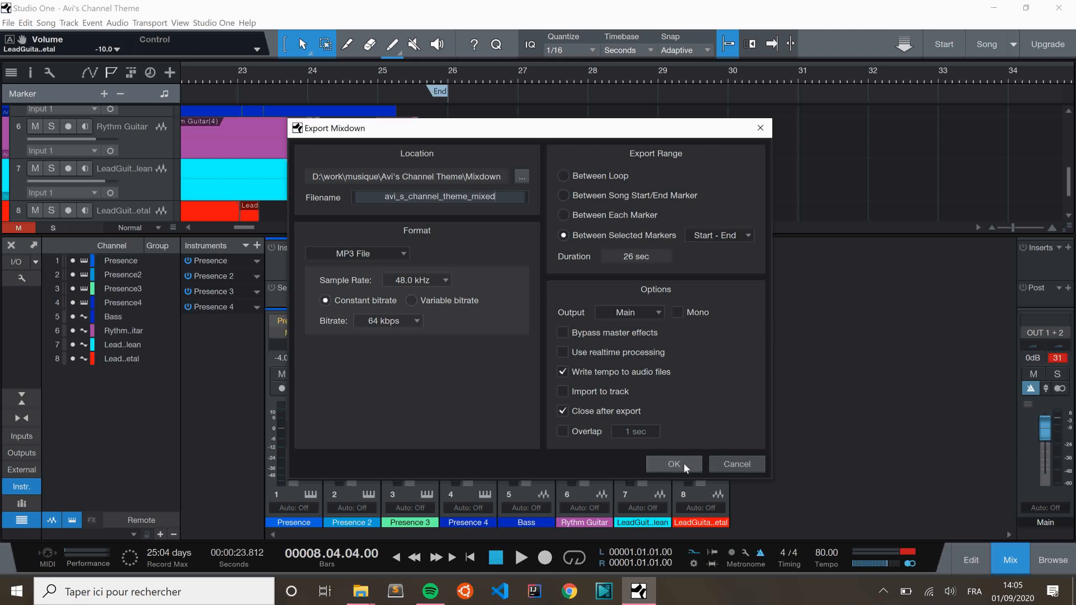
click(674, 464)
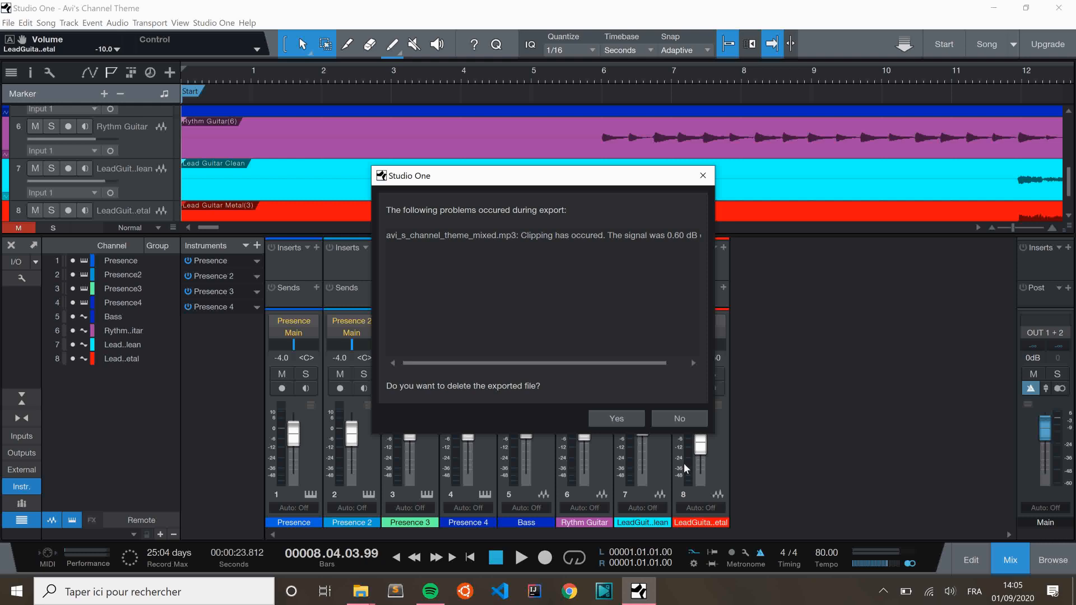
mouse_move(665, 438)
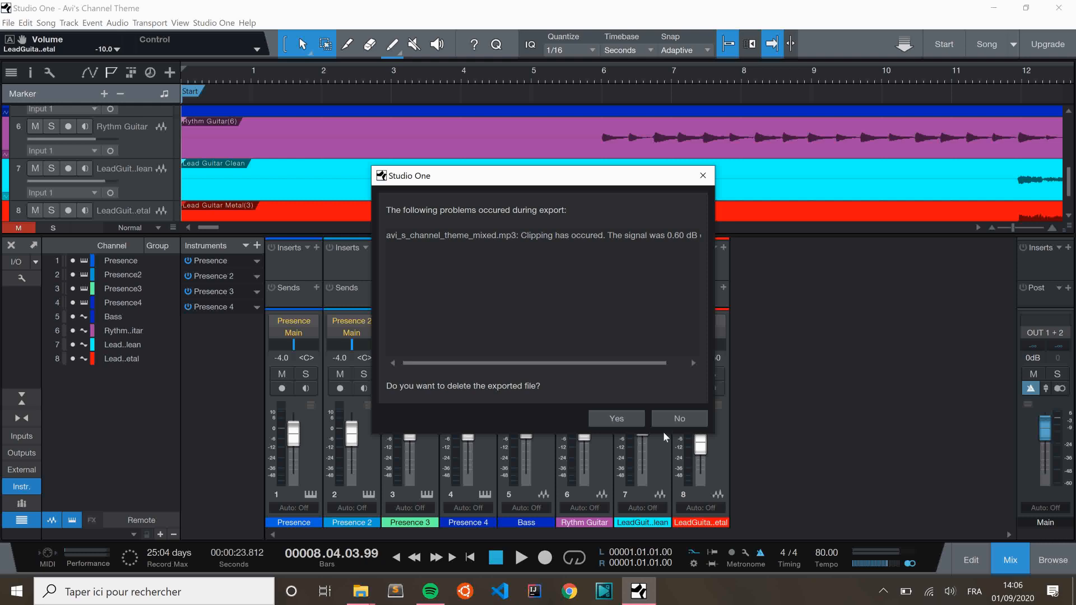
mouse_move(409, 376)
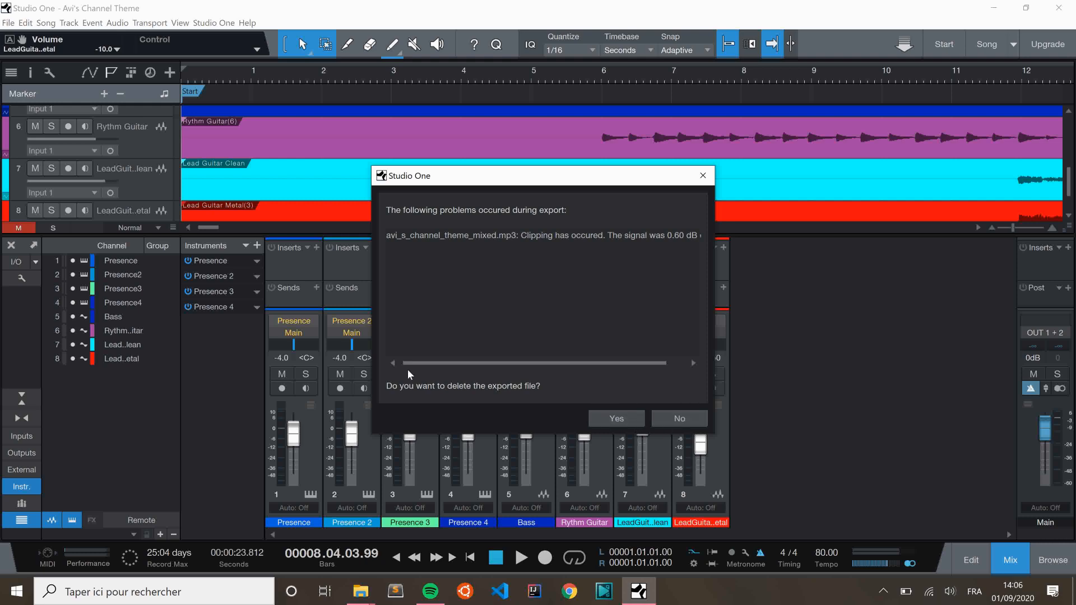
mouse_move(531, 396)
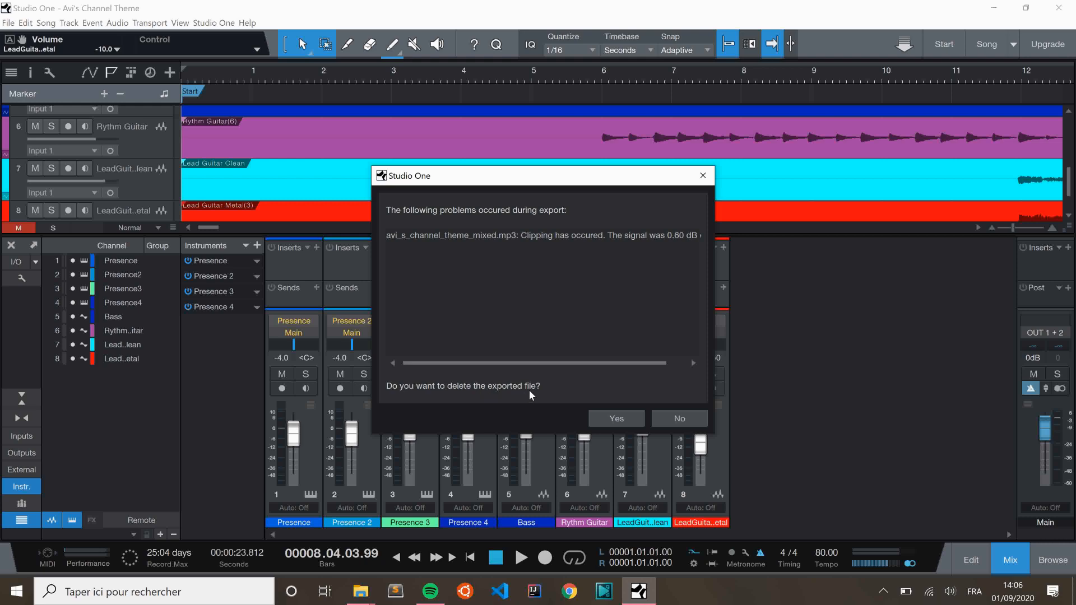
mouse_move(596, 376)
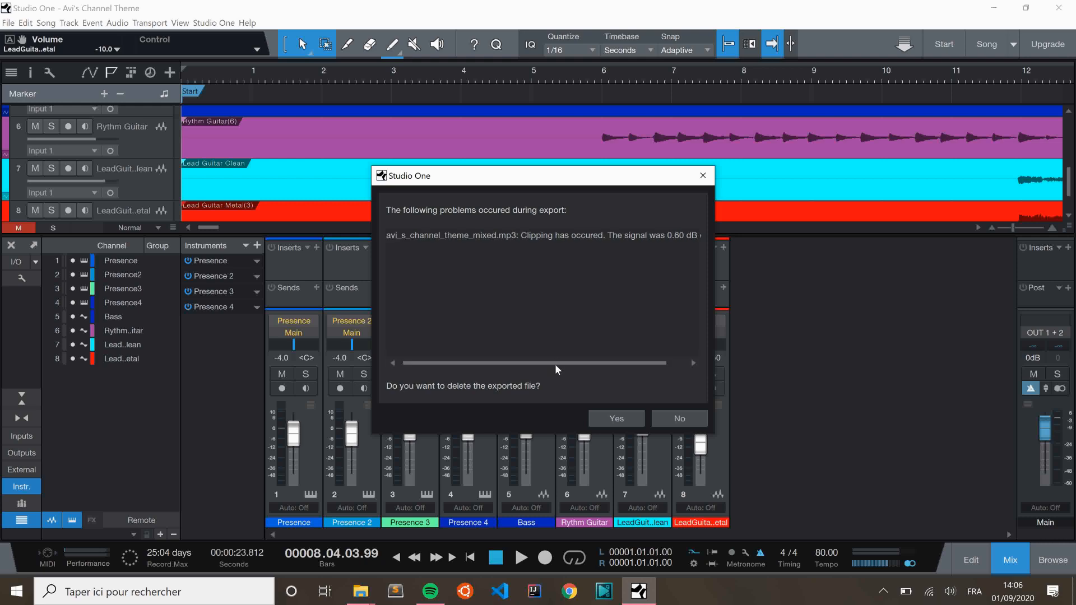
mouse_move(548, 370)
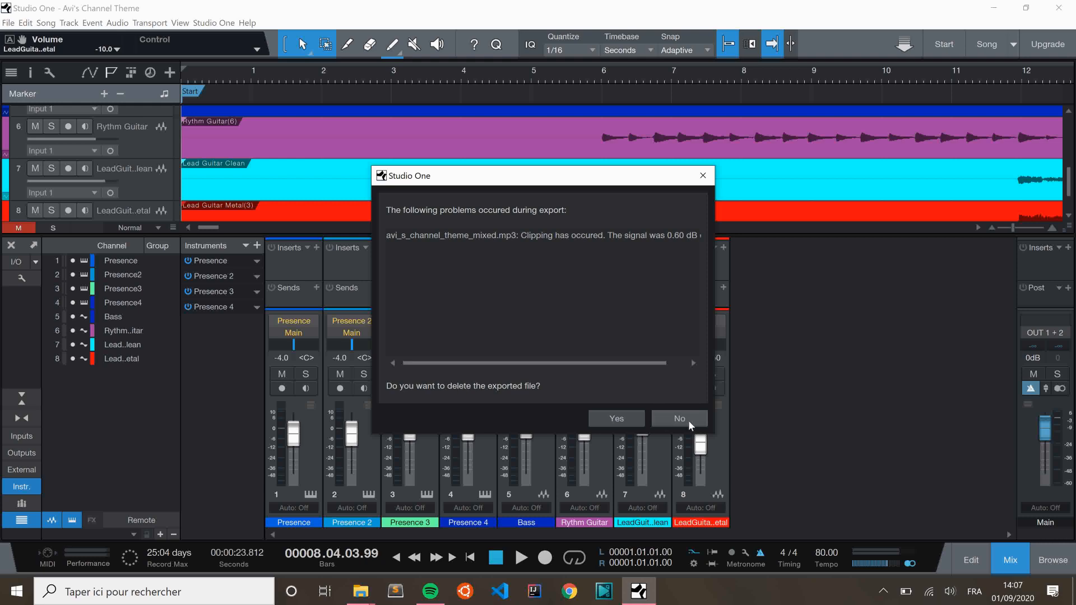
- Answer No to the clipping warning, keeping avi_s_channel_theme_mixed.mp3
click(678, 418)
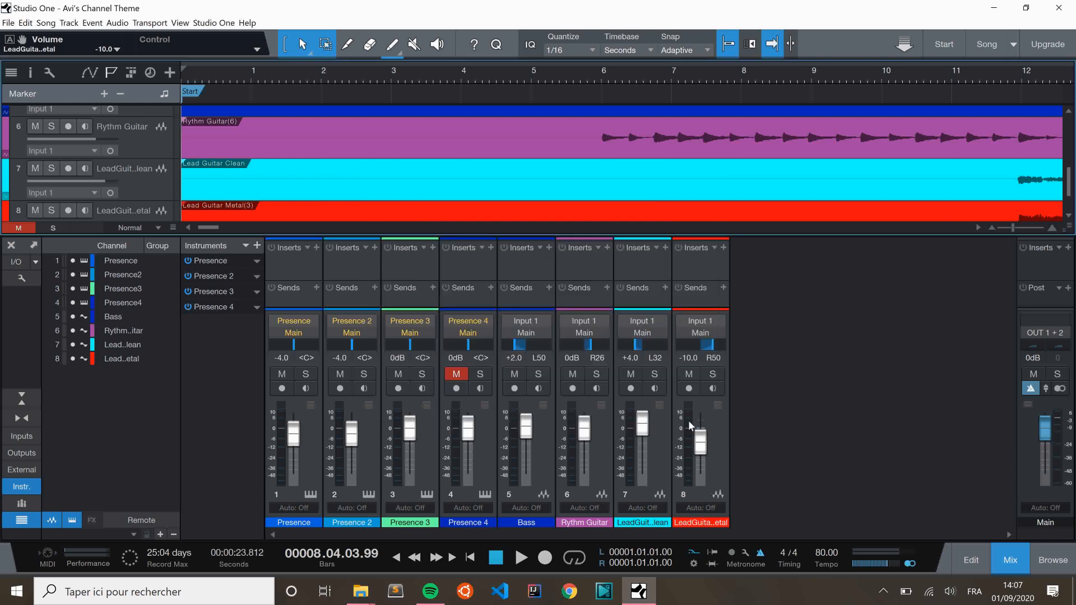